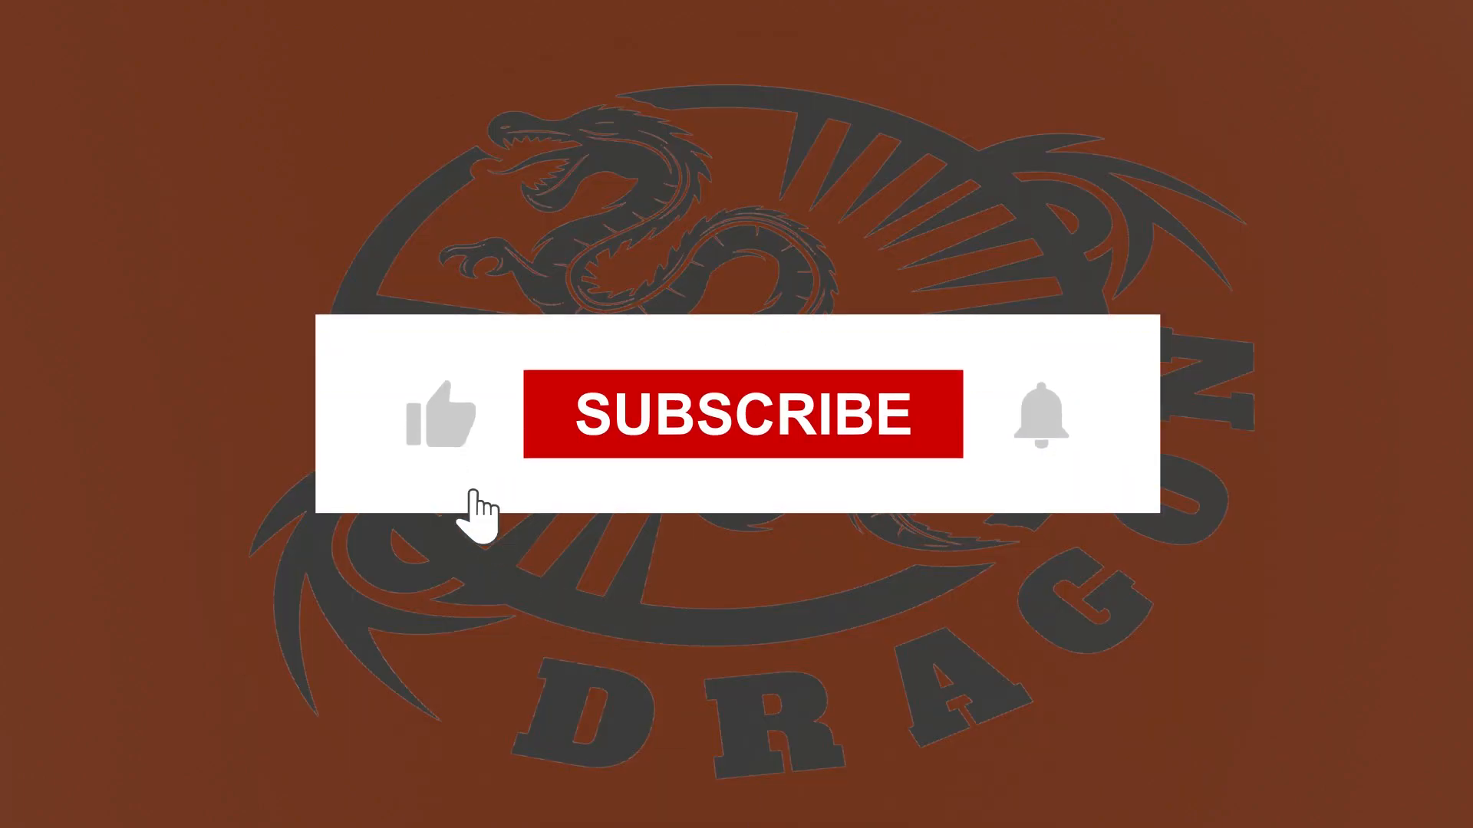
- Select everything in the default Blender scene before switching to the dragon logo in Illustrator
{"action": "left_click", "coordinate": [741, 413]}
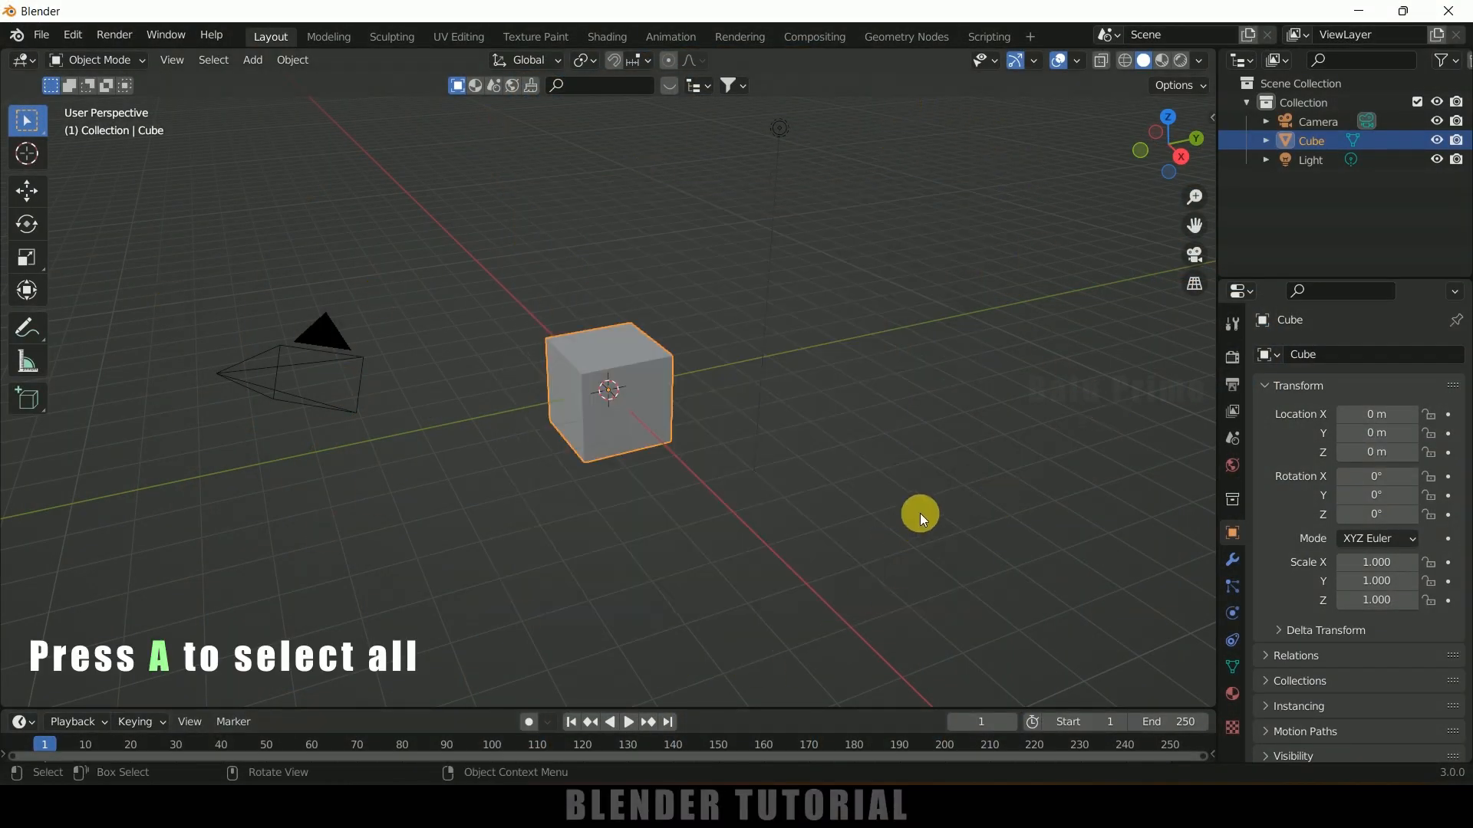
{"action": "key", "text": "x"}
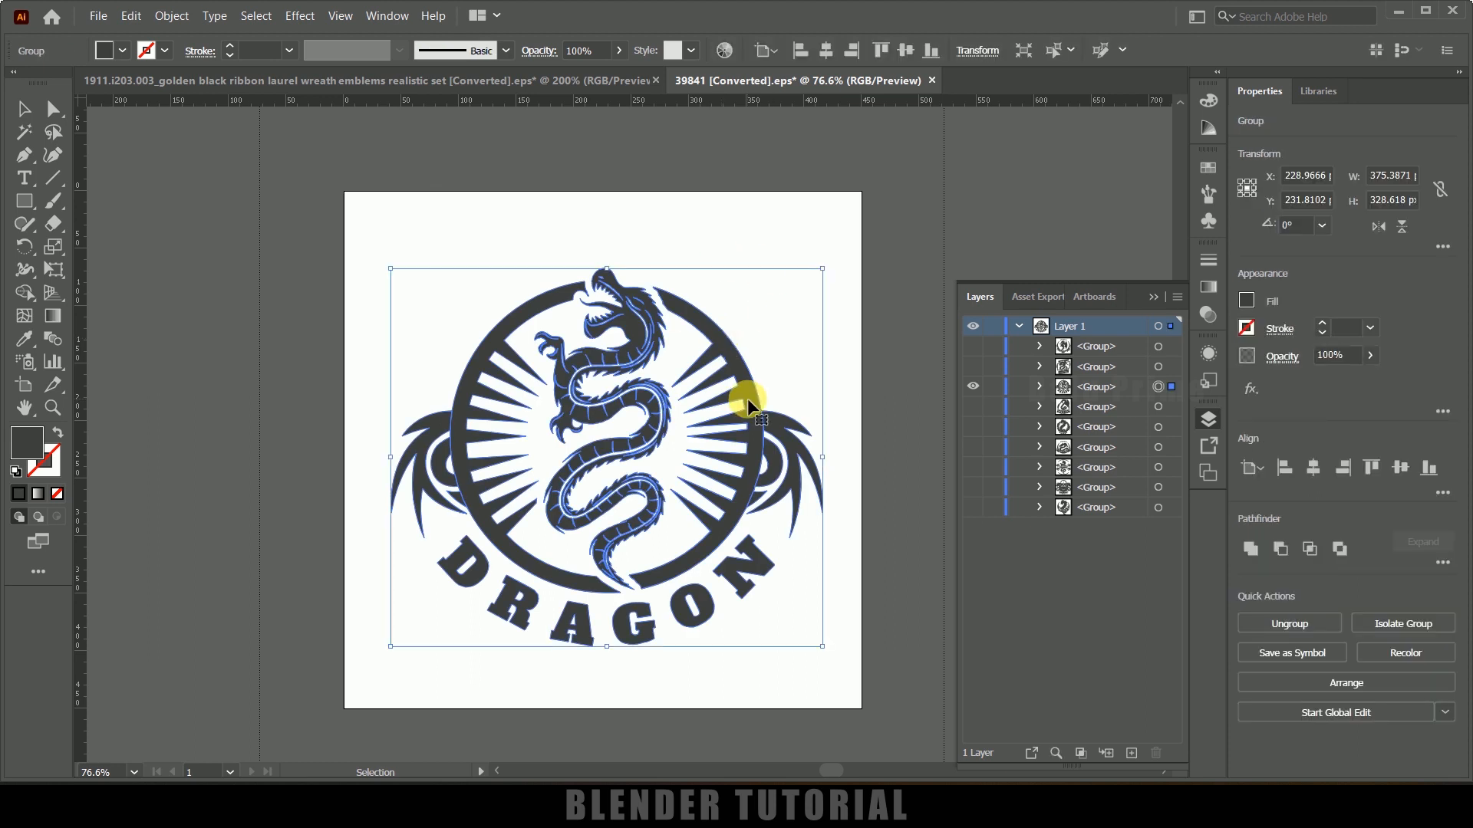
{"action": "mouse_move", "coordinate": [733, 399]}
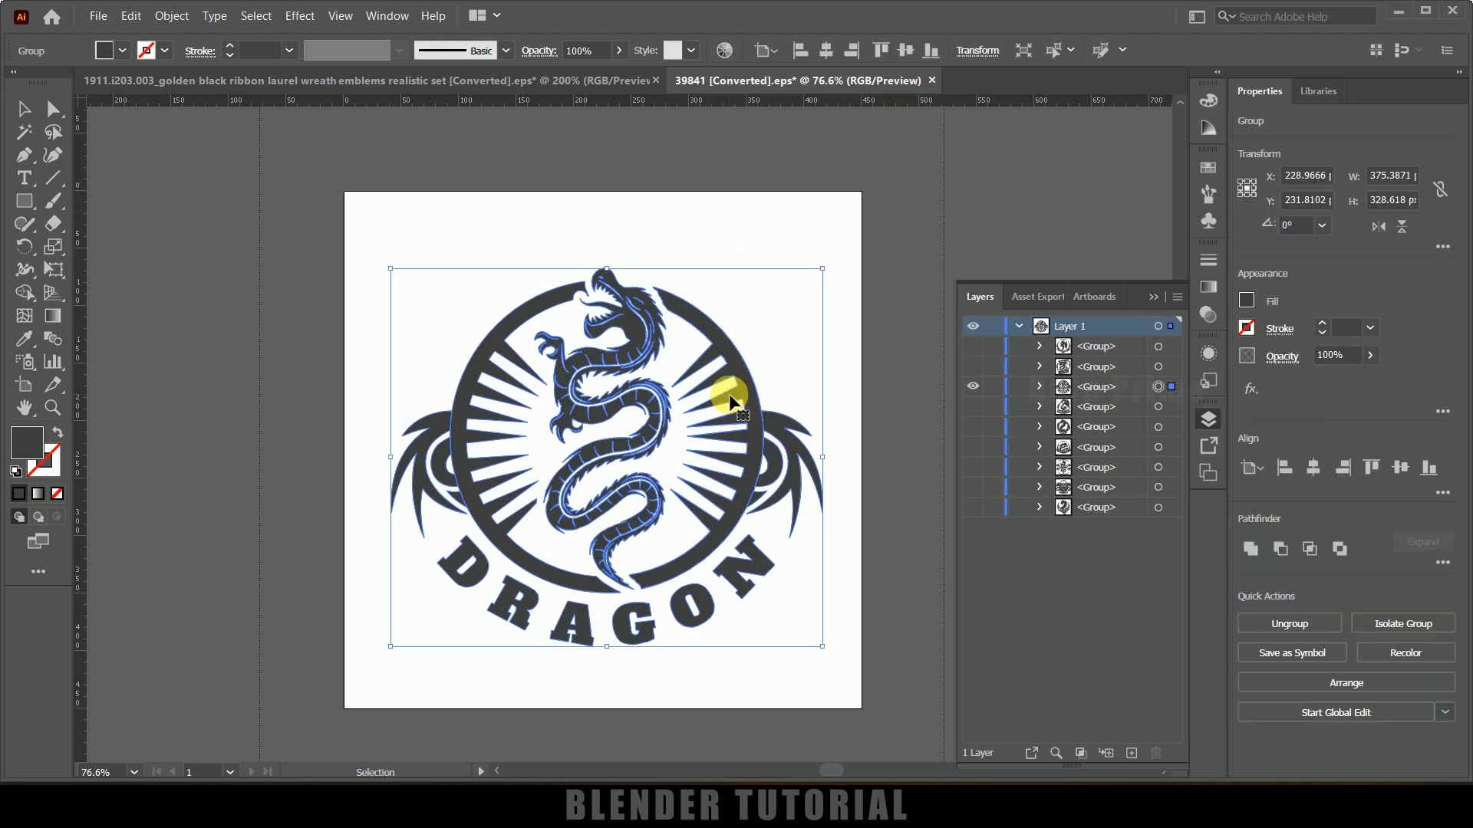
{"action": "mouse_move", "coordinate": [686, 434]}
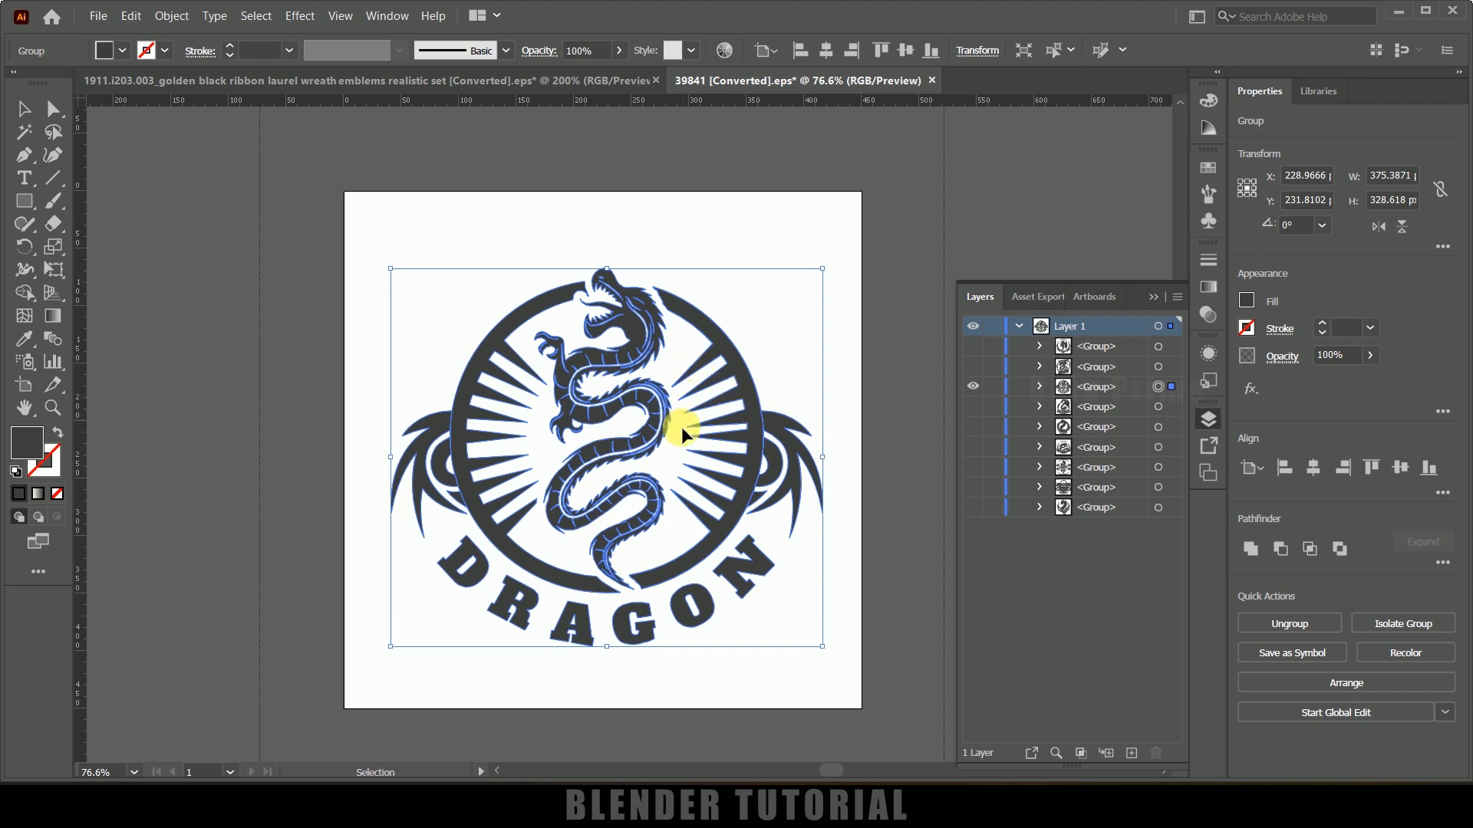
{"action": "mouse_move", "coordinate": [86, 41]}
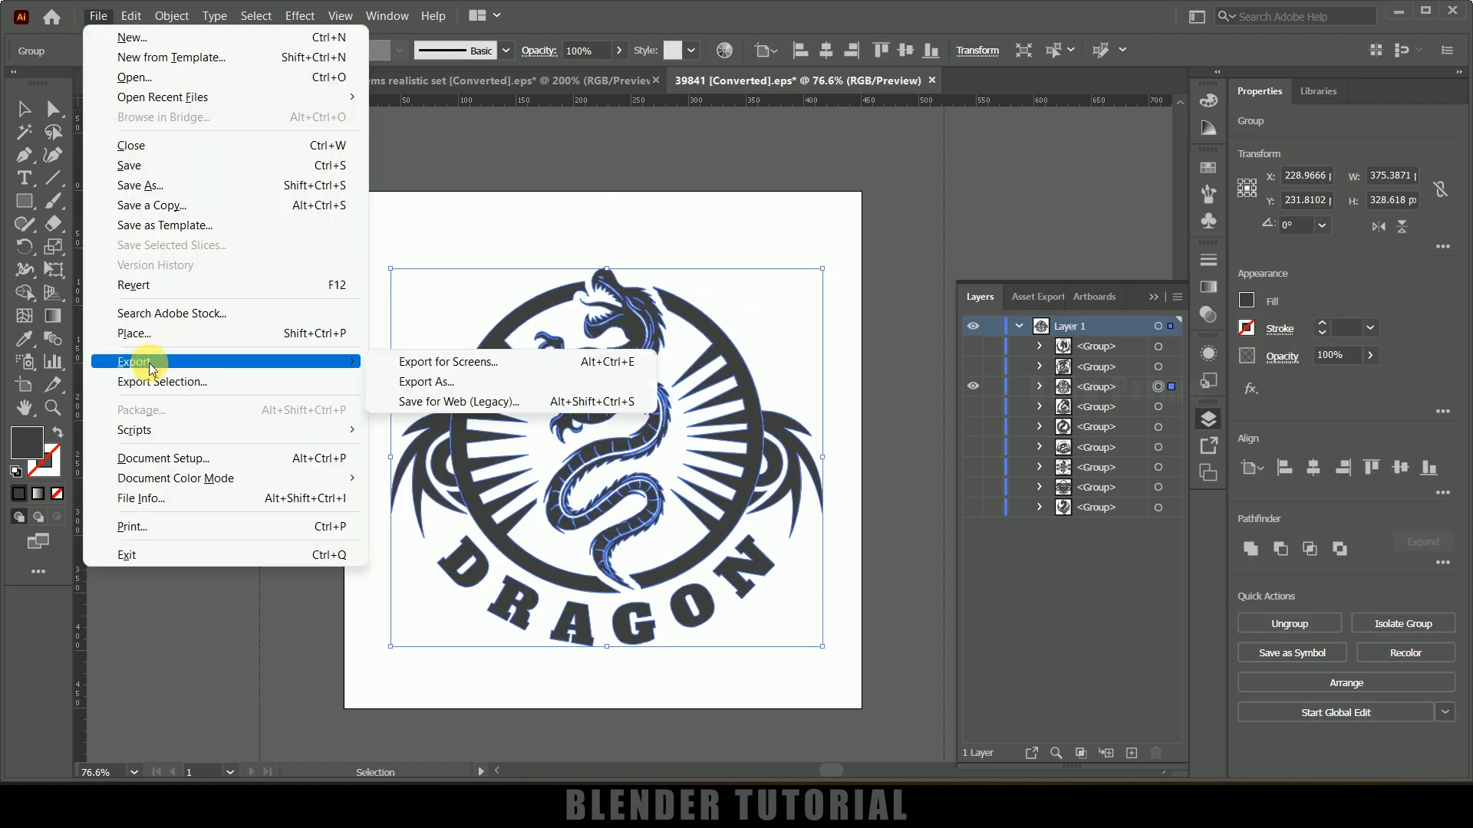
- Export the logo as an SVG named dragon with 10 decimal places
{"action": "left_click", "coordinate": [425, 382]}
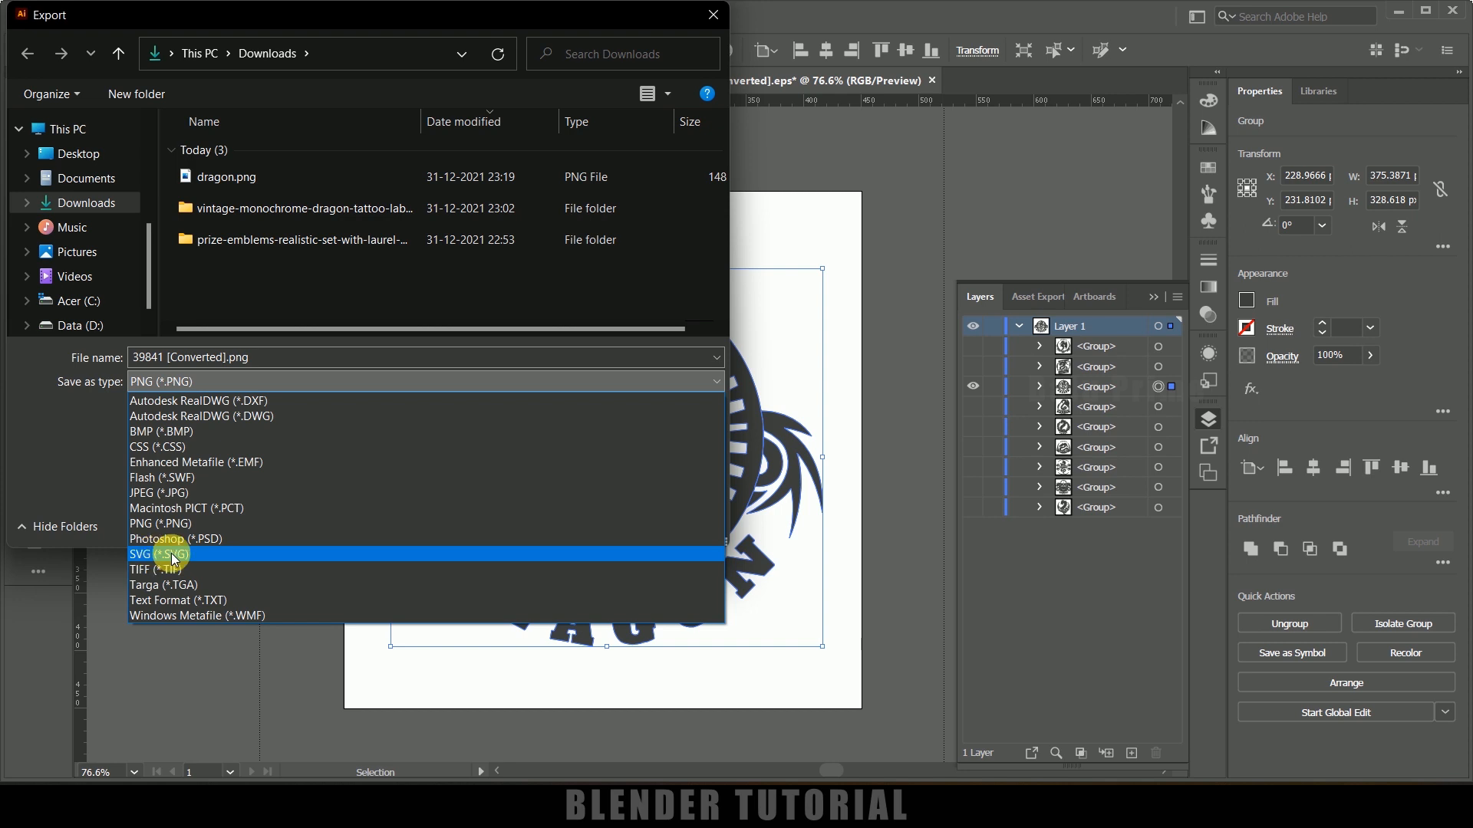
{"action": "left_click", "coordinate": [156, 554]}
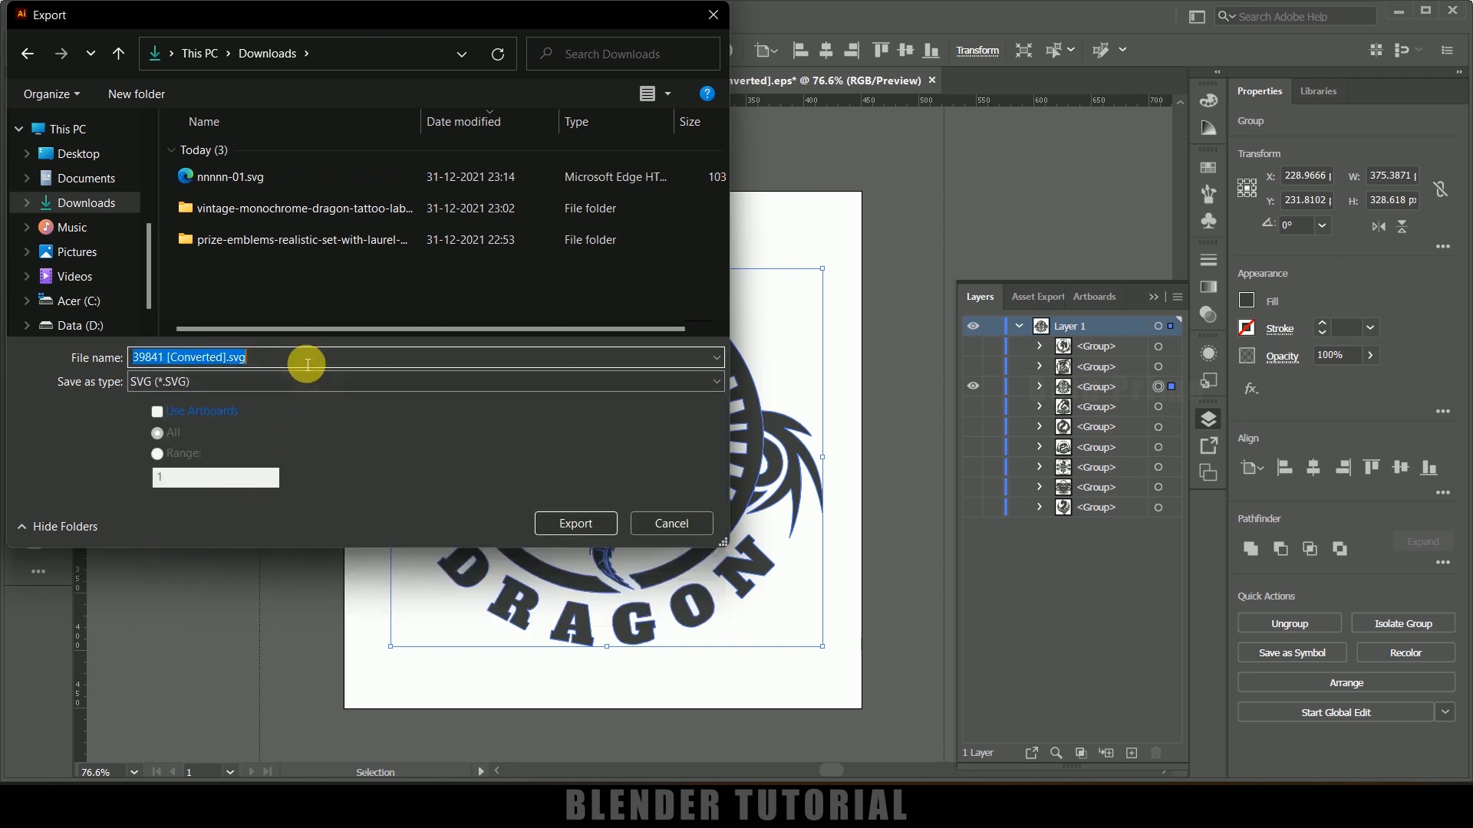
{"action": "type", "text": "dragon"}
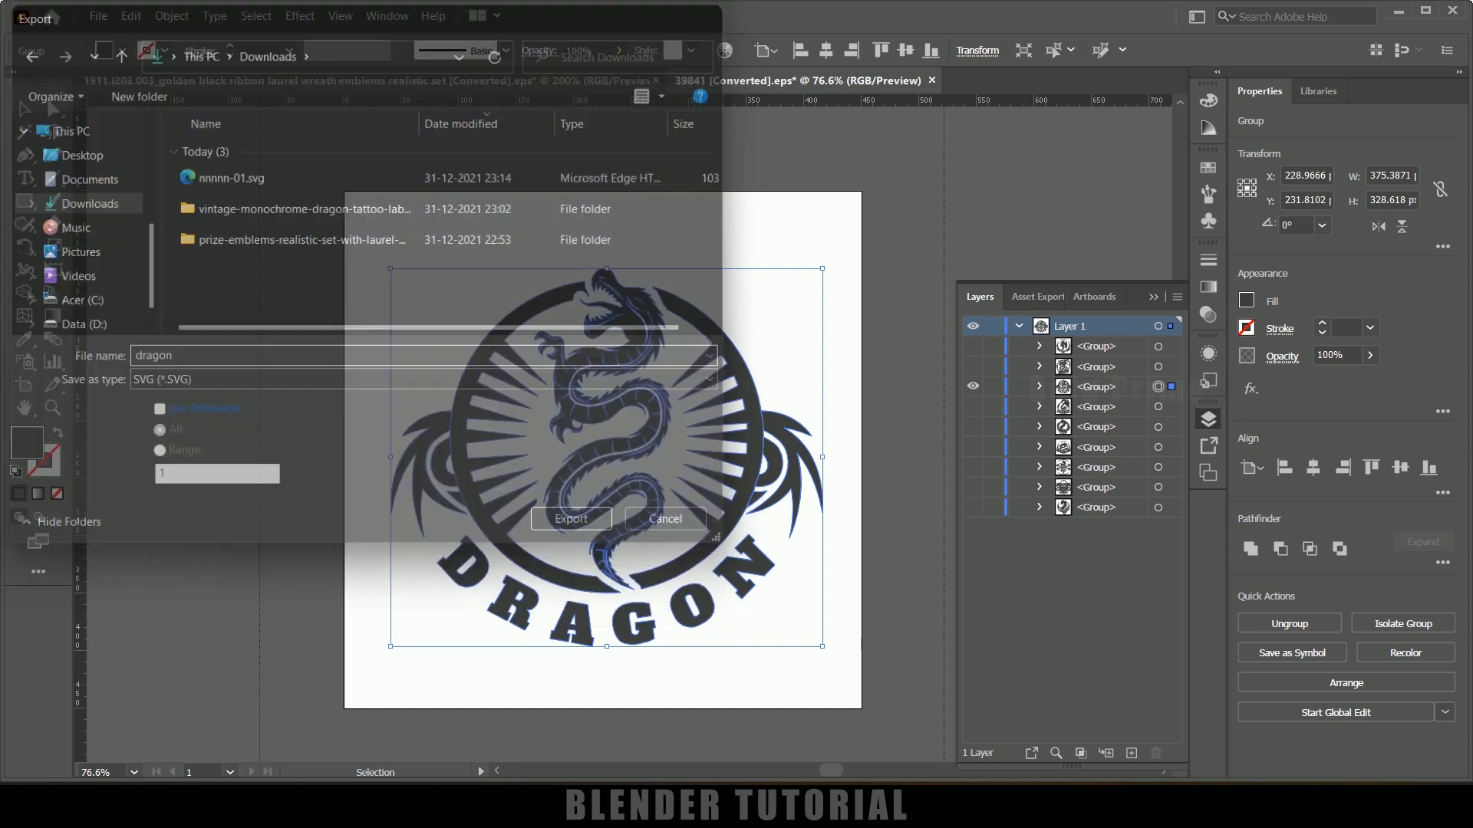
{"action": "left_click", "coordinate": [571, 519]}
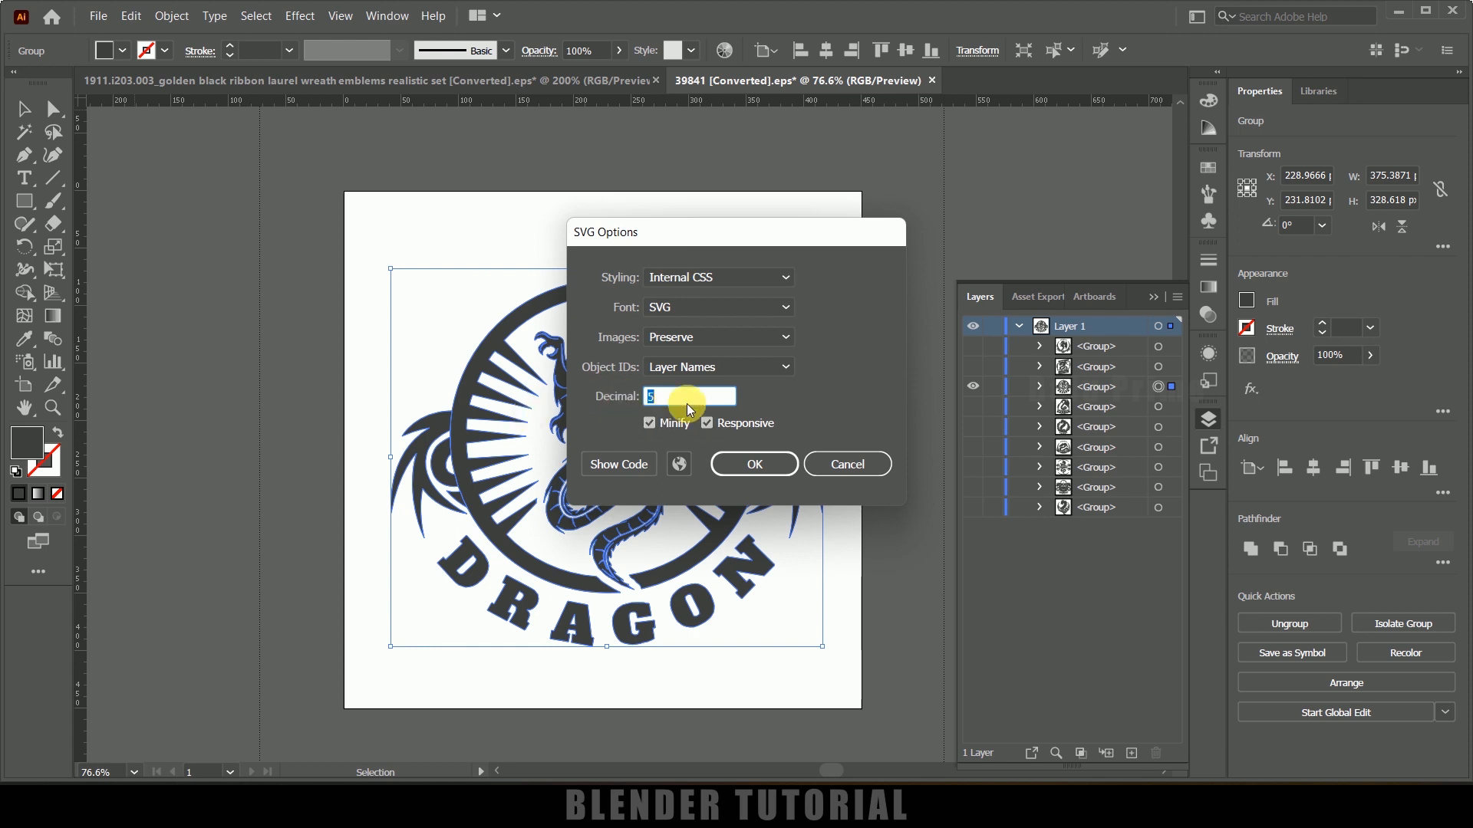
{"action": "type", "text": "10"}
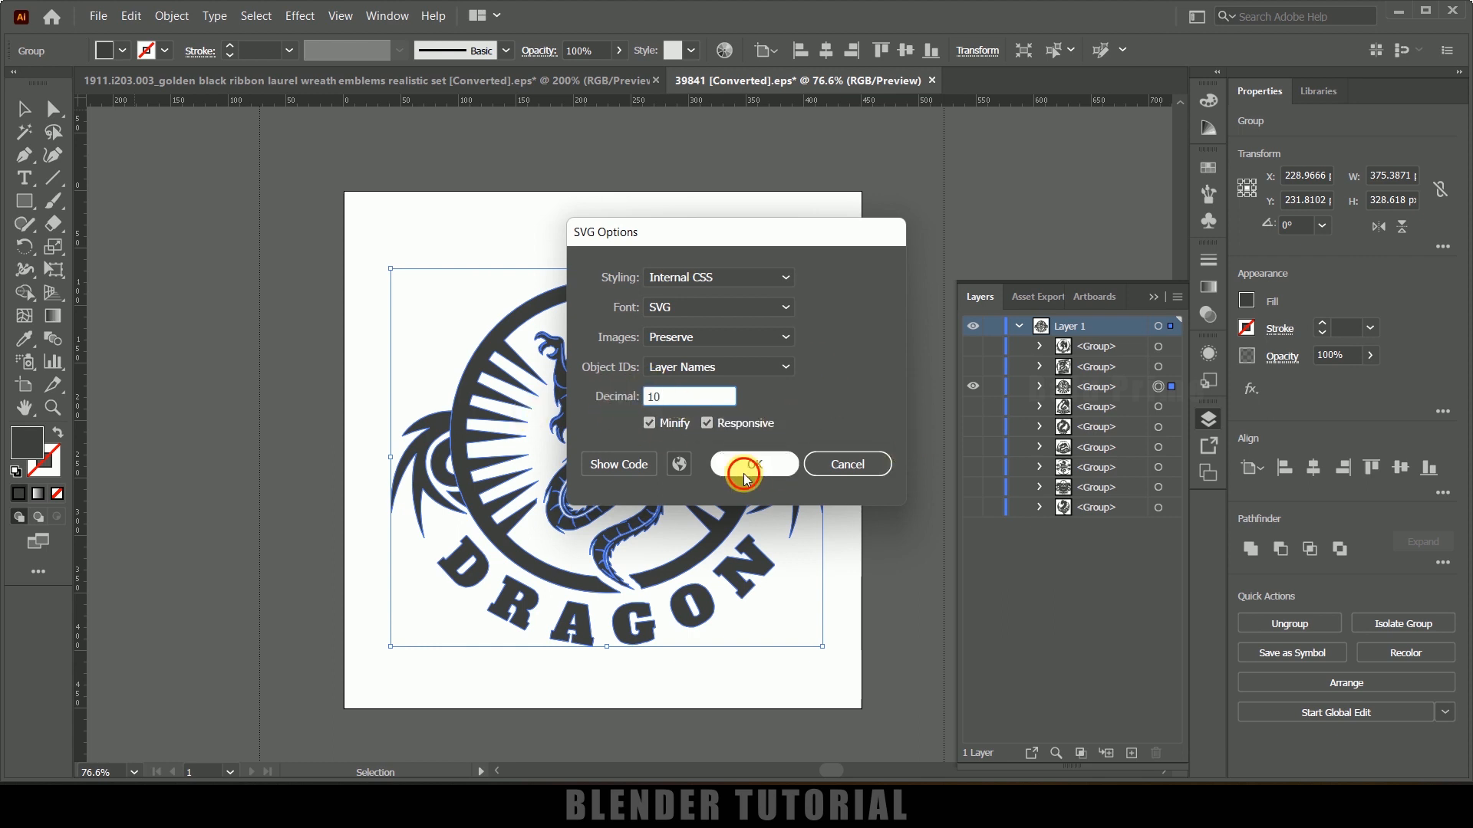
{"action": "left_click", "coordinate": [752, 463]}
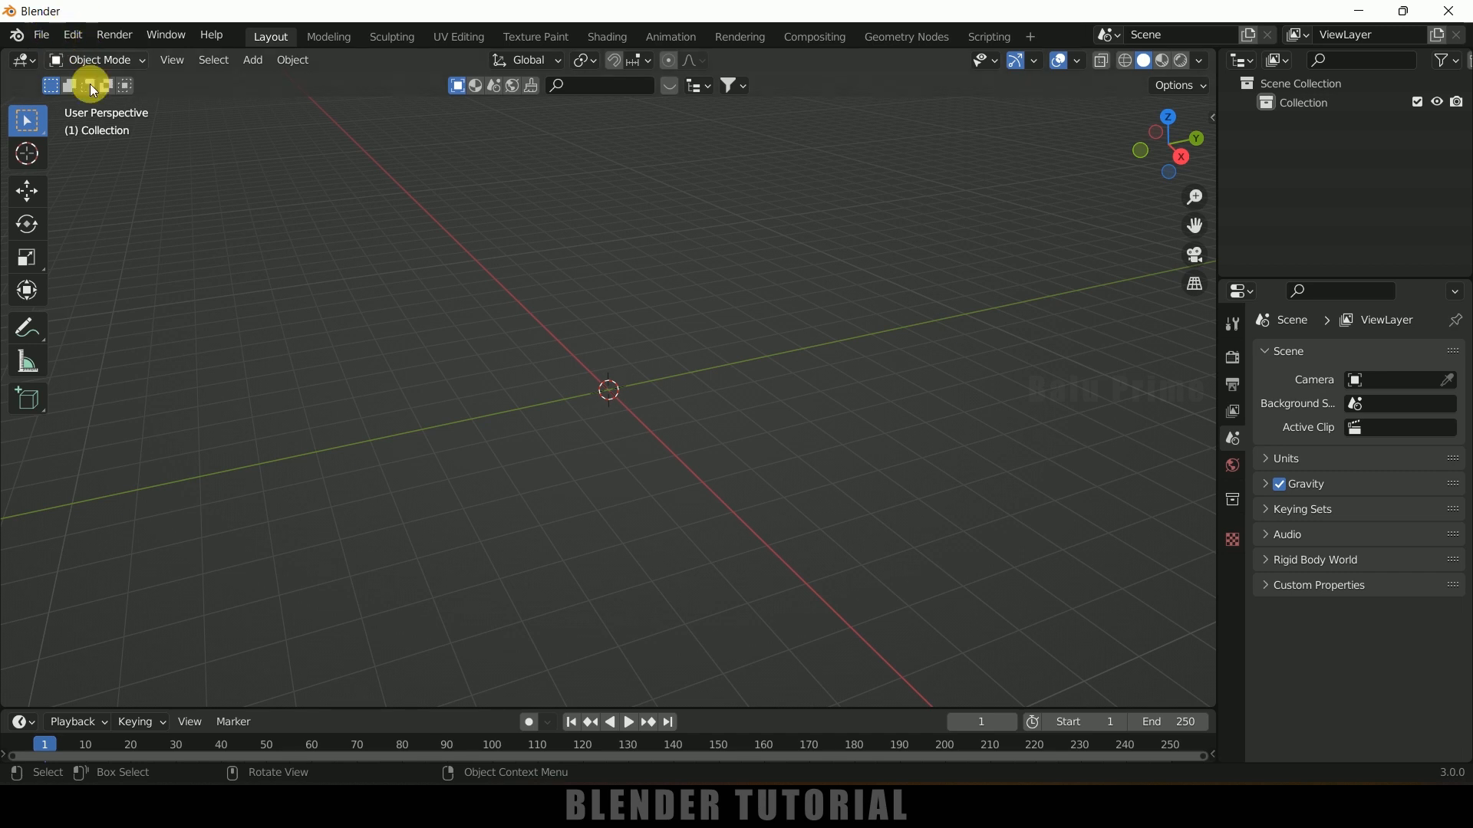
{"action": "mouse_move", "coordinate": [357, 319]}
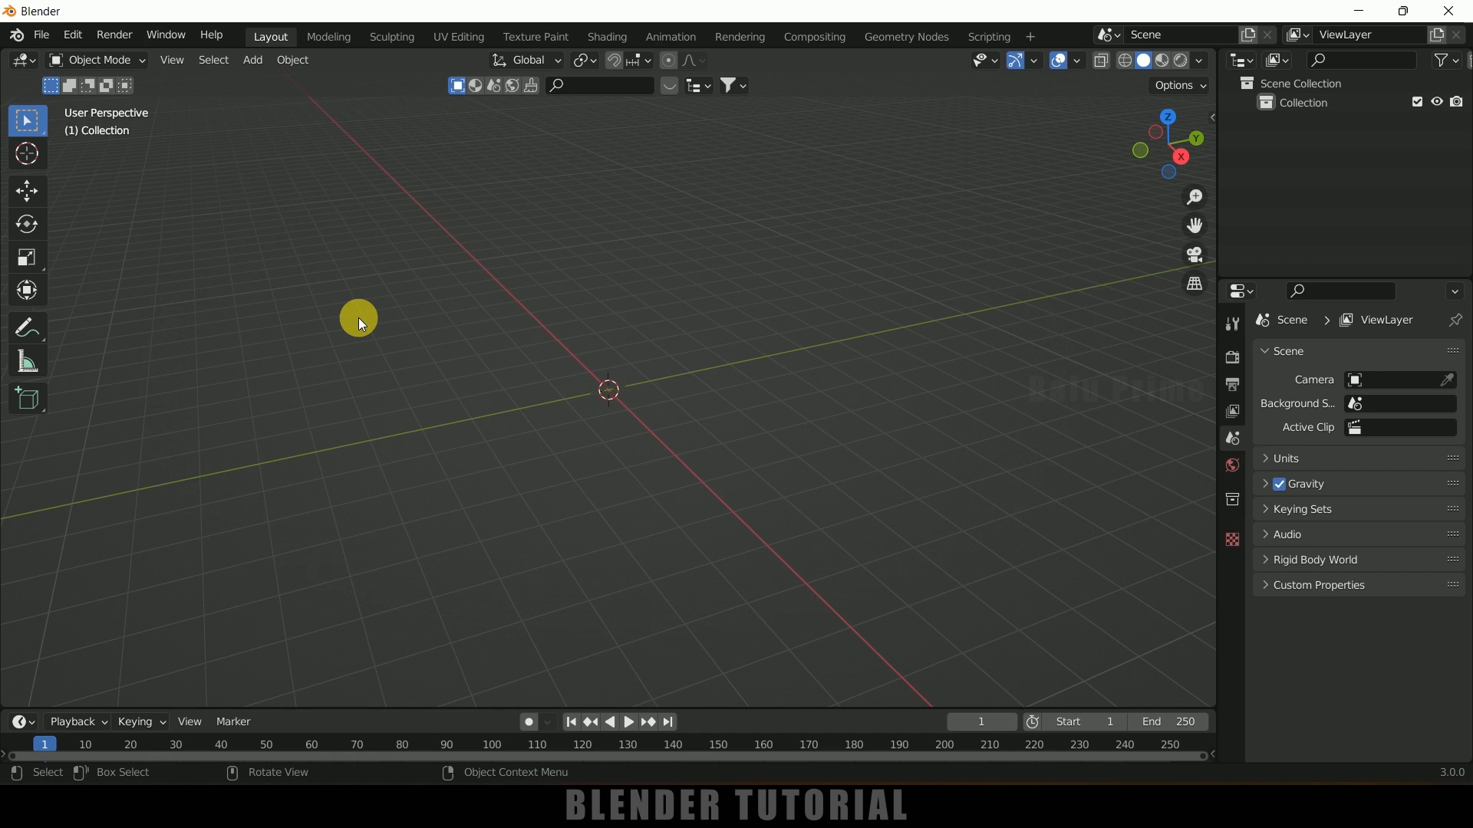
{"action": "mouse_move", "coordinate": [147, 112]}
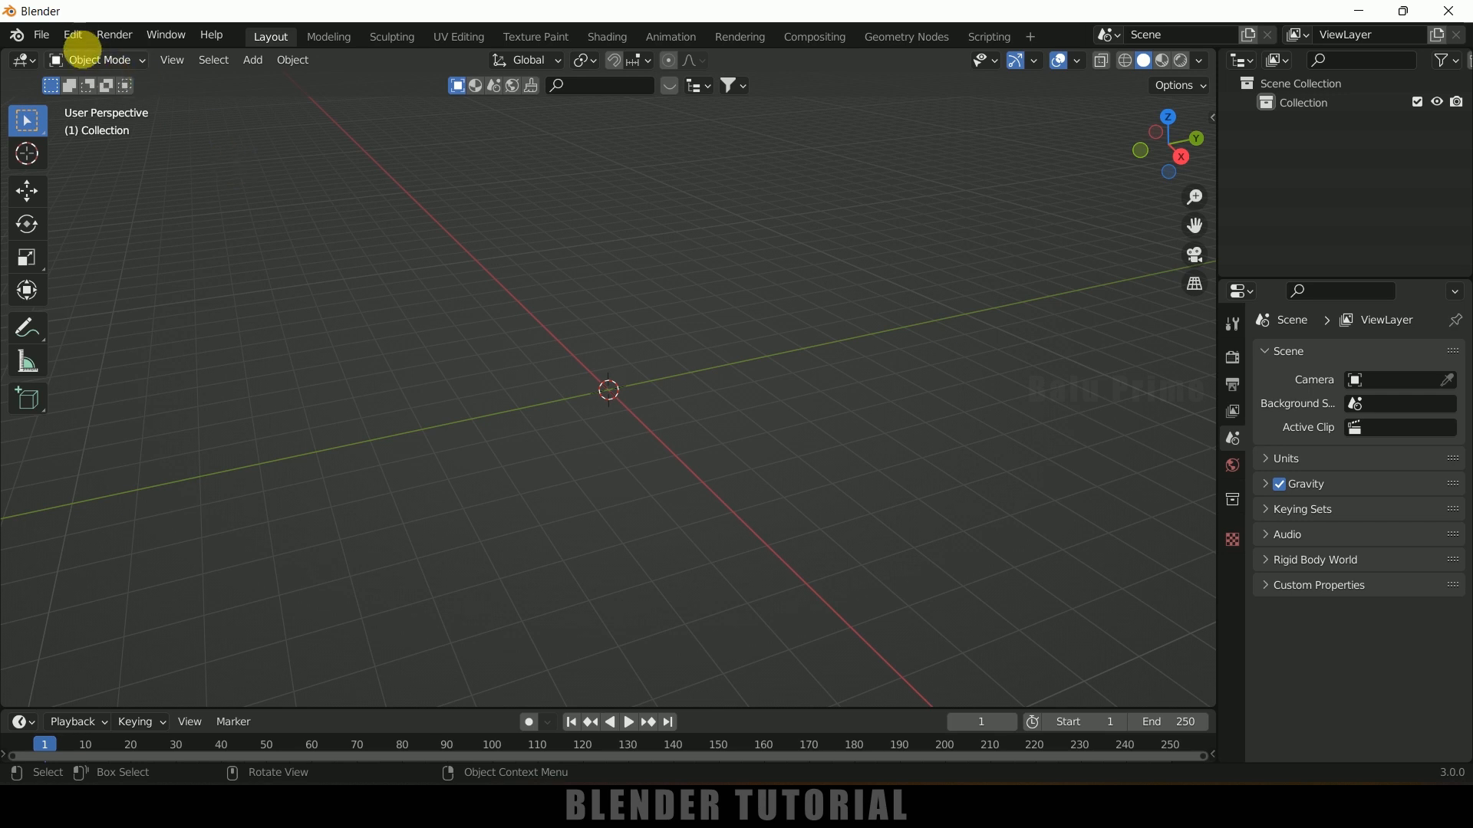
- In Preferences, search svg and toggle the SVG import-export add-on off and back on
{"action": "left_click", "coordinate": [72, 35]}
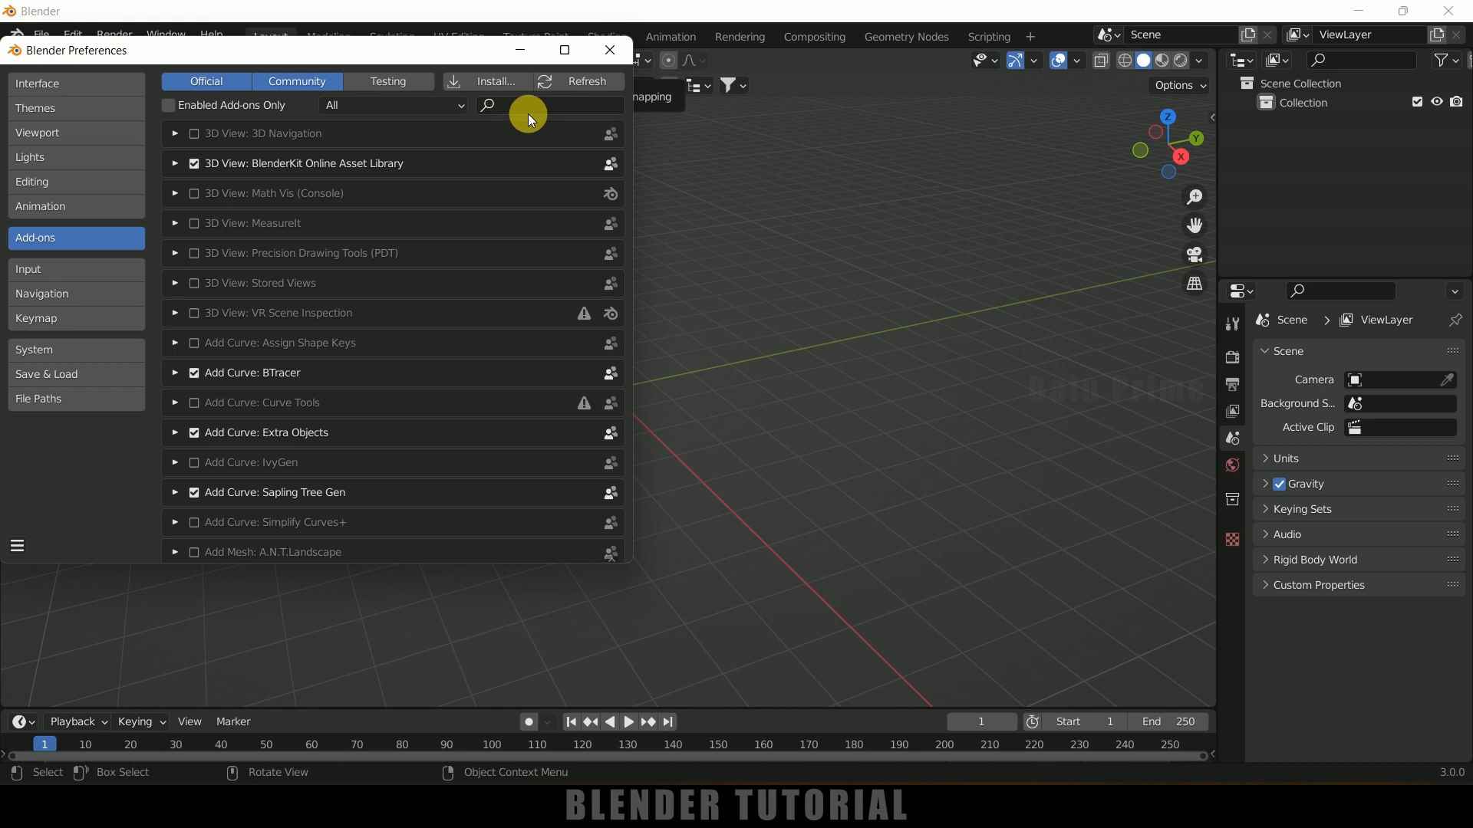
{"action": "type", "text": "svg"}
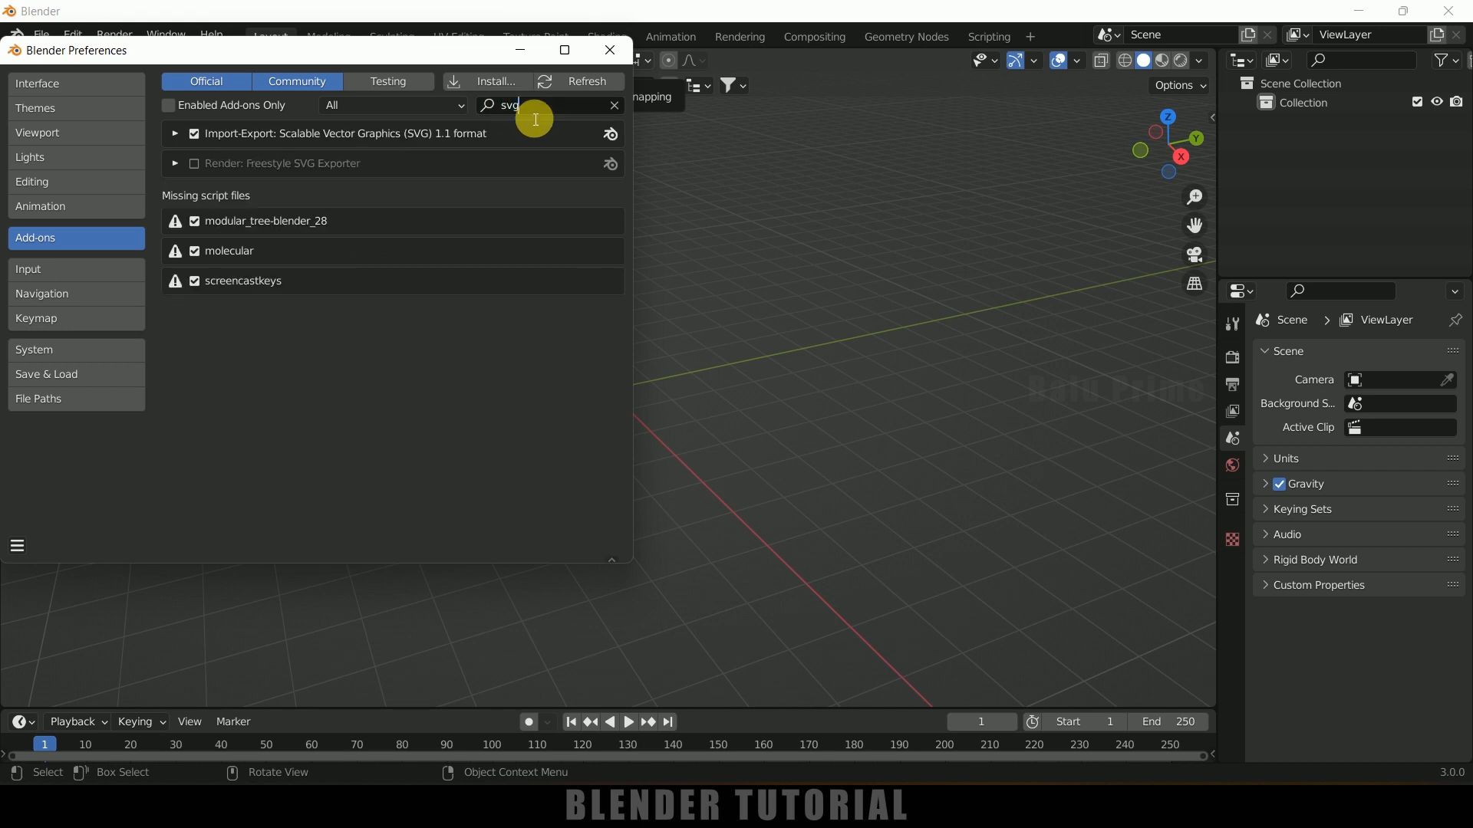
{"action": "mouse_move", "coordinate": [241, 141]}
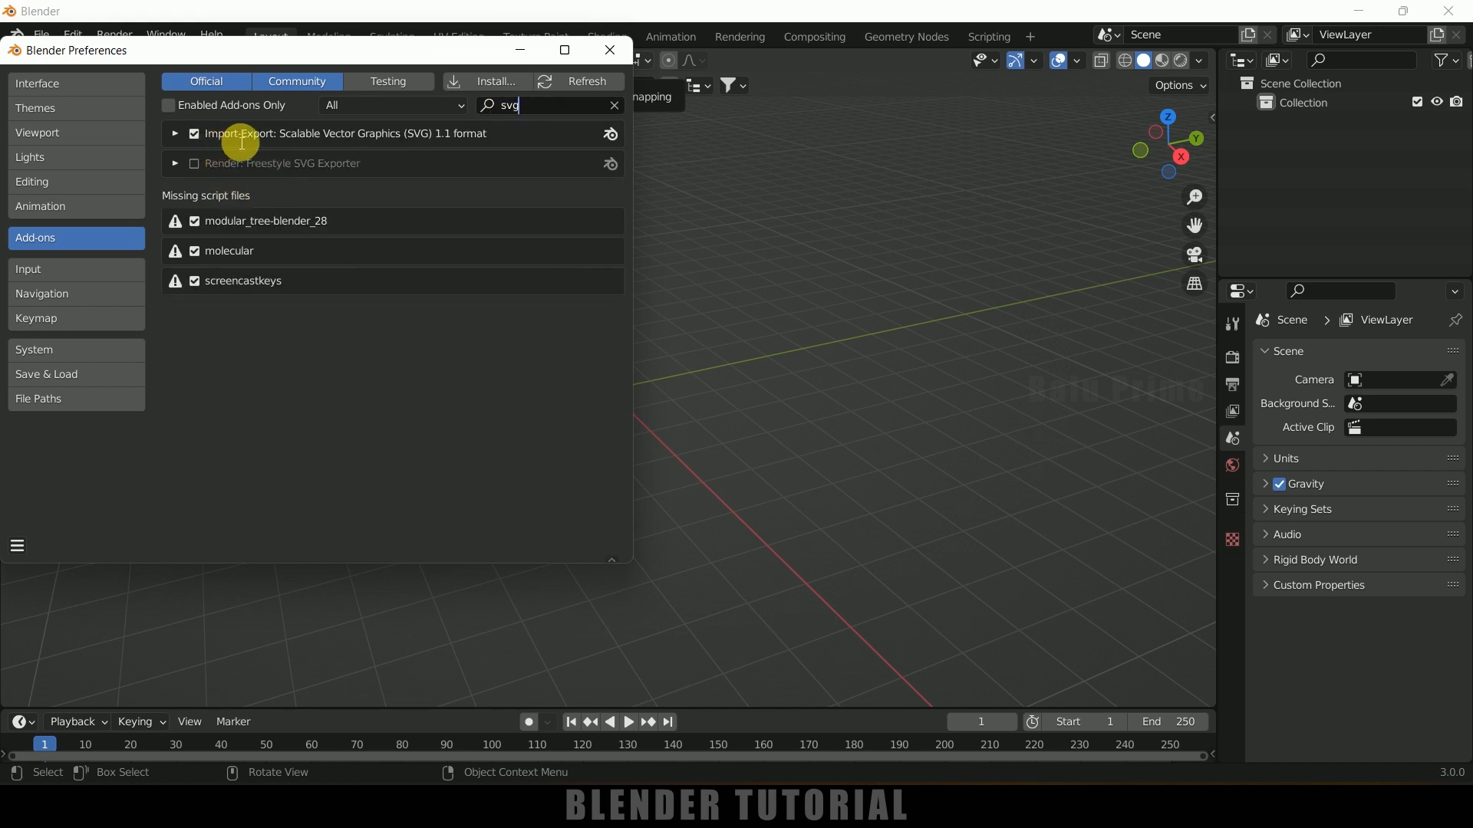
{"action": "mouse_move", "coordinate": [392, 135]}
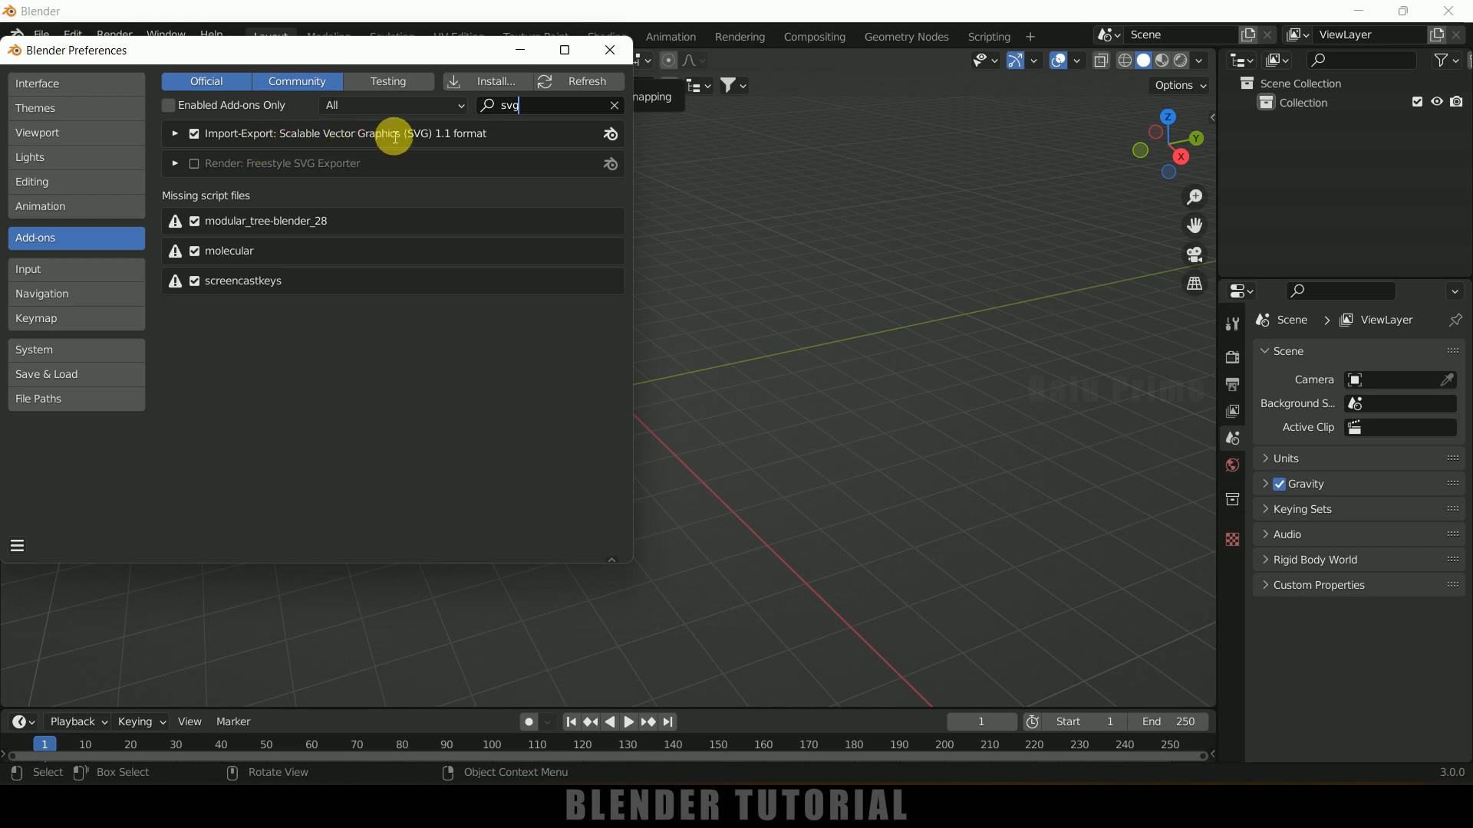
{"action": "left_click", "coordinate": [193, 133]}
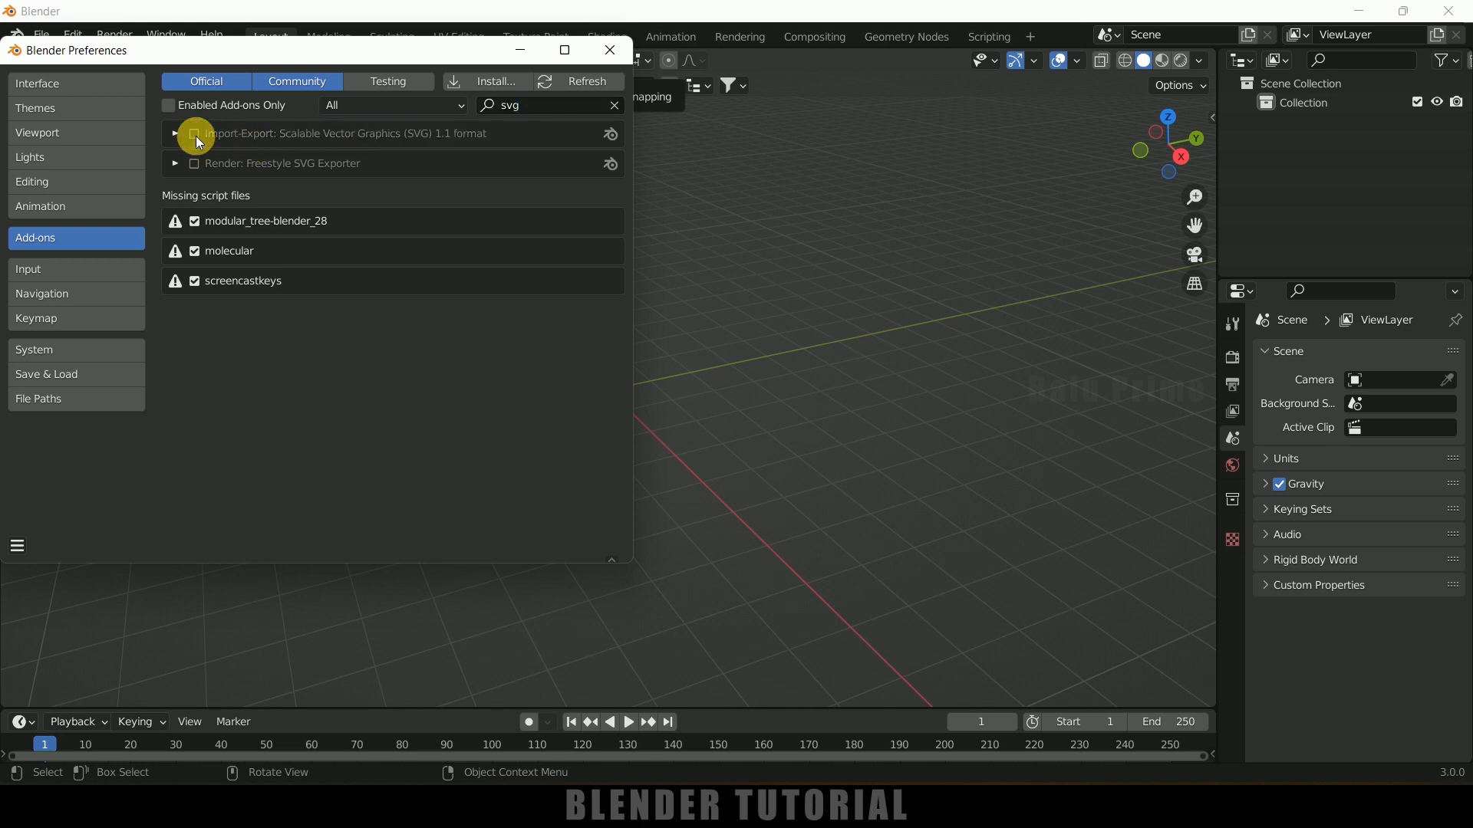
{"action": "left_click", "coordinate": [195, 133]}
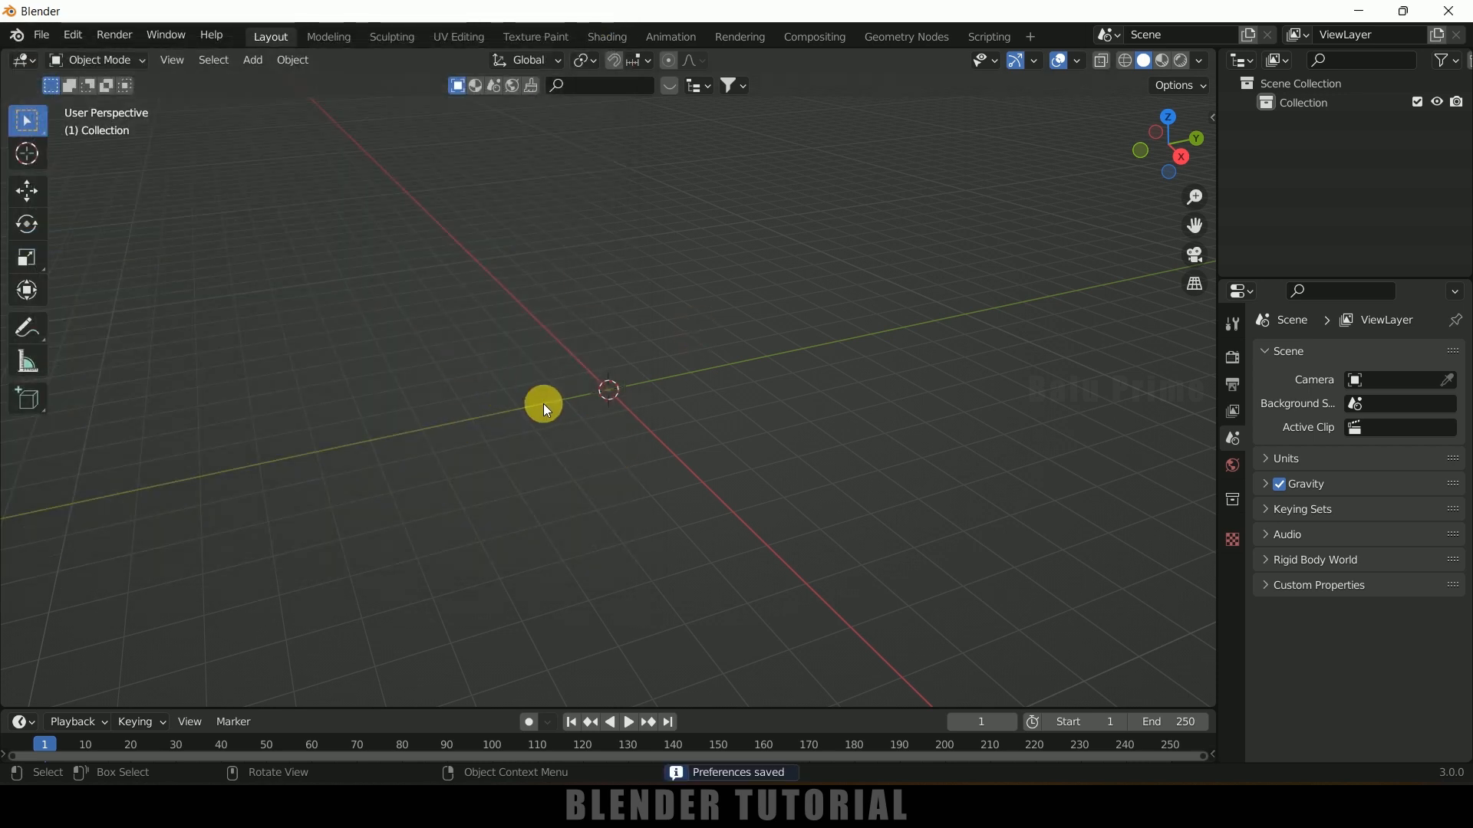
- Import dragon.svg from the Downloads folder as curve objects
{"action": "left_click", "coordinate": [39, 35]}
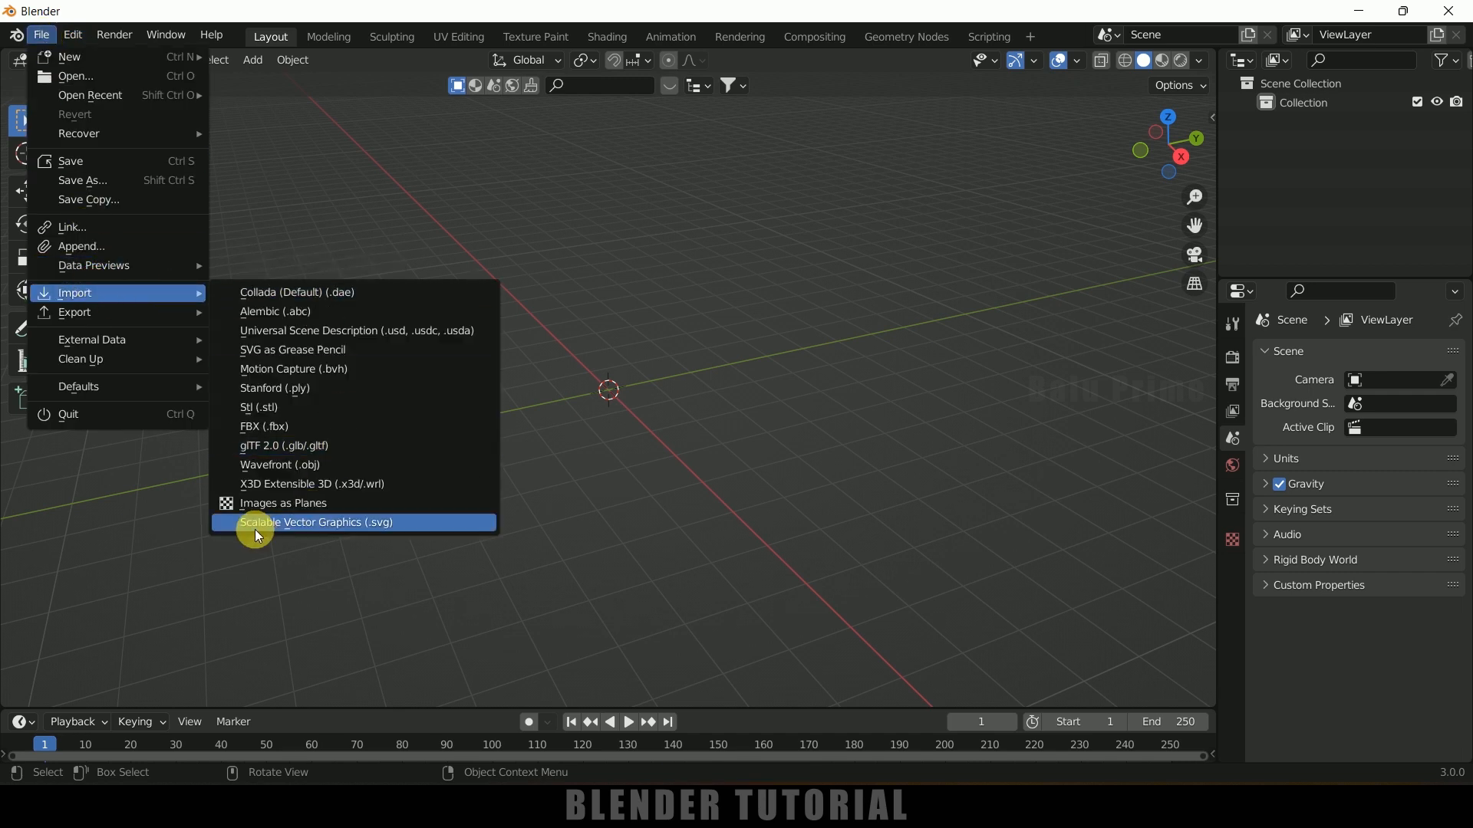
{"action": "mouse_move", "coordinate": [349, 530]}
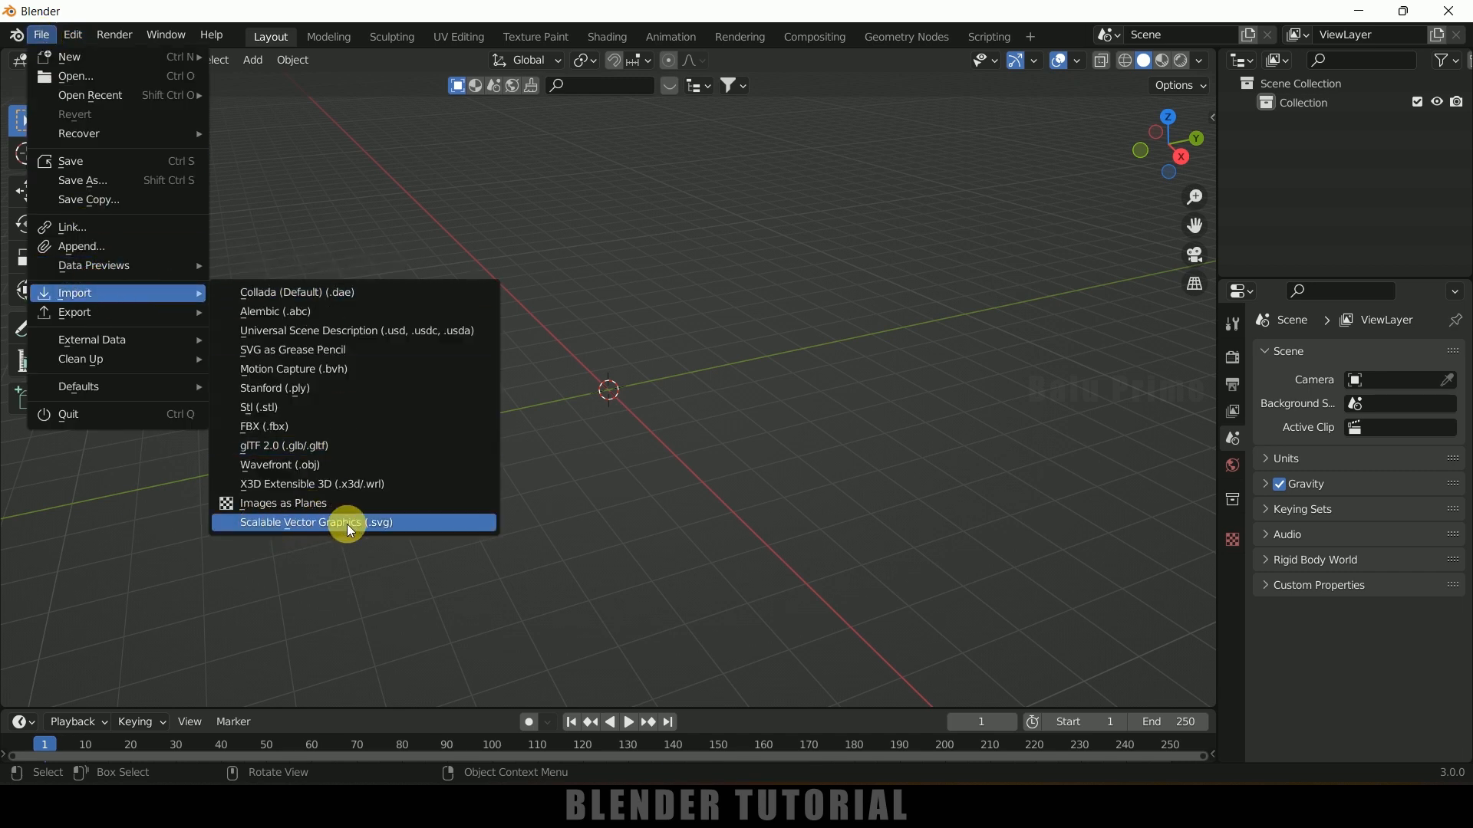
{"action": "left_click", "coordinate": [316, 521]}
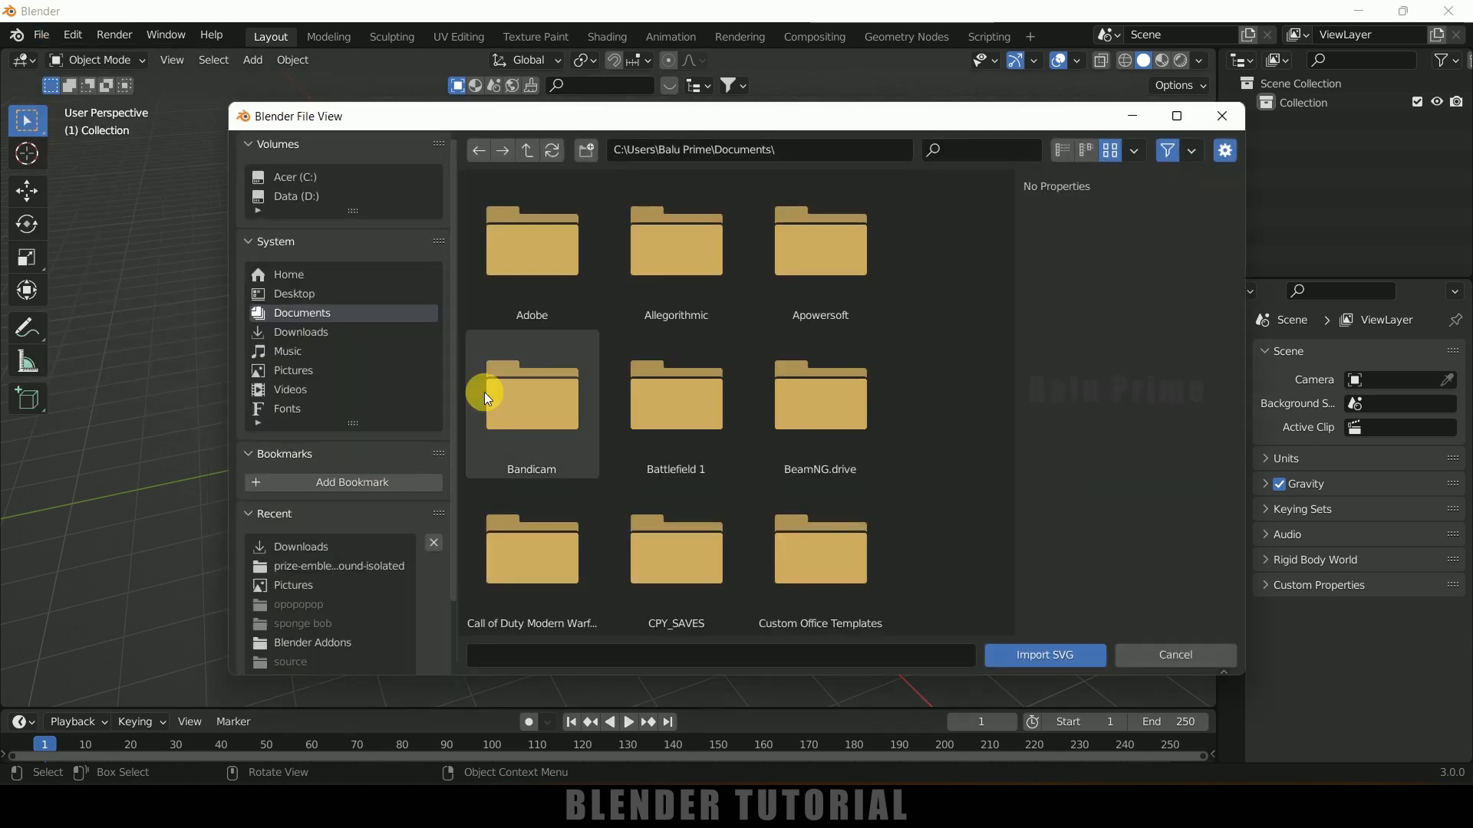
{"action": "left_click", "coordinate": [301, 332]}
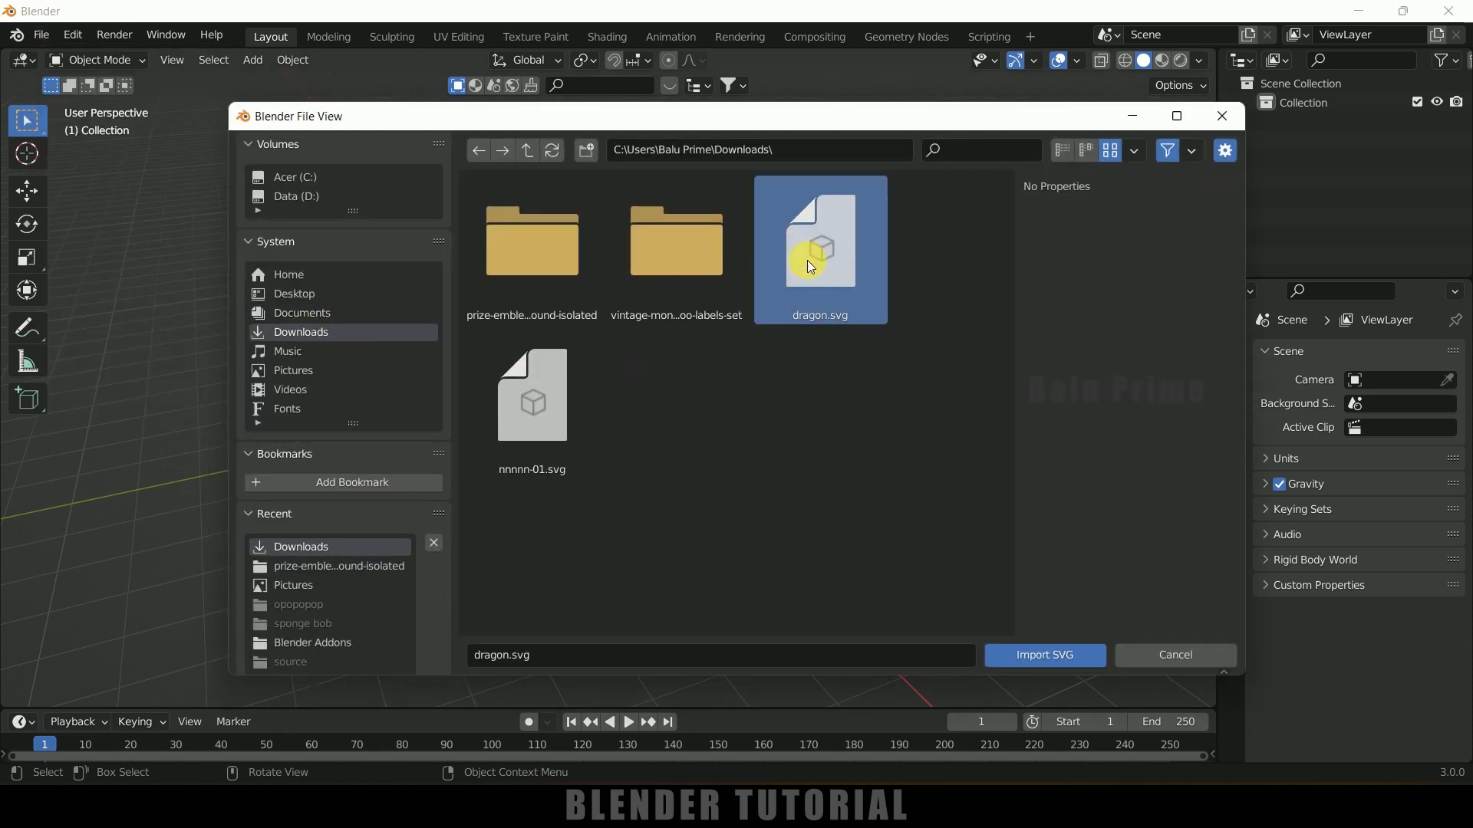
{"action": "left_click", "coordinate": [1044, 655]}
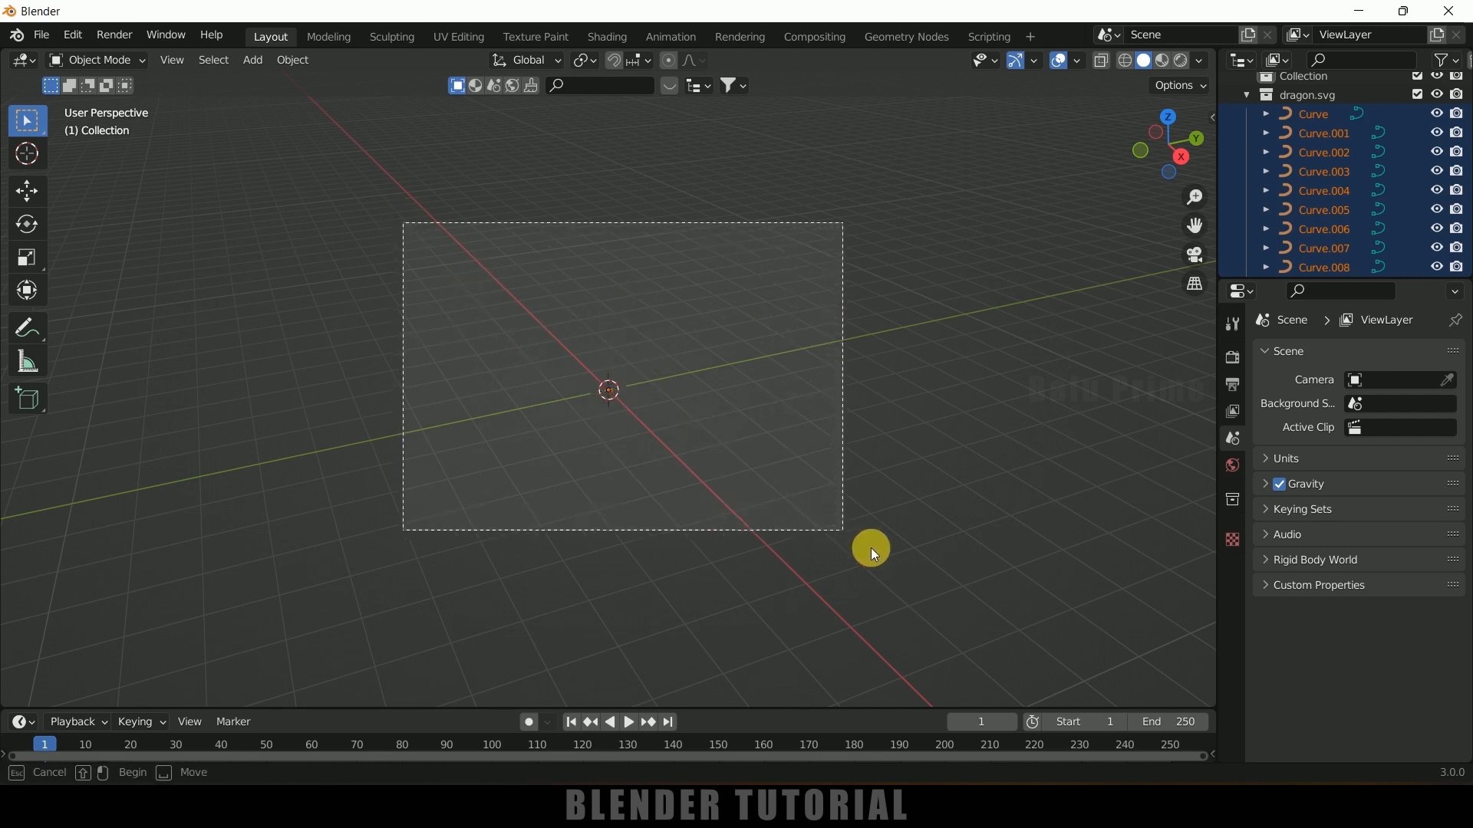
- Scale up the dragon curves, set origins to geometry and move the logo to the centre
{"action": "key", "text": "s"}
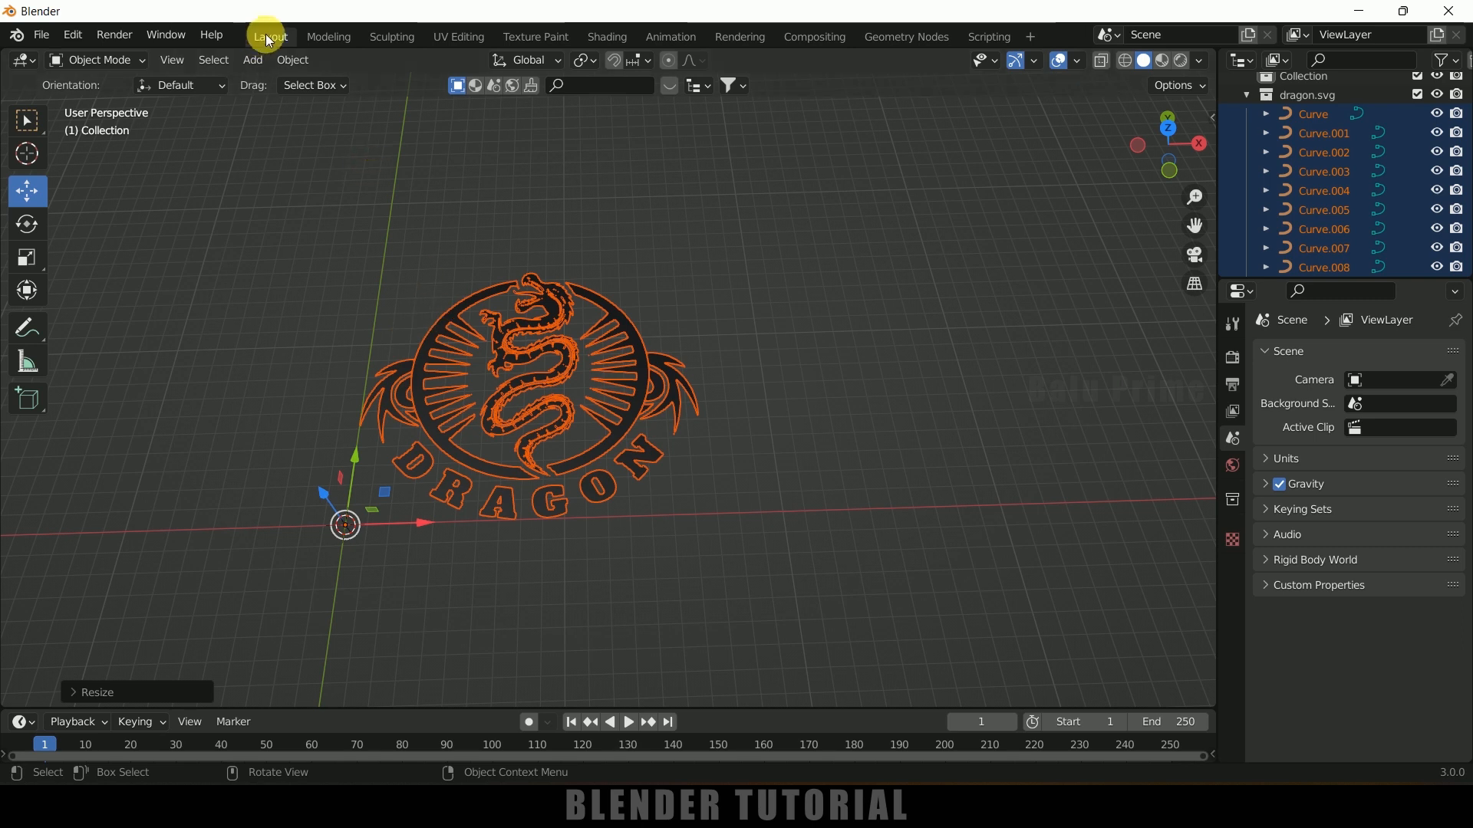
{"action": "left_click", "coordinate": [292, 60]}
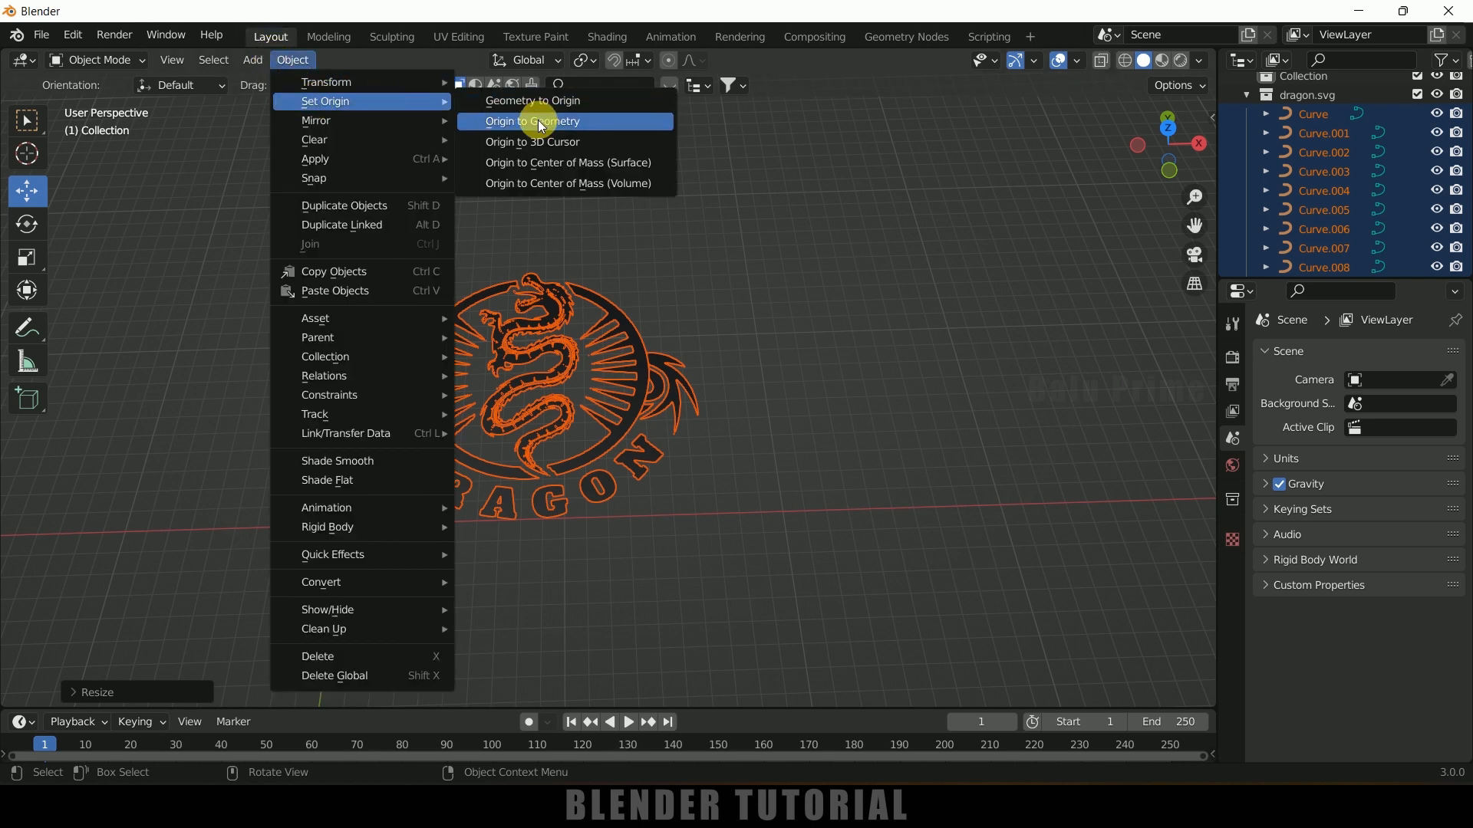
{"action": "left_click", "coordinate": [532, 120]}
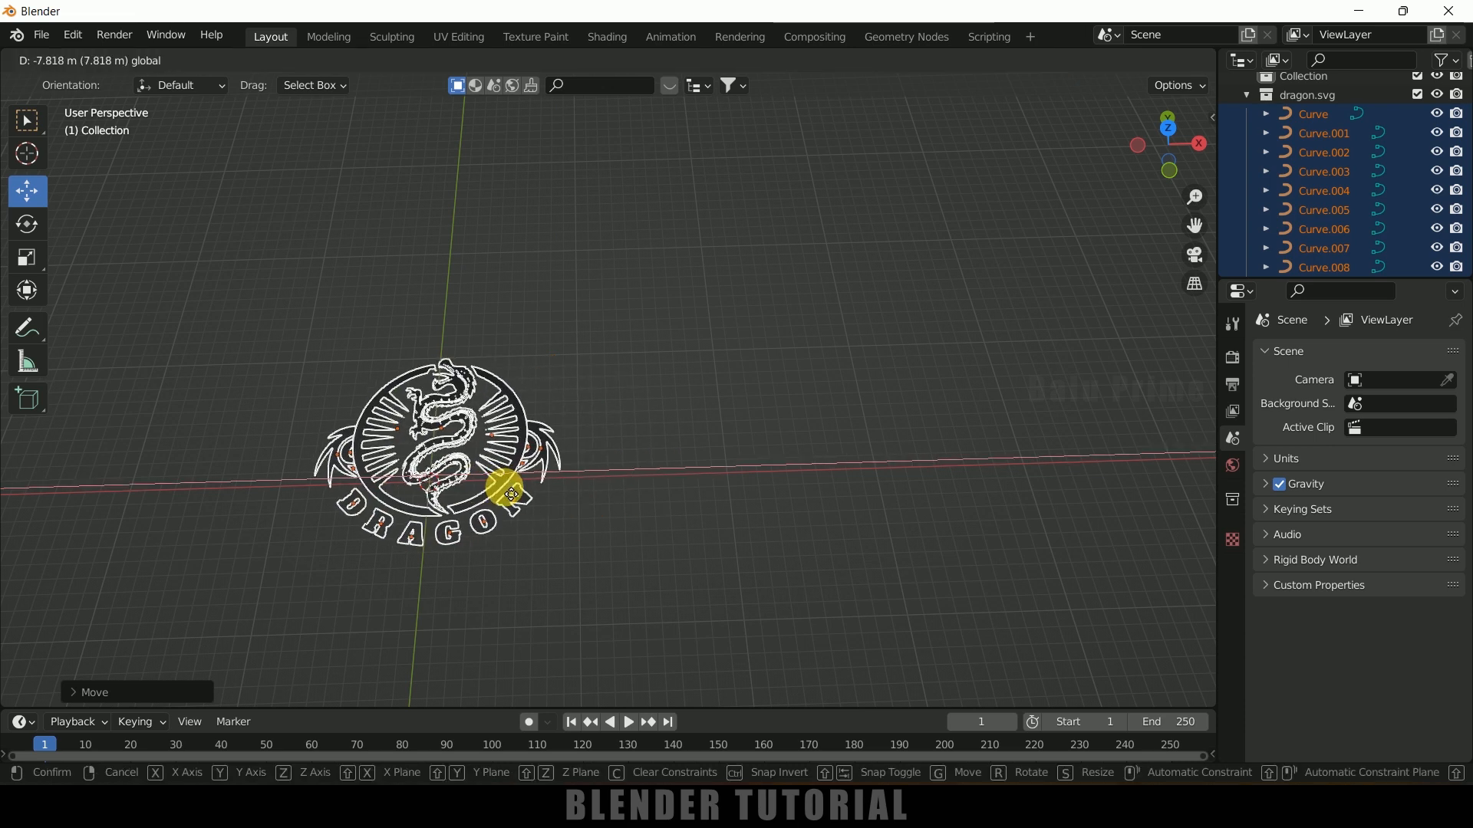
{"action": "left_click", "coordinate": [620, 451]}
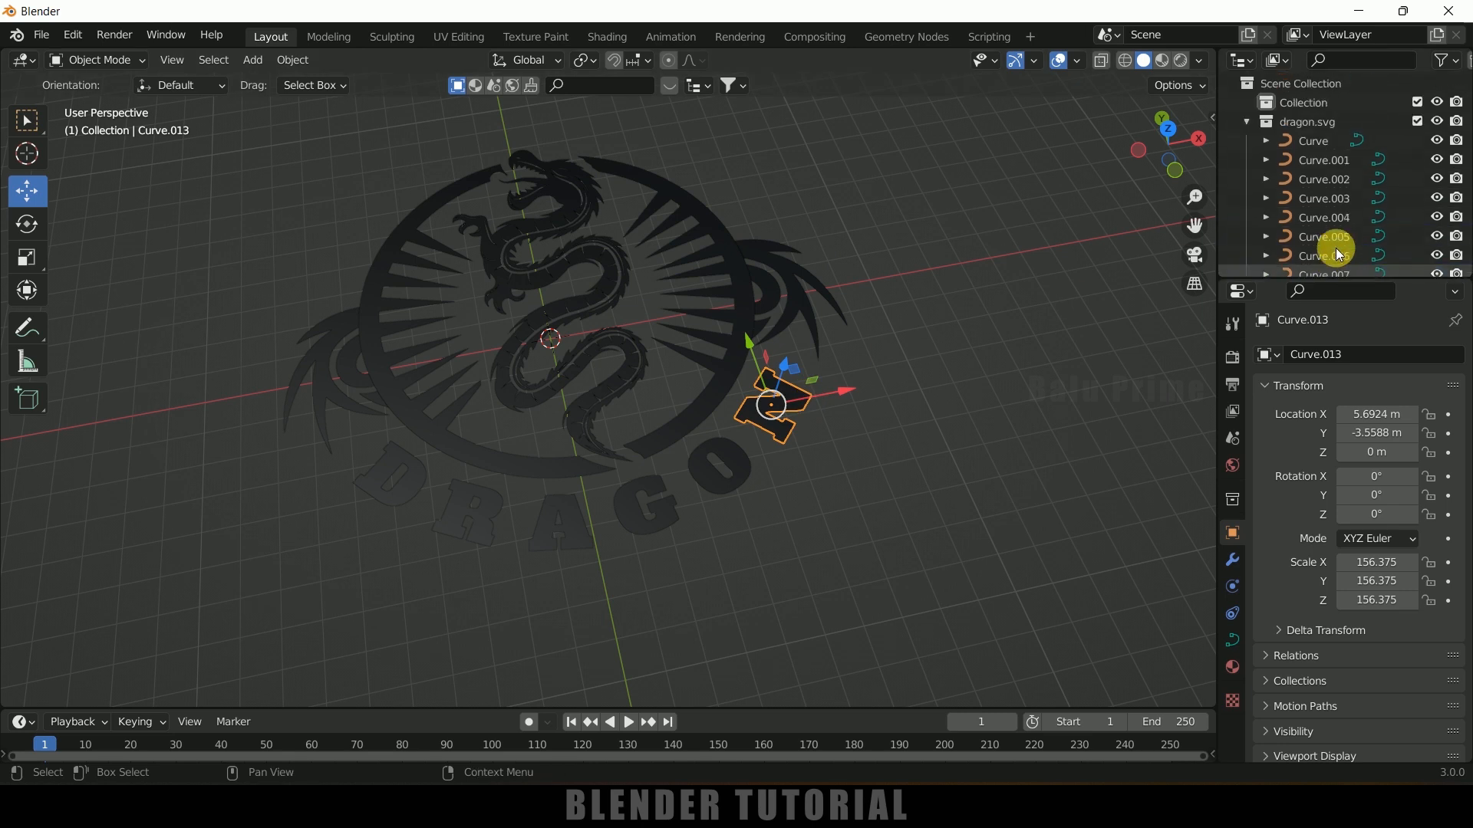
{"action": "mouse_move", "coordinate": [835, 207]}
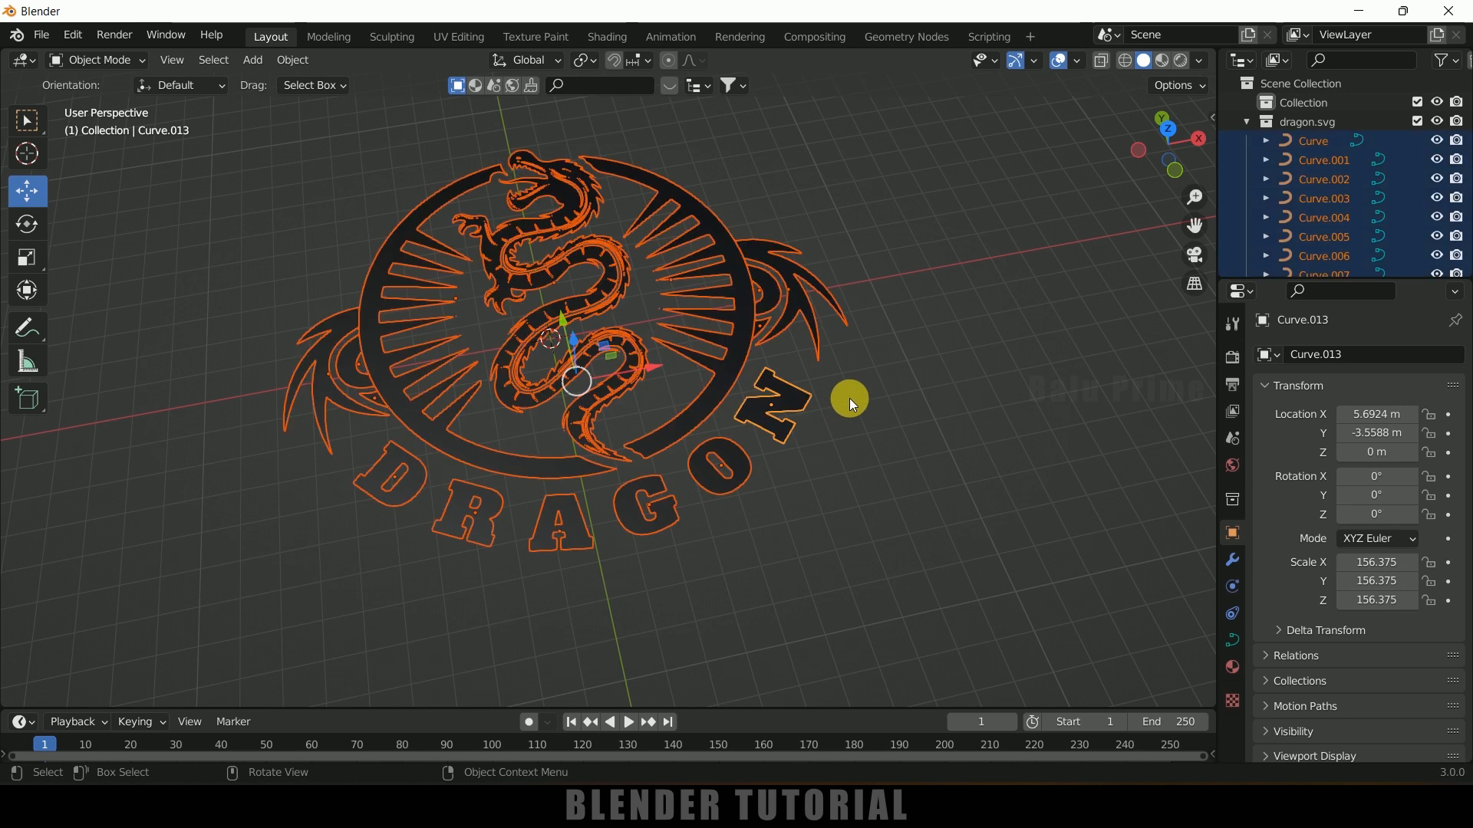
{"action": "mouse_move", "coordinate": [305, 89]}
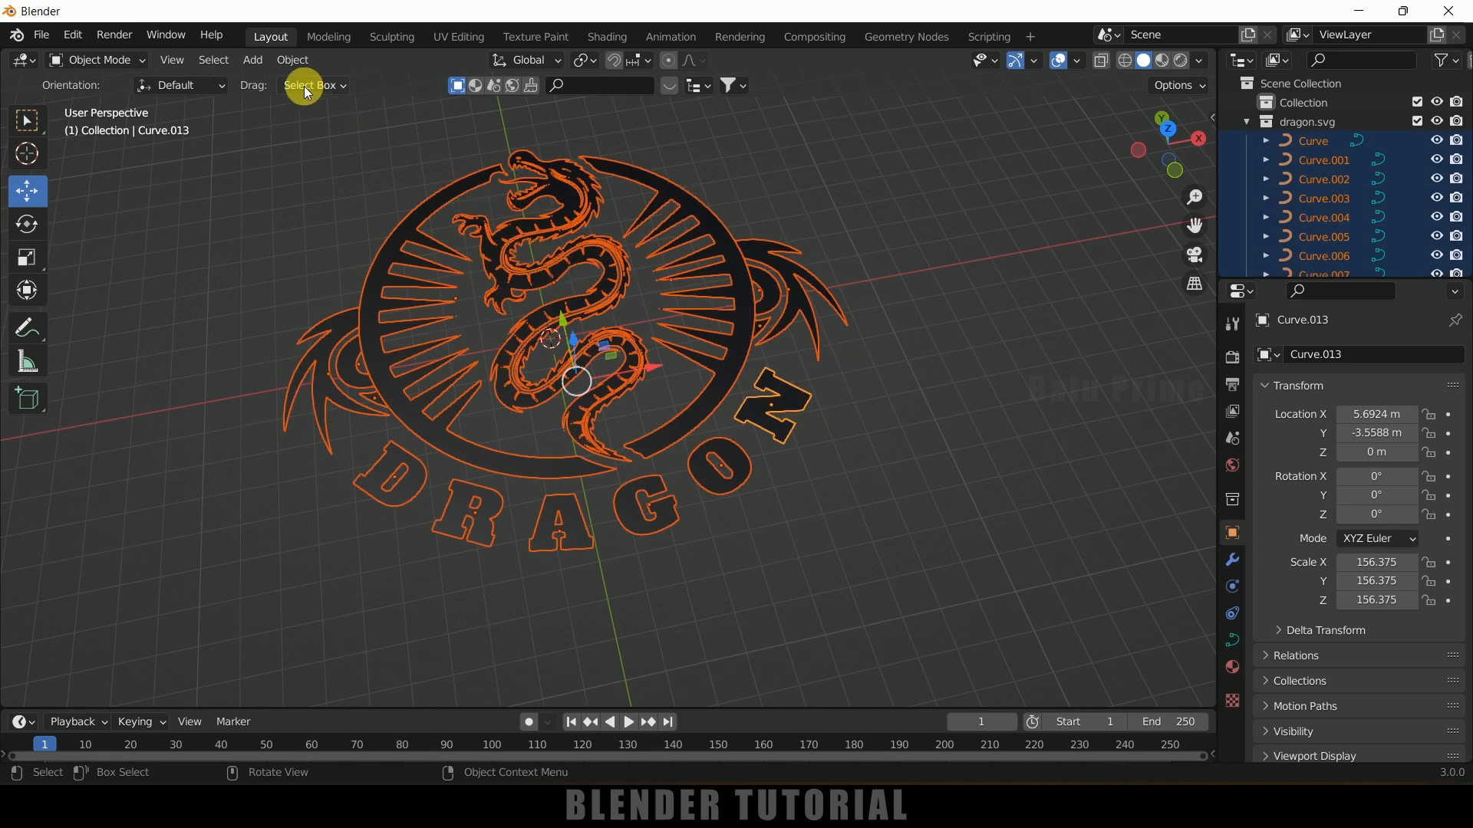
- Show the Object > Convert choices for the selected dragon curves
{"action": "left_click", "coordinate": [292, 60]}
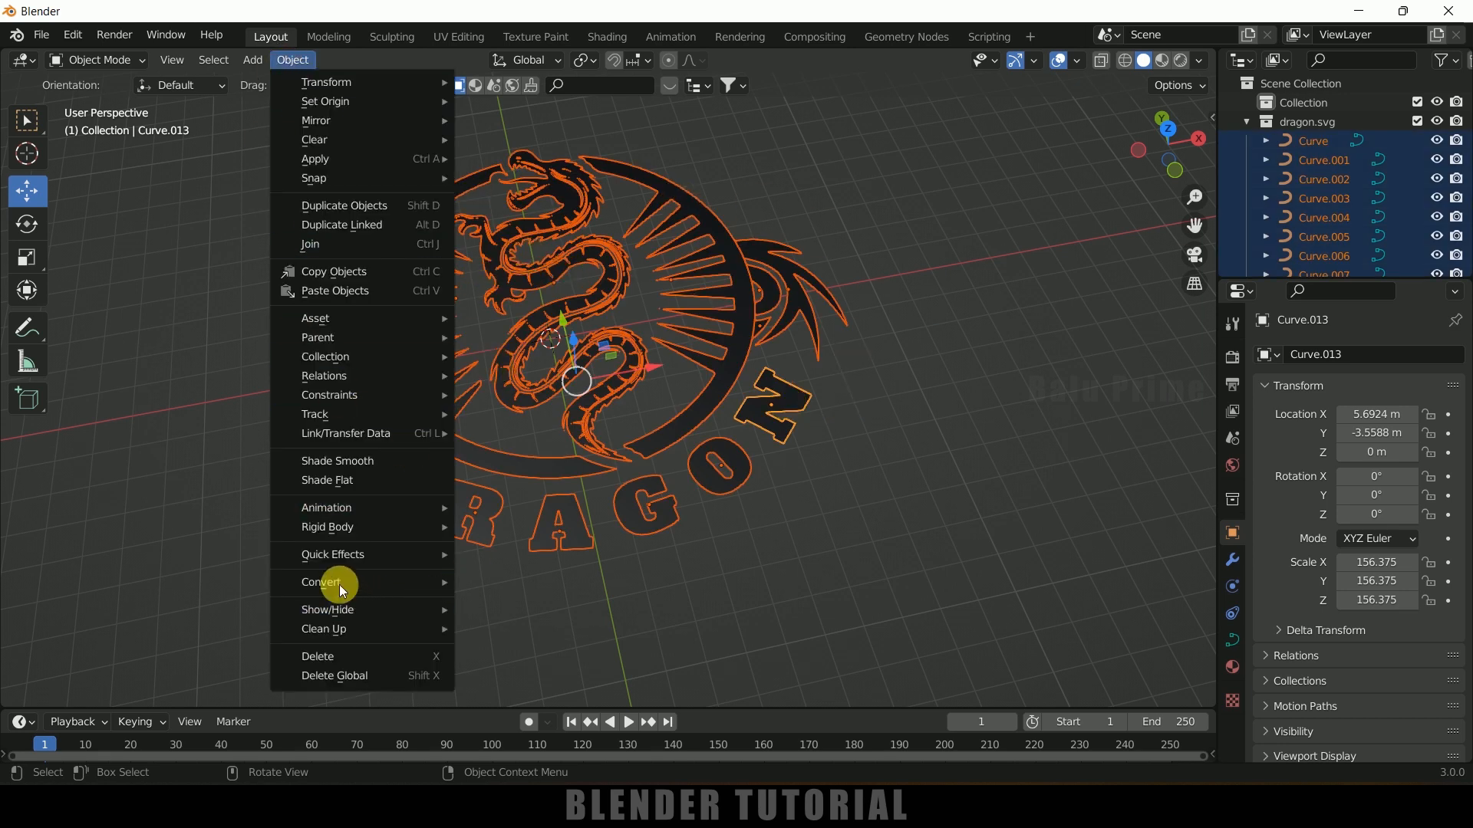
{"action": "left_click", "coordinate": [322, 582]}
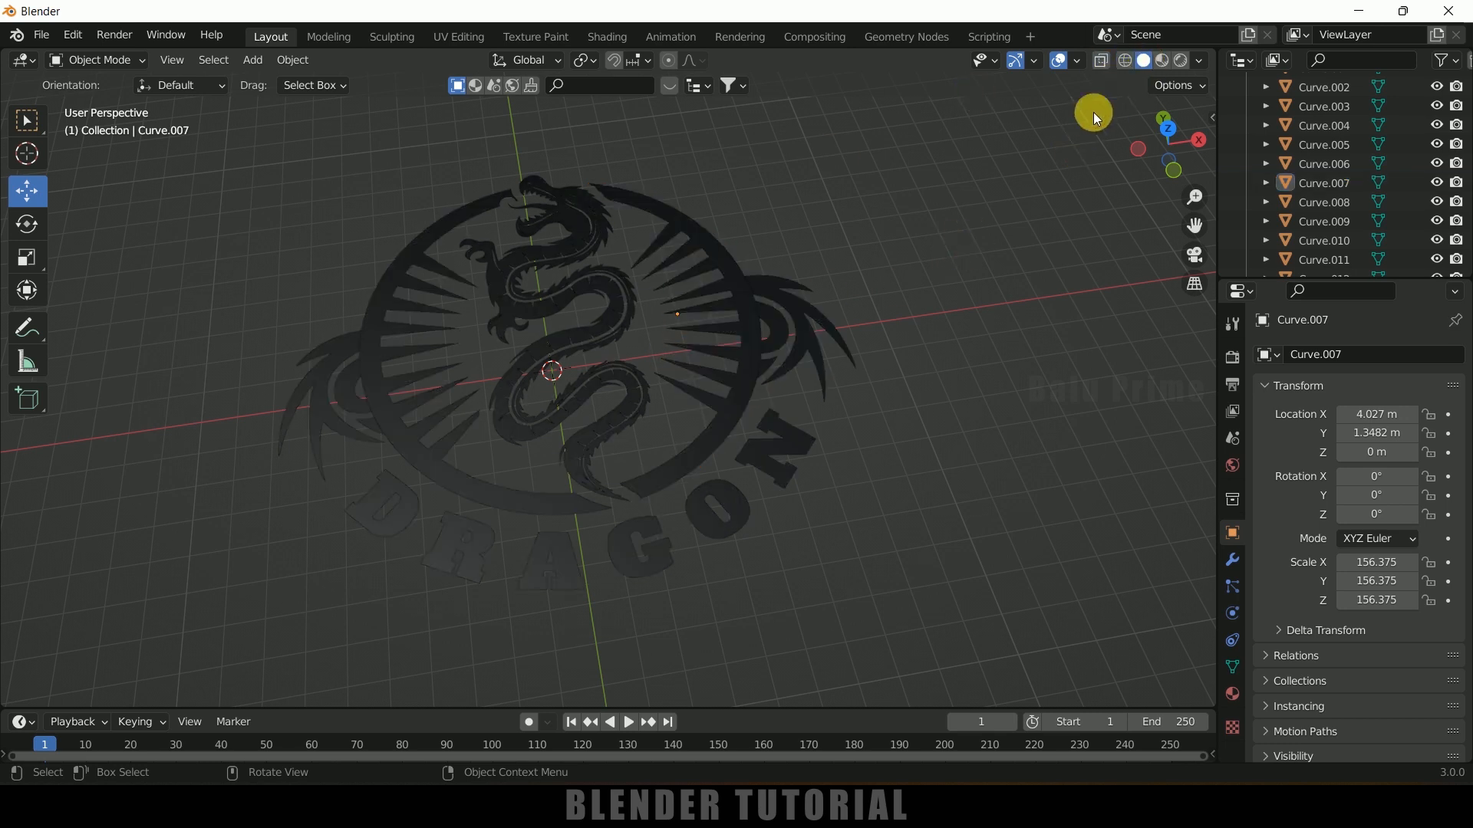
{"action": "mouse_move", "coordinate": [466, 420]}
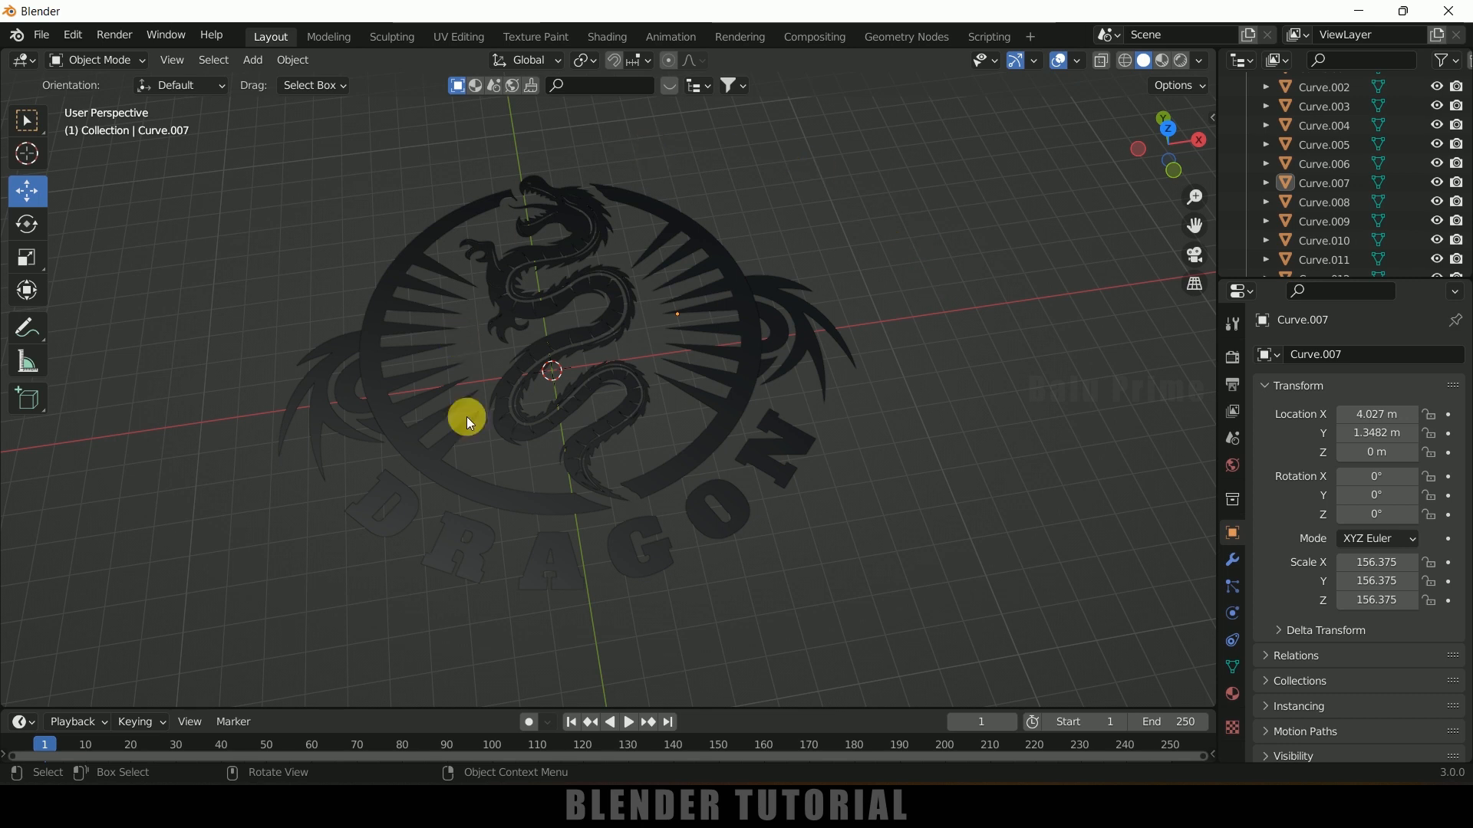
- Join the logo pieces into one object, Curve.009, and reset its origin to geometry
{"action": "left_click", "coordinate": [466, 424]}
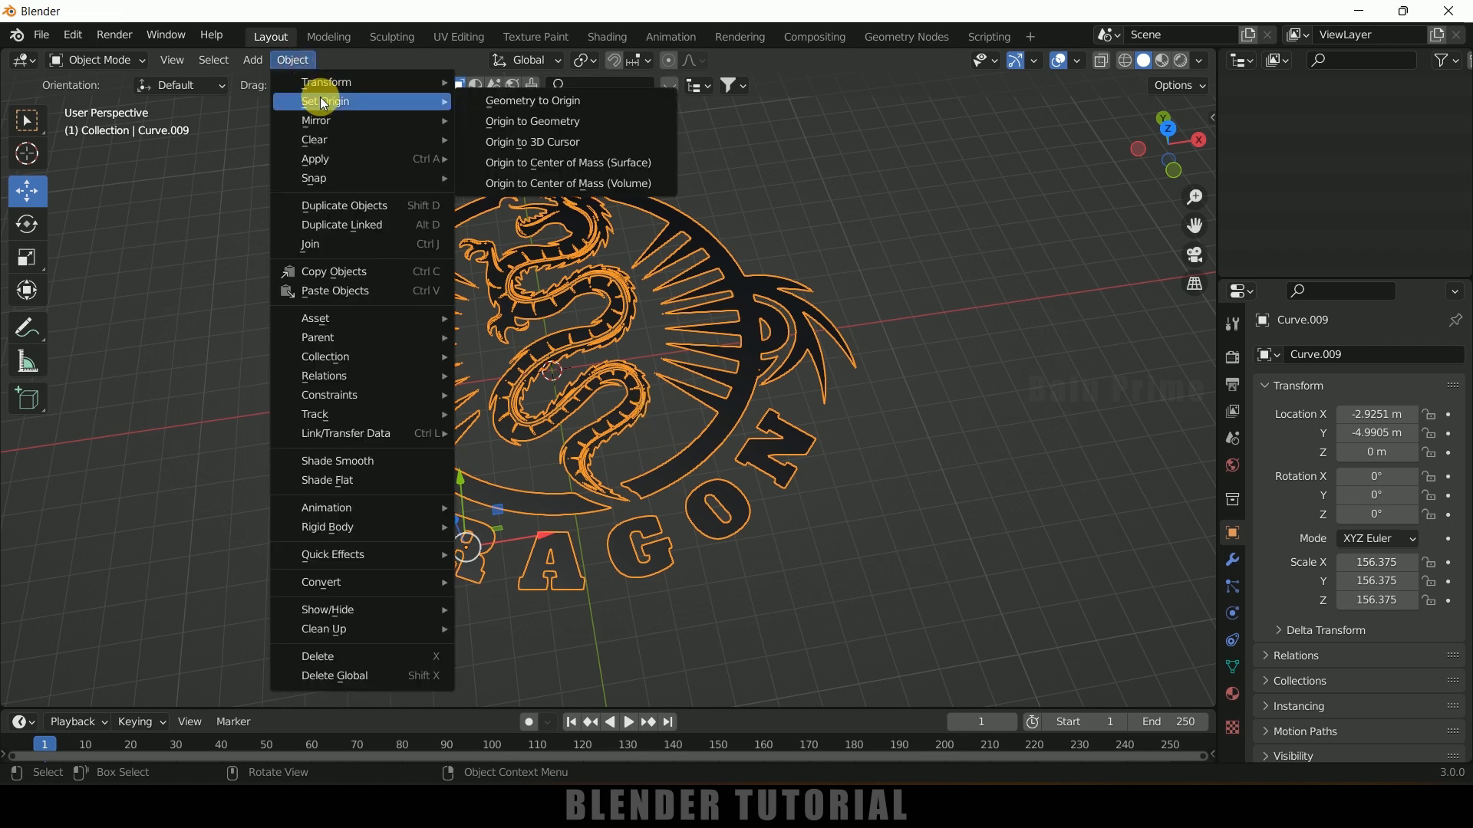
{"action": "left_click", "coordinate": [532, 101]}
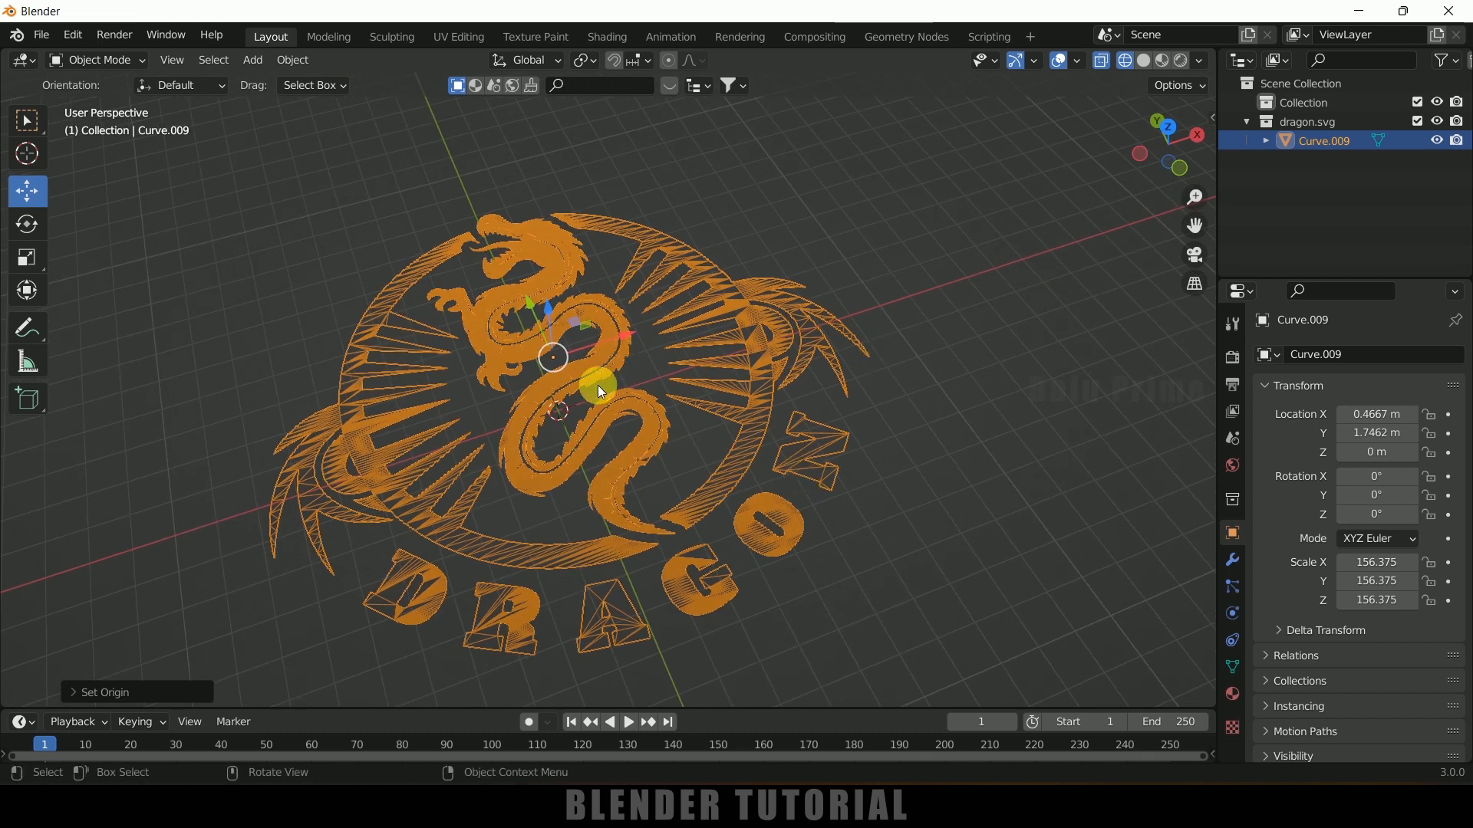
{"action": "mouse_move", "coordinate": [759, 446]}
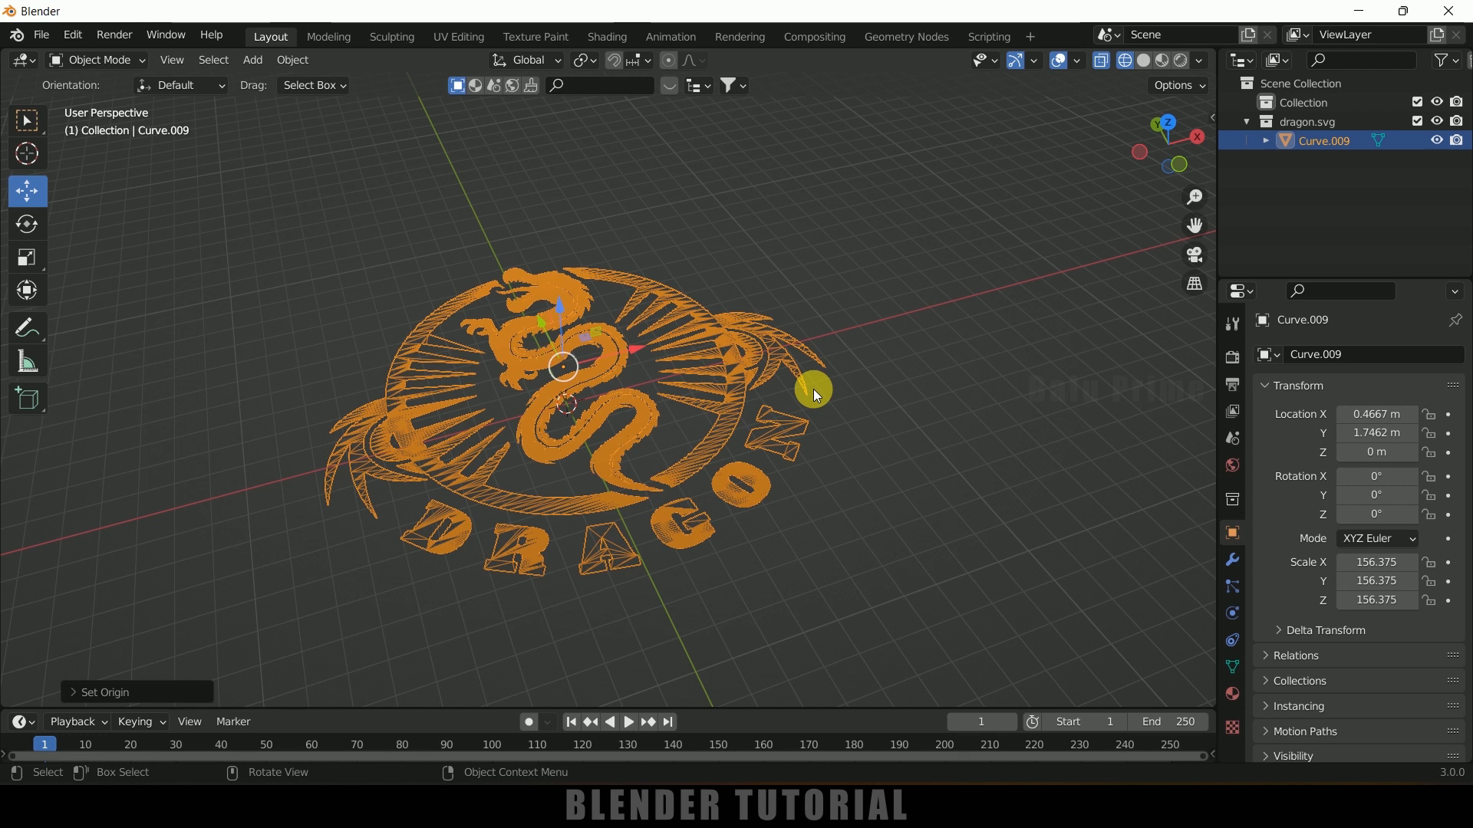
{"action": "mouse_move", "coordinate": [828, 411]}
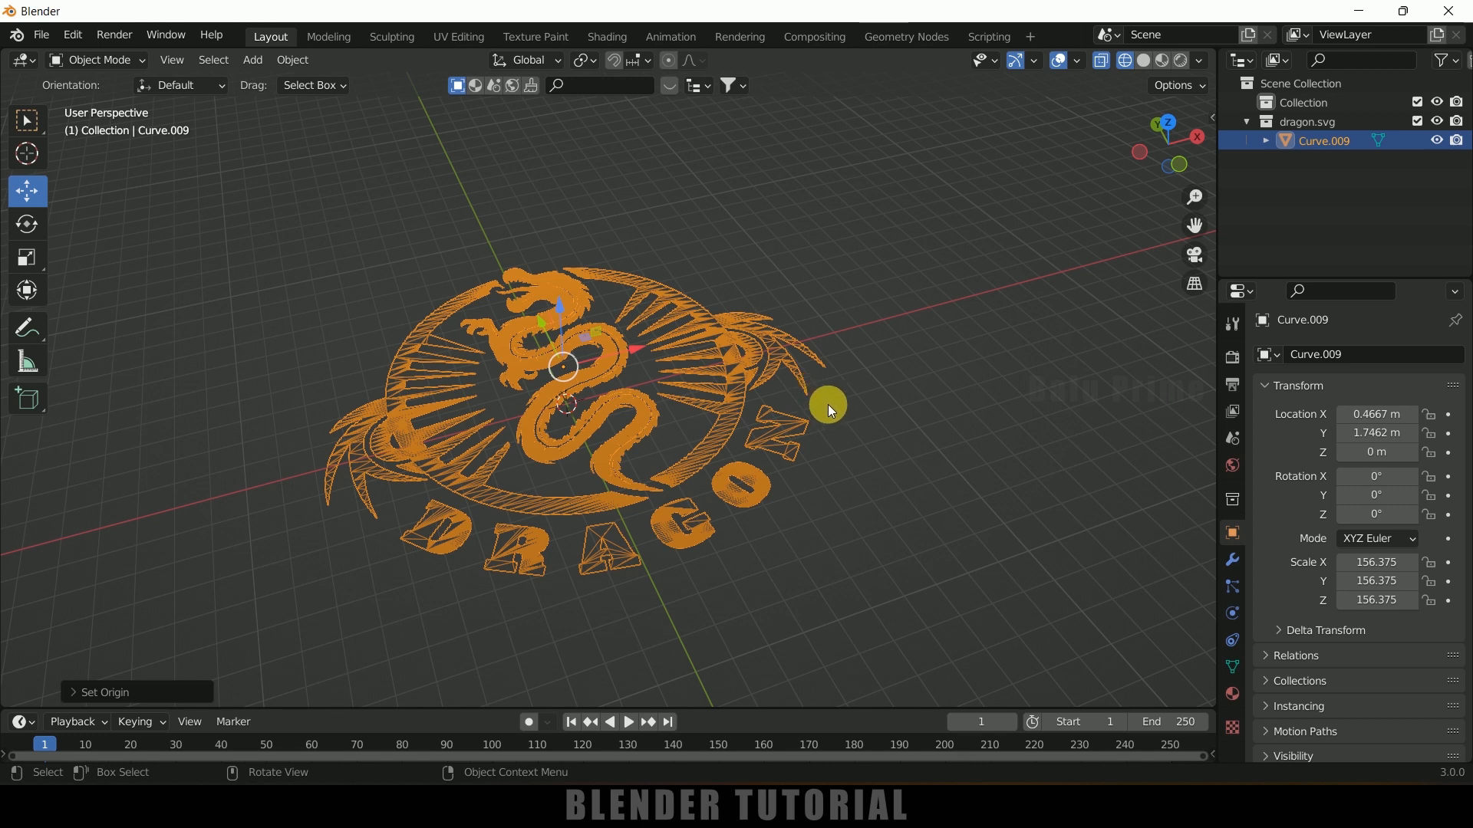
{"action": "mouse_move", "coordinate": [844, 414]}
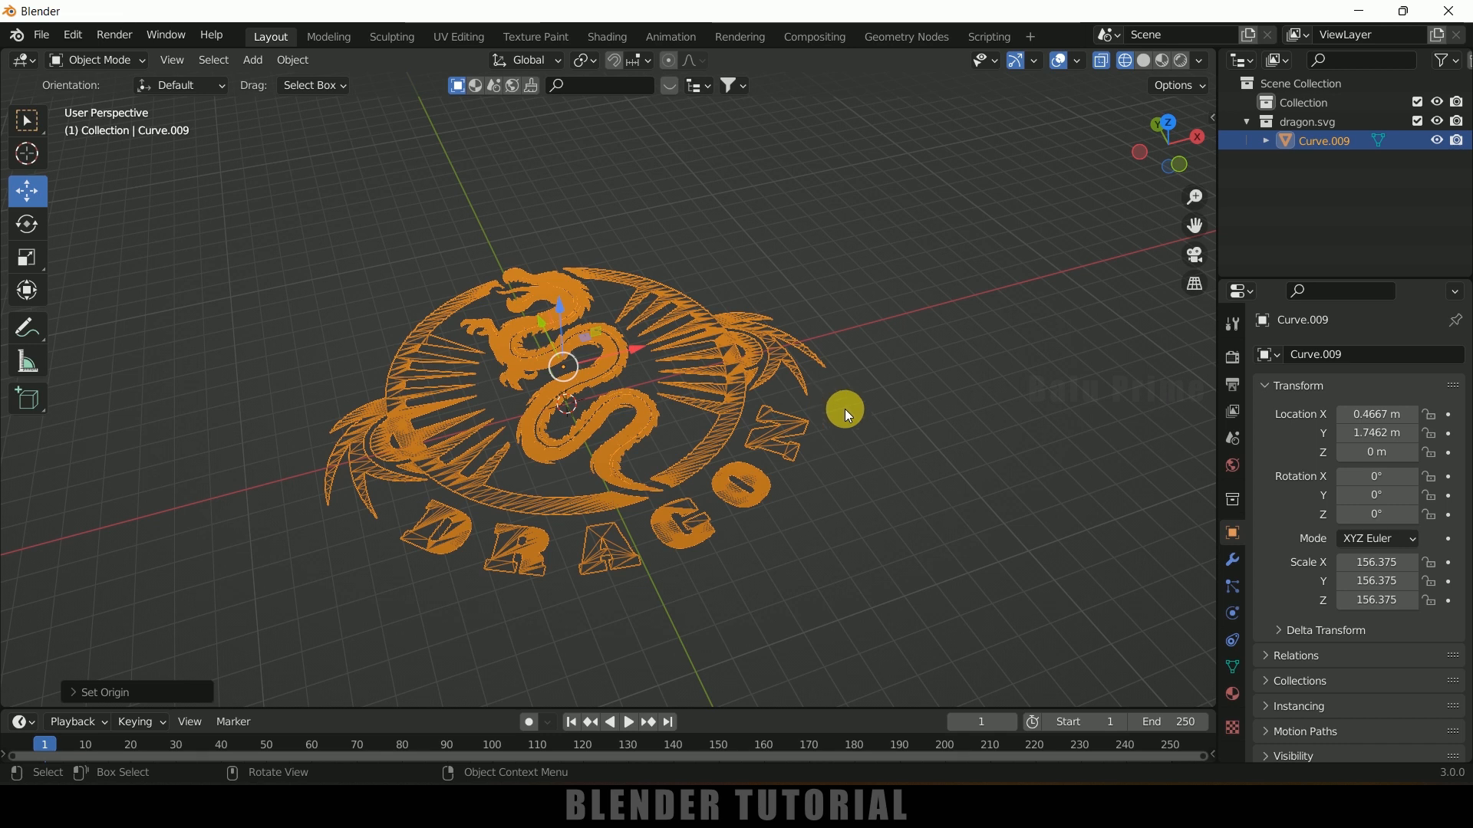
{"action": "scroll", "scroll_direction": "up", "scroll_amount": 3}
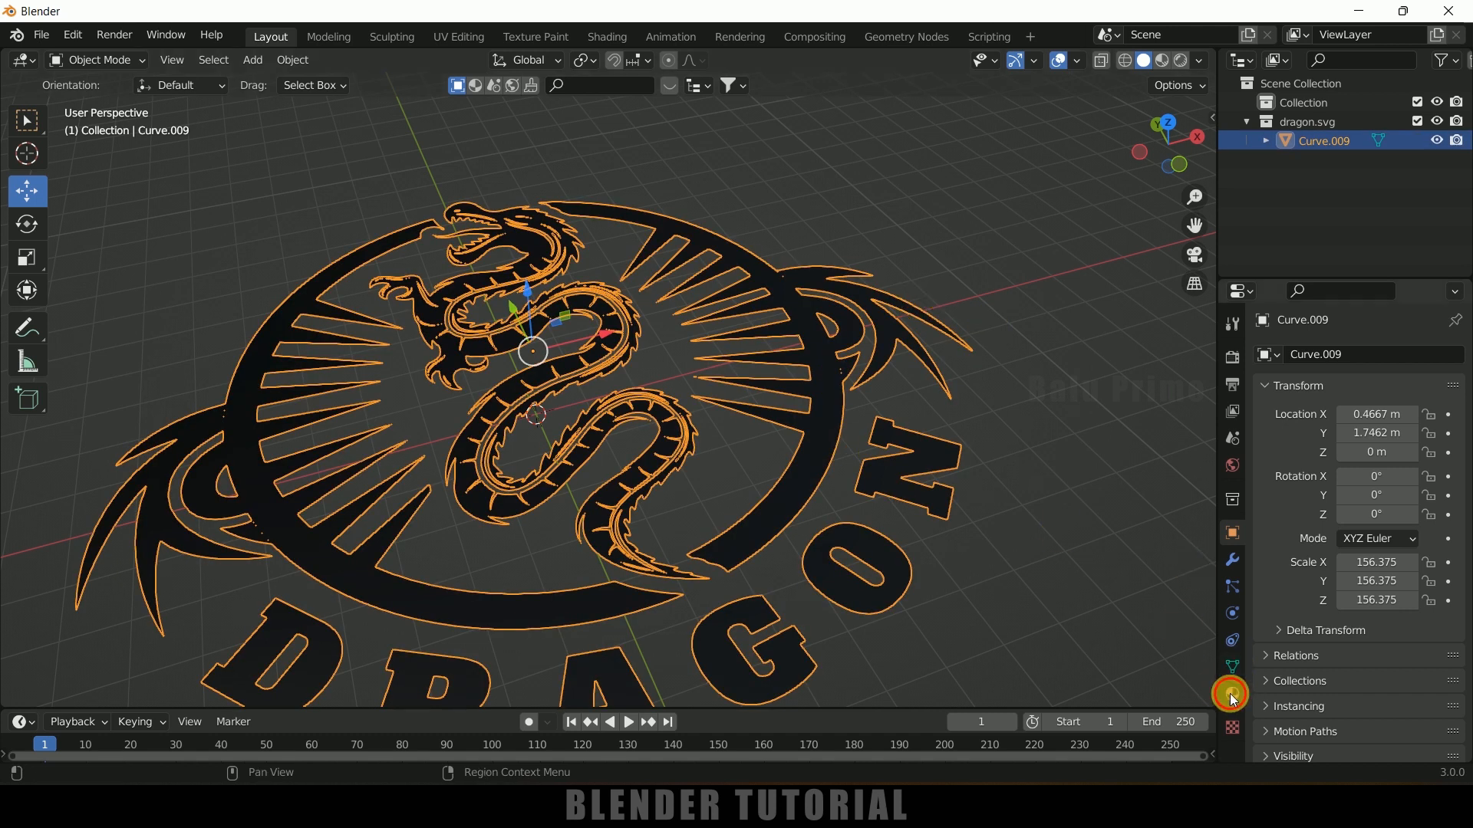
{"action": "left_click", "coordinate": [1232, 694]}
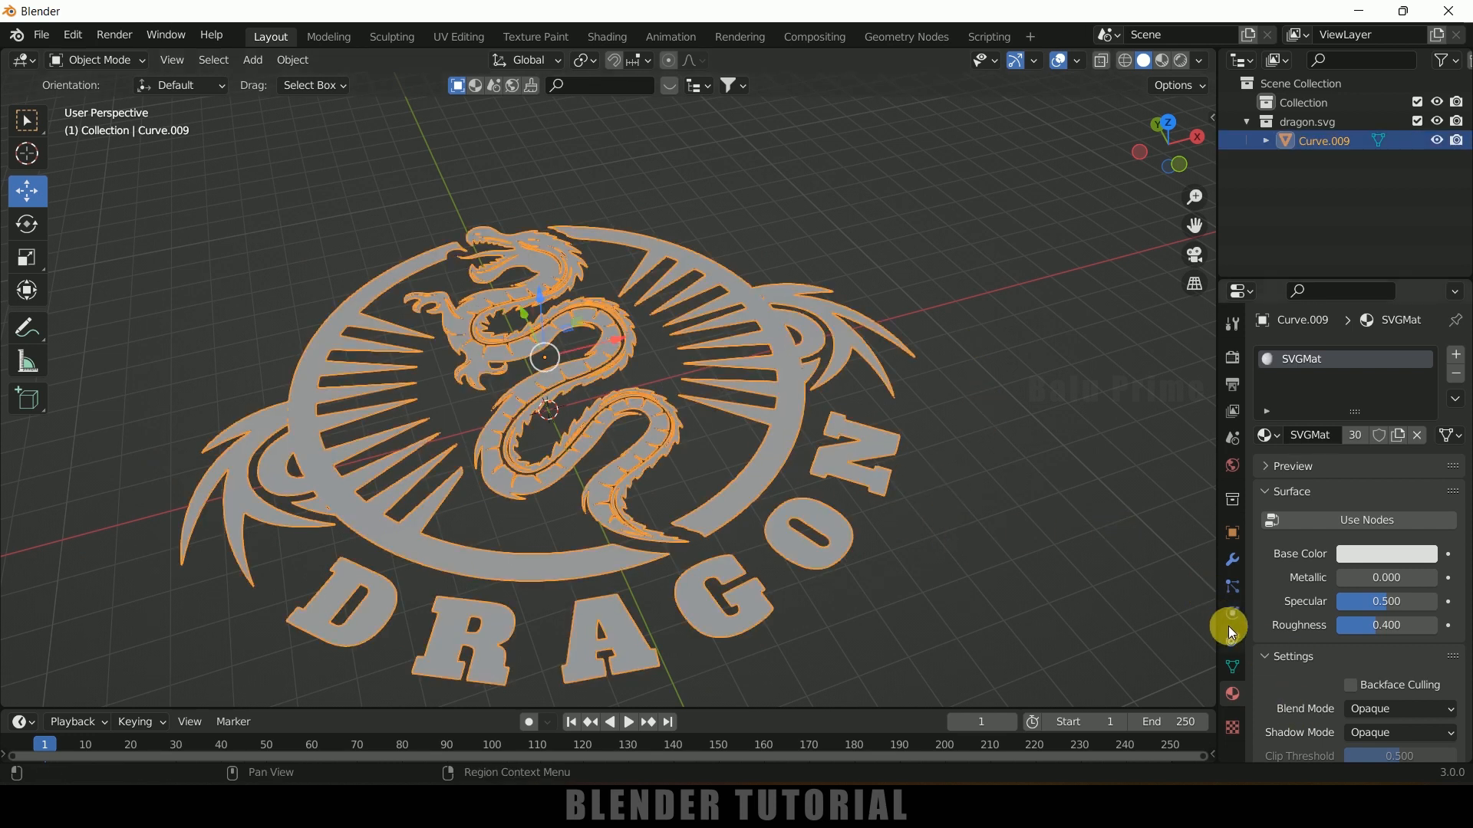
{"action": "left_click", "coordinate": [1353, 355]}
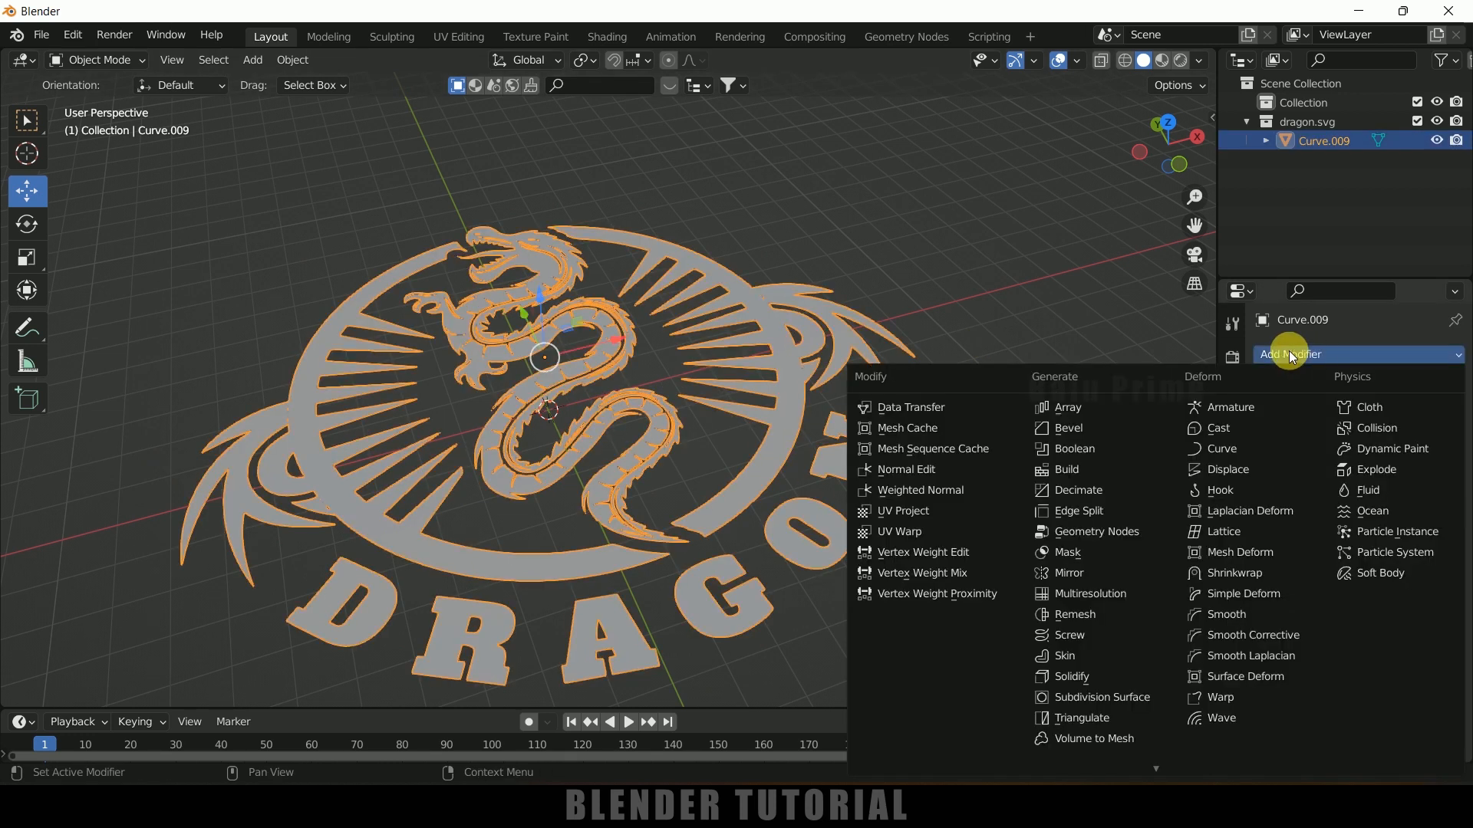
{"action": "mouse_move", "coordinate": [1073, 677]}
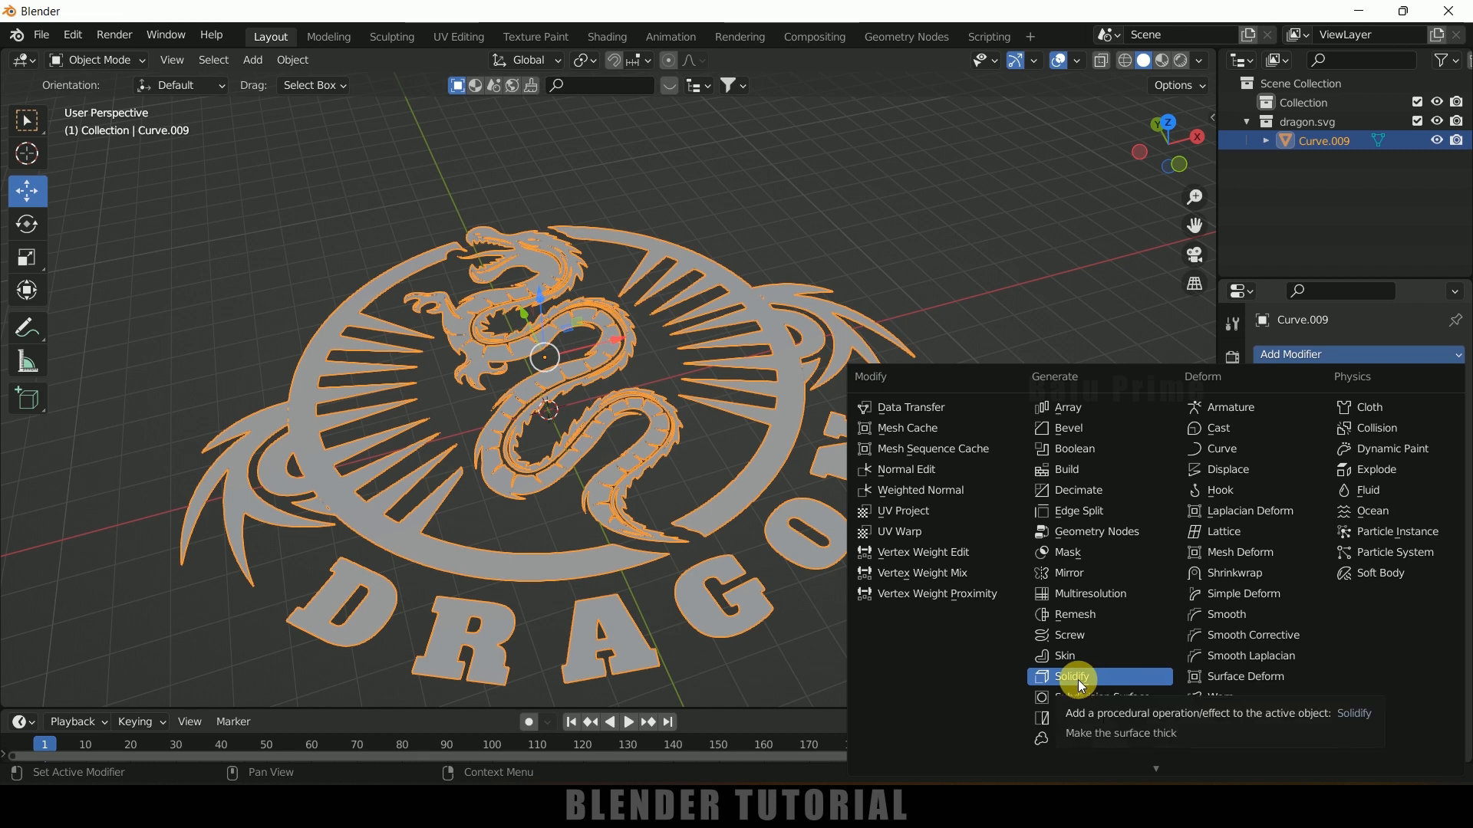
{"action": "left_click", "coordinate": [1072, 677]}
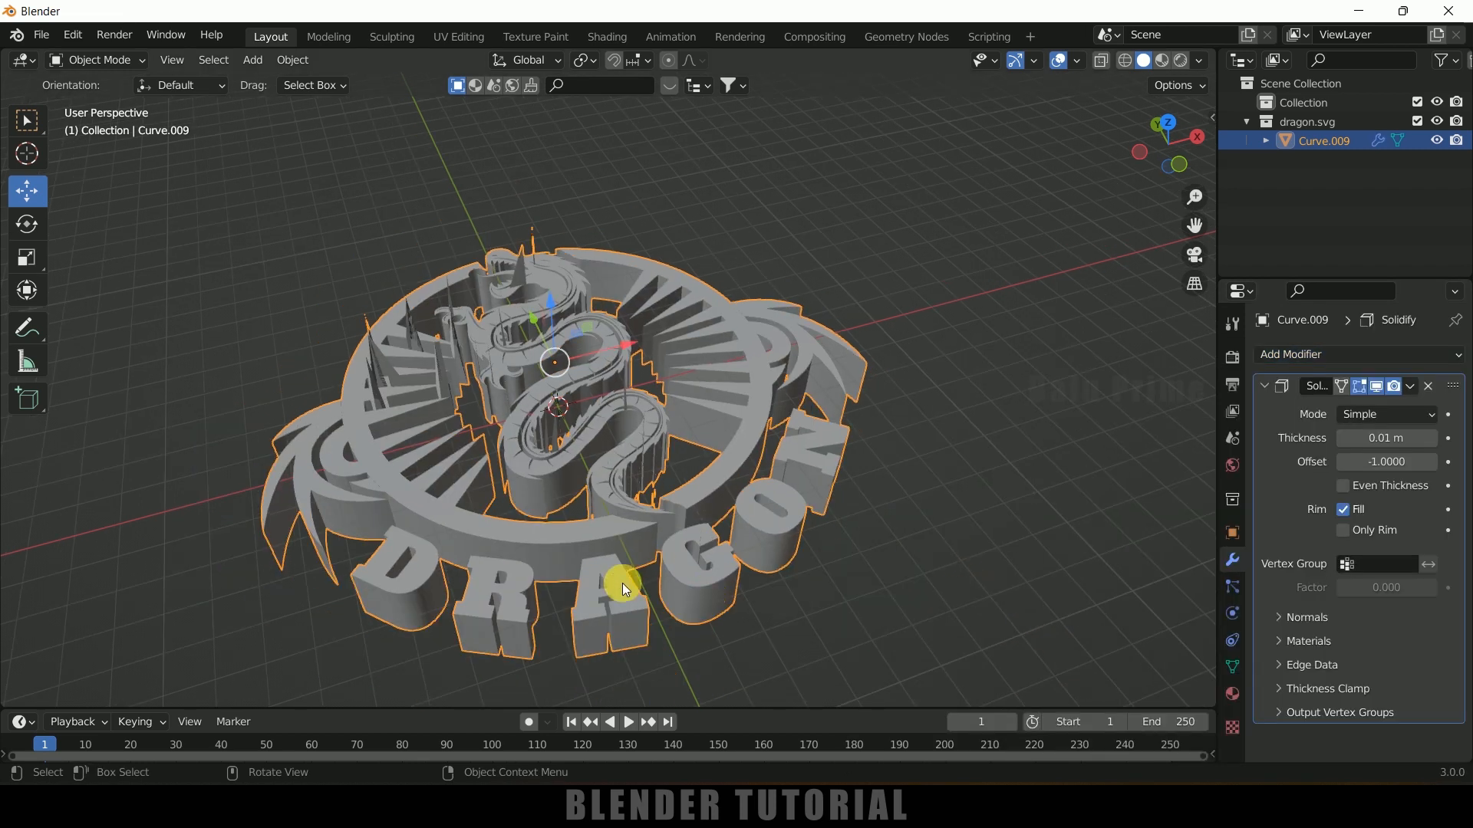
{"action": "scroll", "scroll_direction": "up", "scroll_amount": 3}
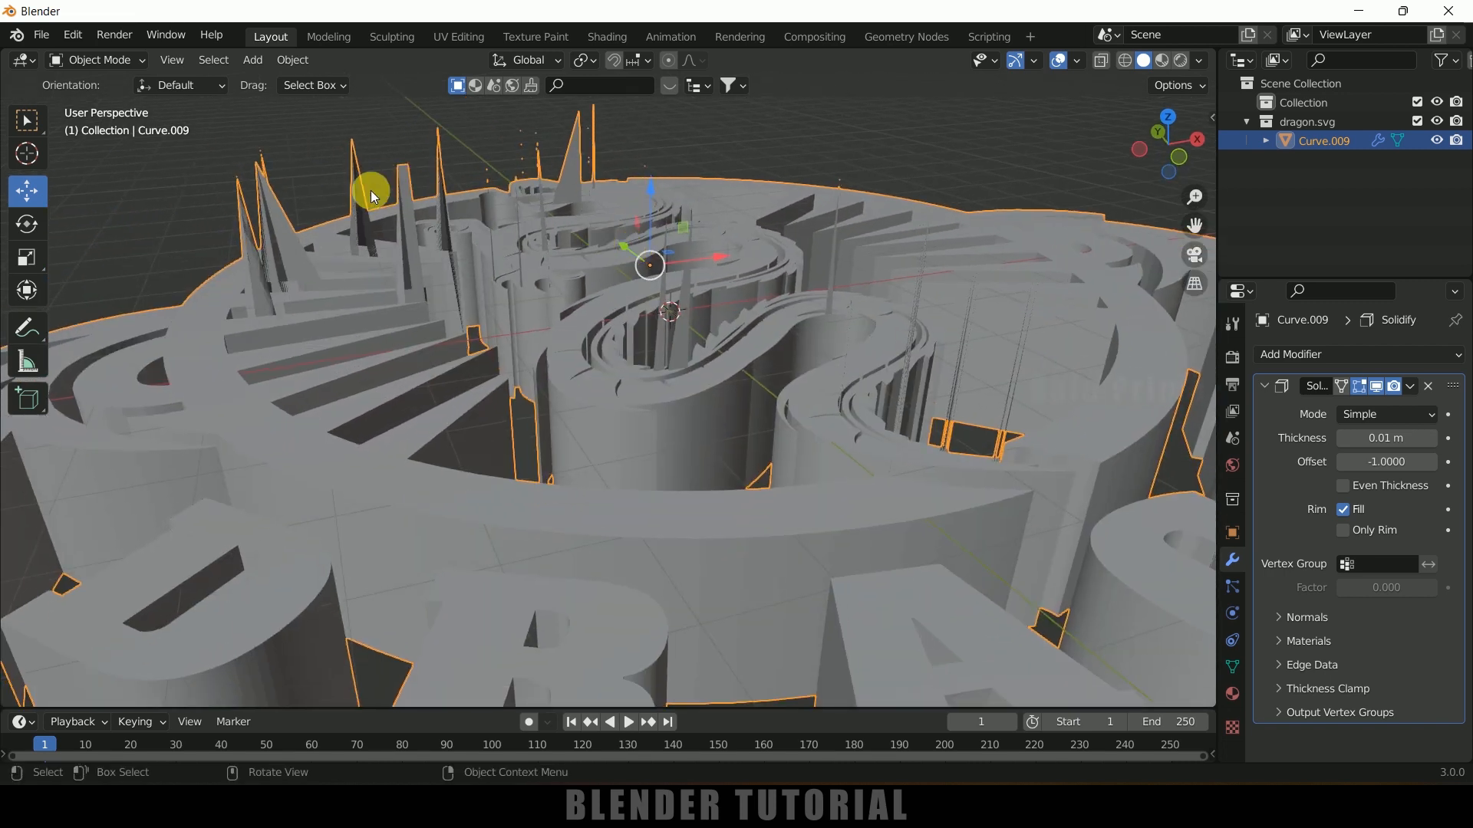
{"action": "left_click_drag", "start_coordinate": [376, 194], "coordinate": [333, 273]}
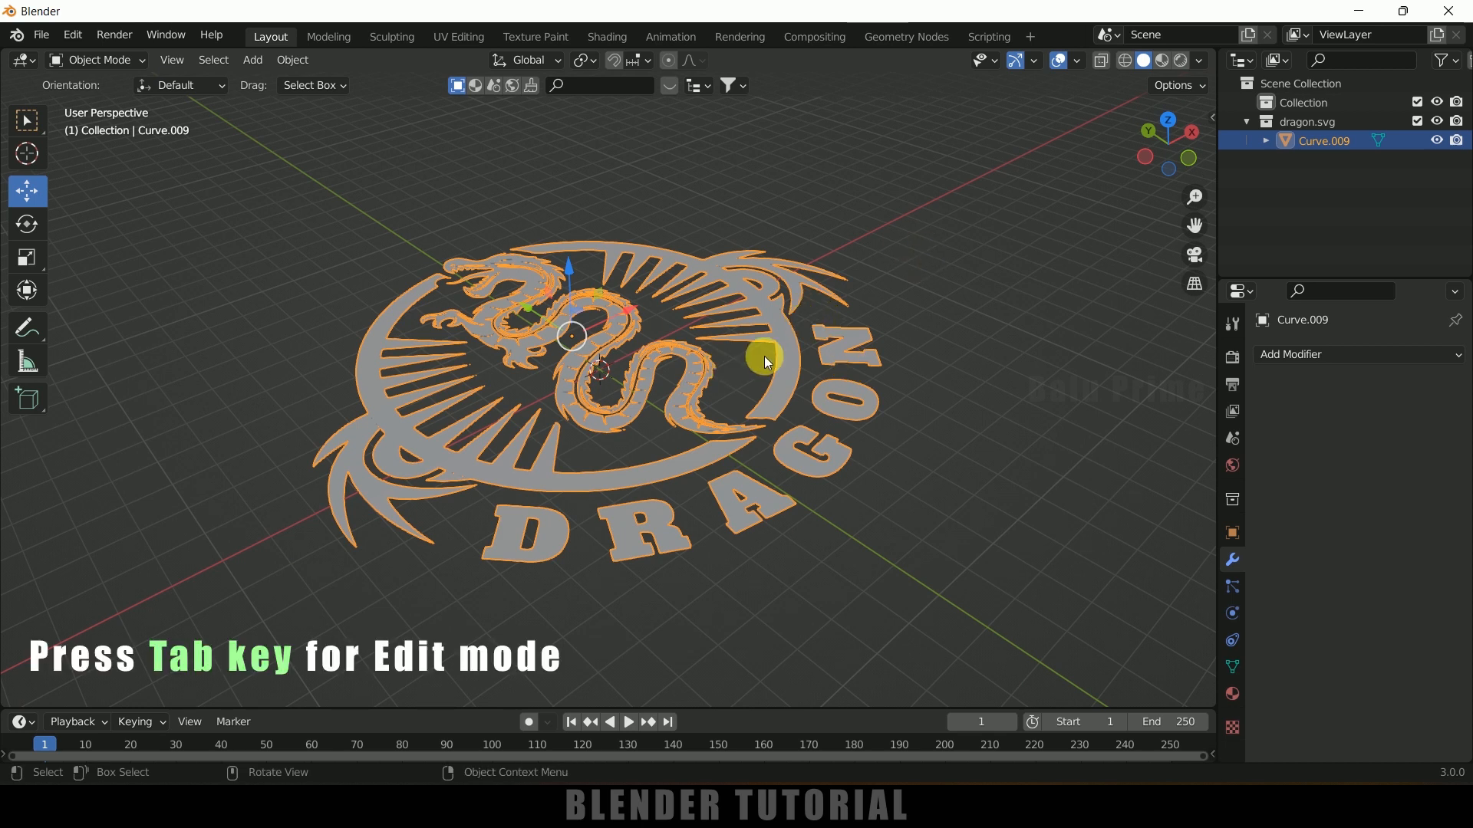
- In Edit Mode, select all logo faces and extrude them upward into a thick shape
{"action": "key", "text": "Tab"}
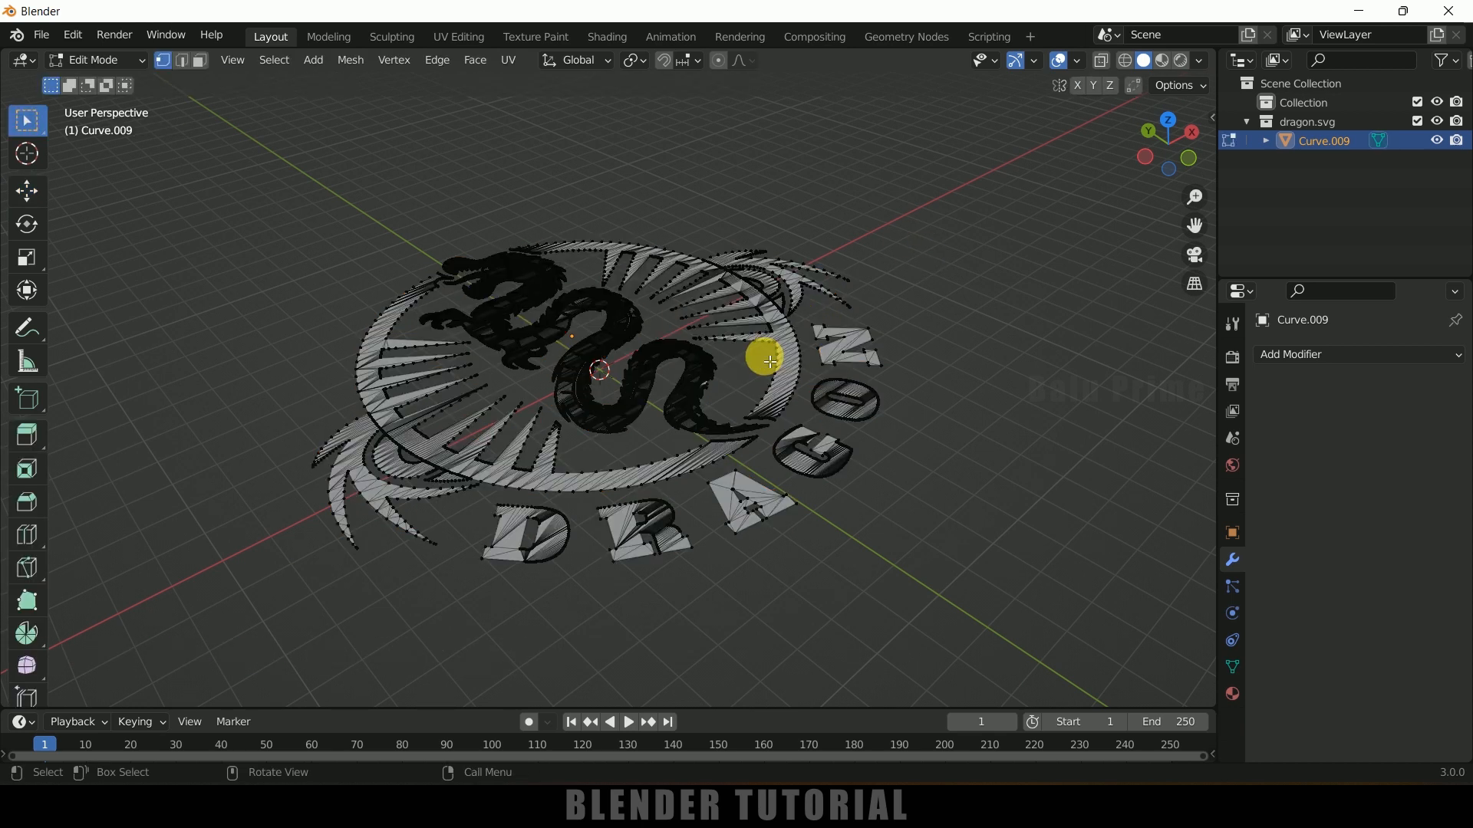
{"action": "key", "text": "a"}
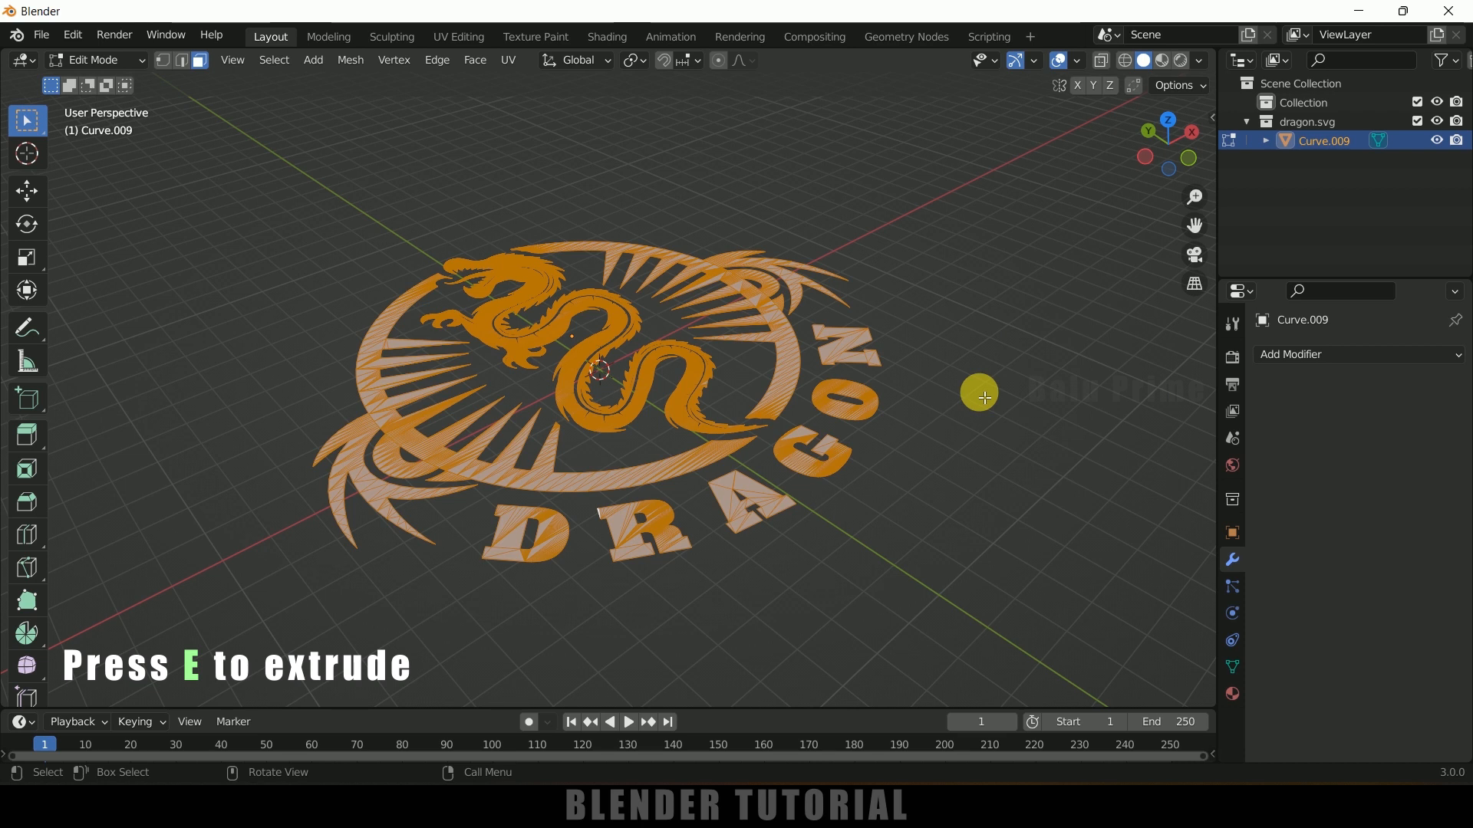
{"action": "key", "text": "e"}
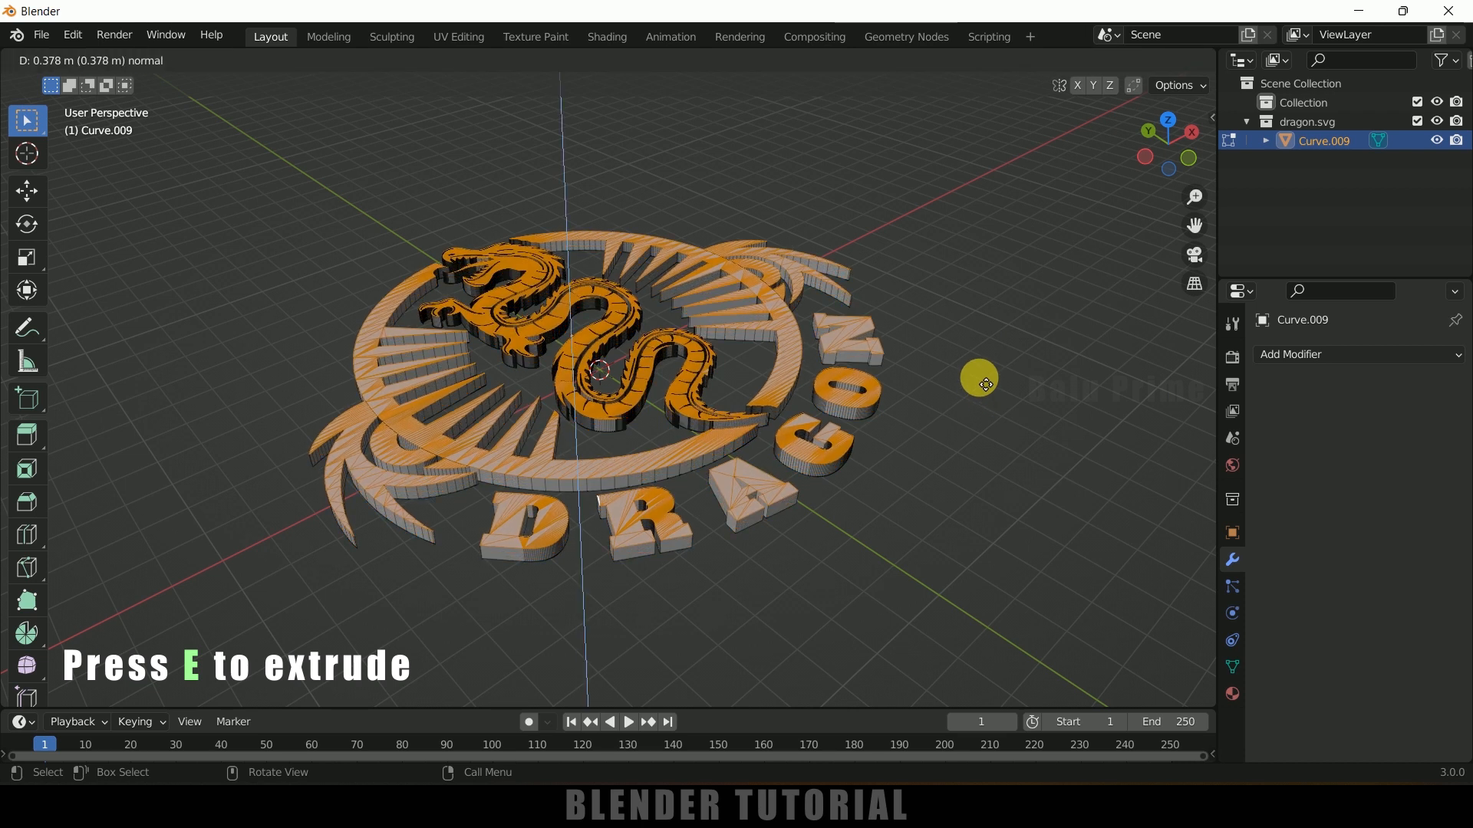
{"action": "mouse_move", "coordinate": [981, 354]}
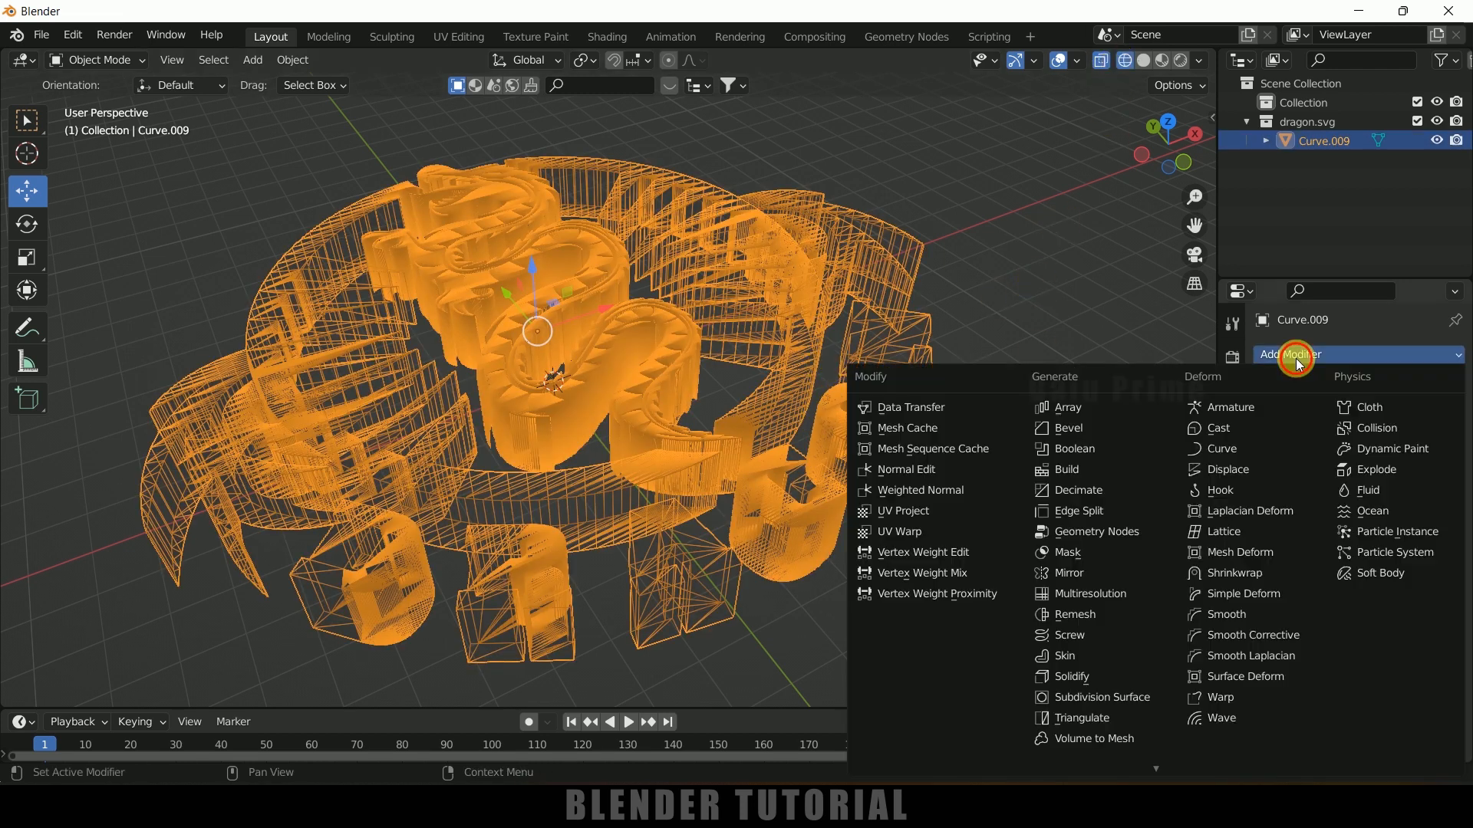
{"action": "mouse_move", "coordinate": [1070, 614]}
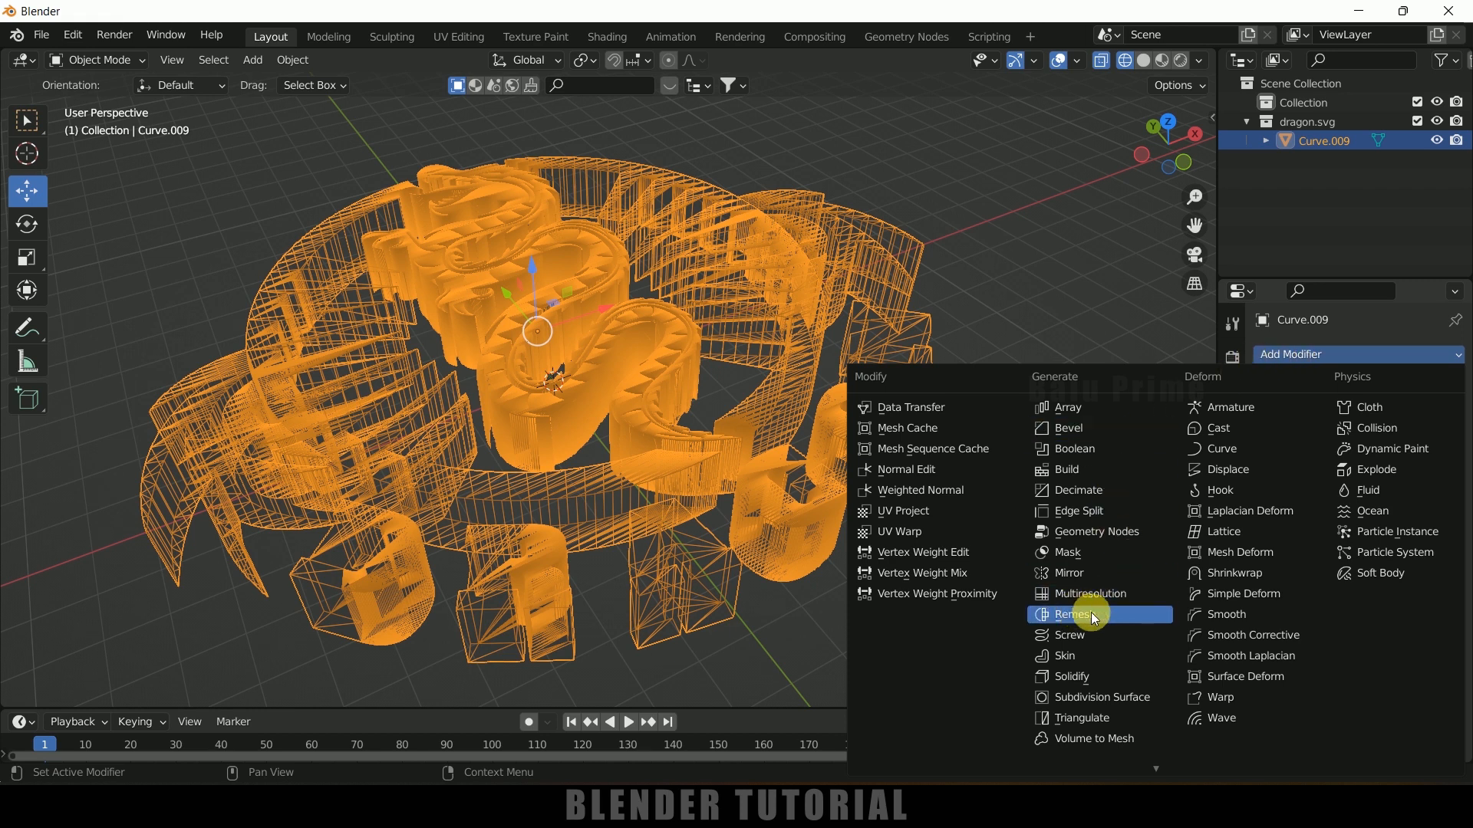
- Add a Smooth Remesh modifier and raise its octree depth step by step to 9
{"action": "left_click", "coordinate": [1073, 613]}
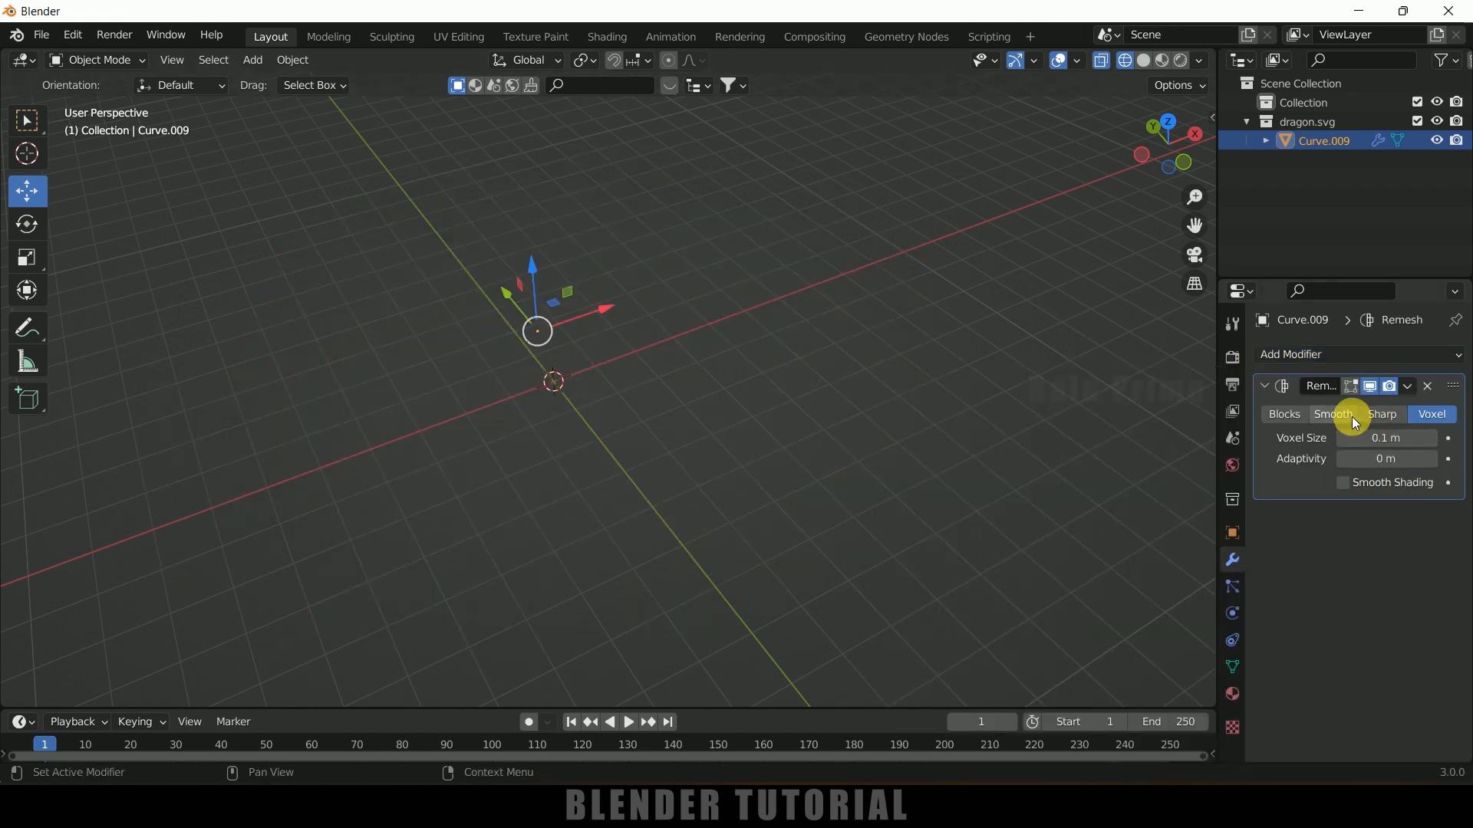
{"action": "left_click", "coordinate": [1331, 415]}
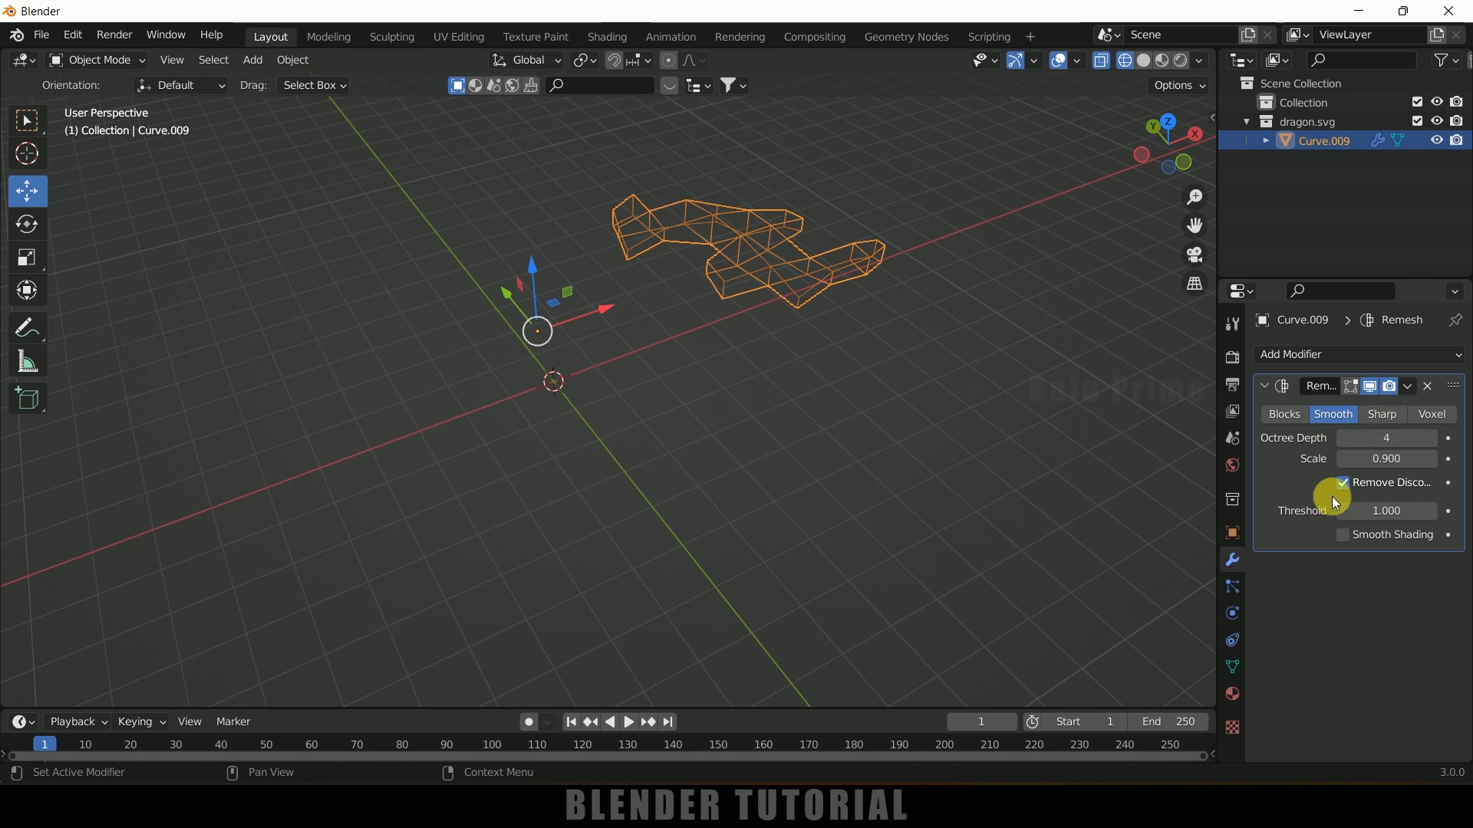
{"action": "mouse_move", "coordinate": [1341, 486]}
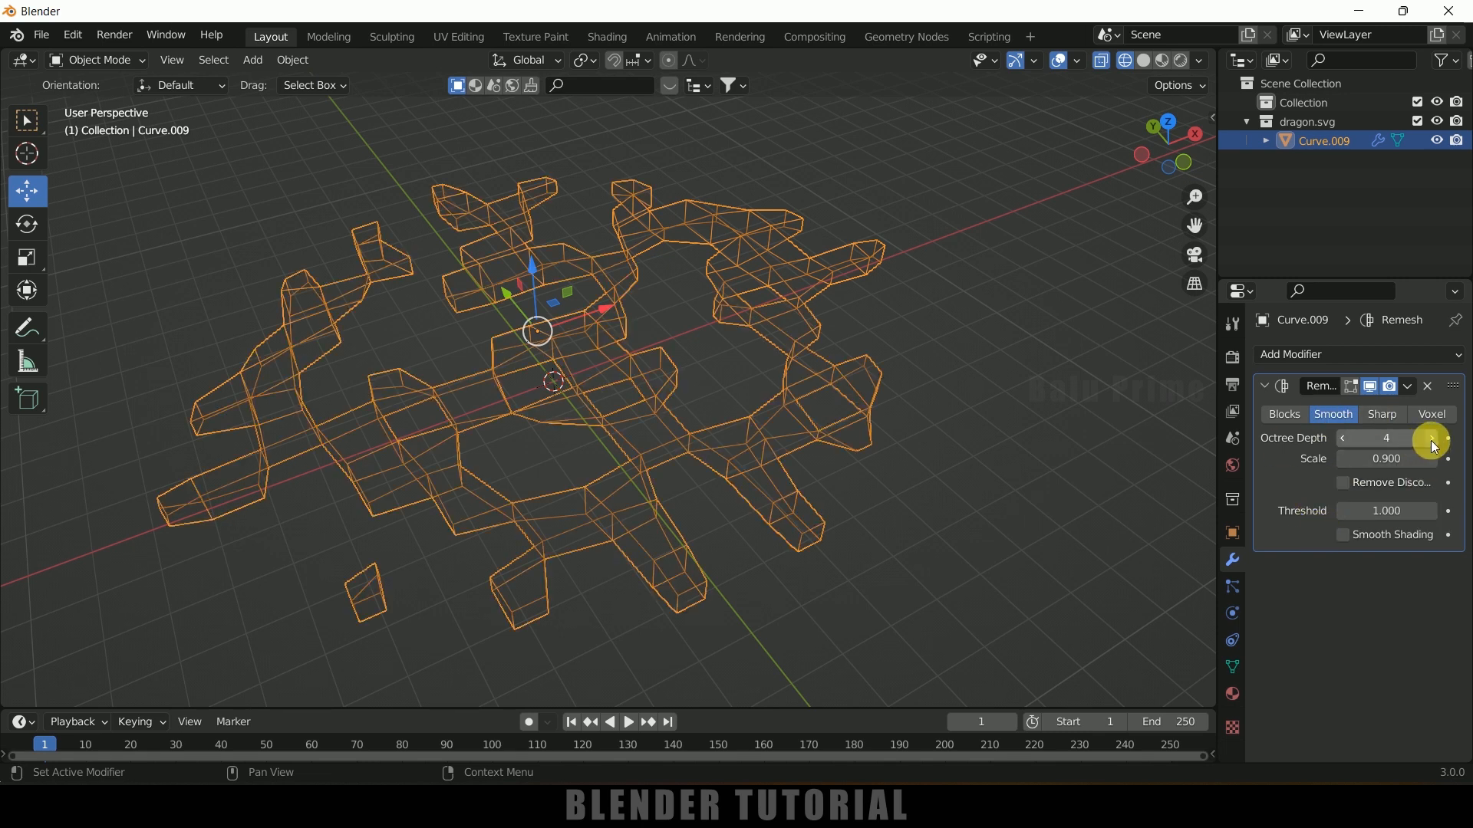
{"action": "left_click", "coordinate": [1431, 437]}
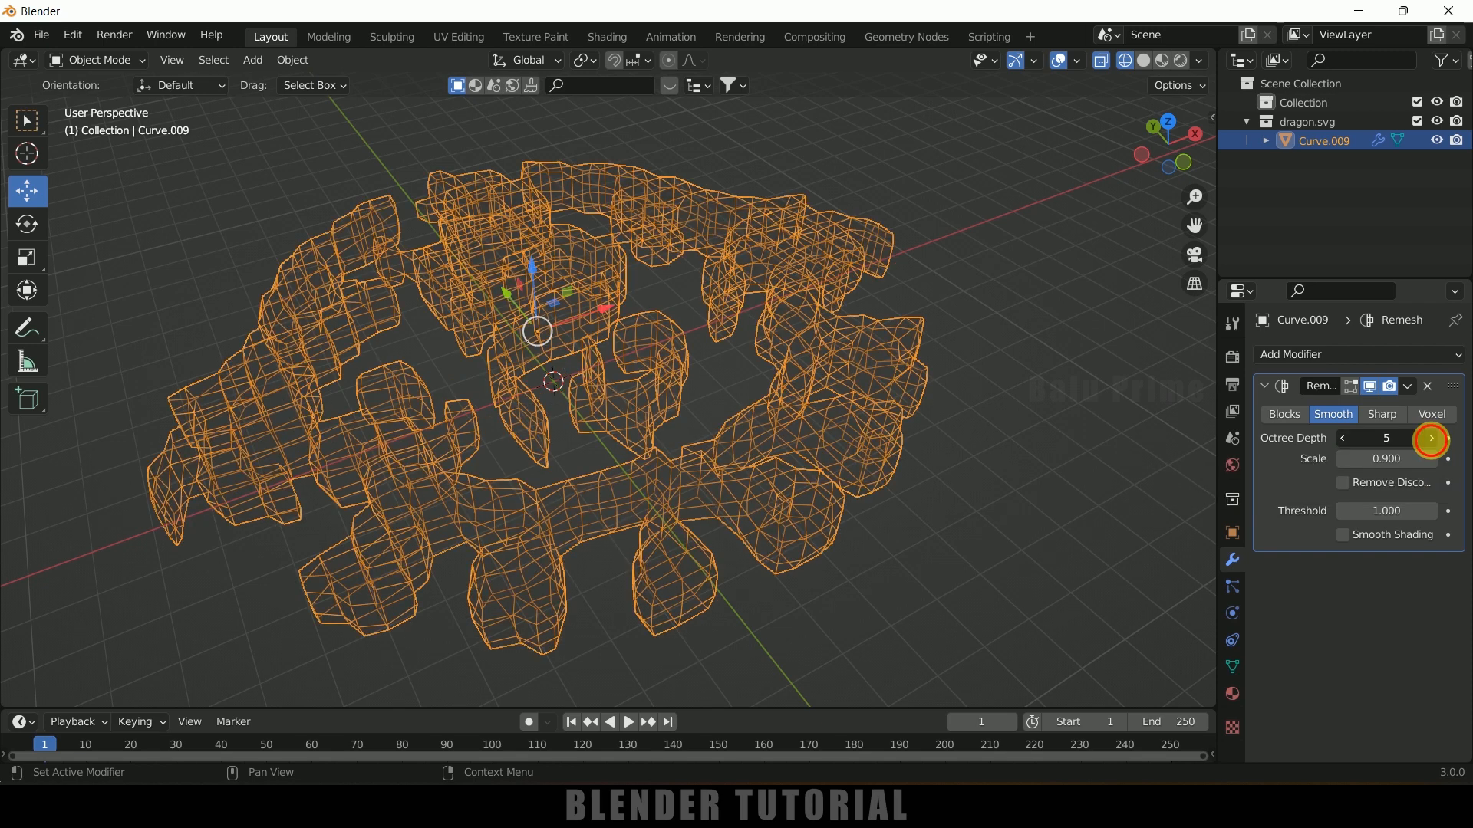
{"action": "left_click", "coordinate": [1430, 437]}
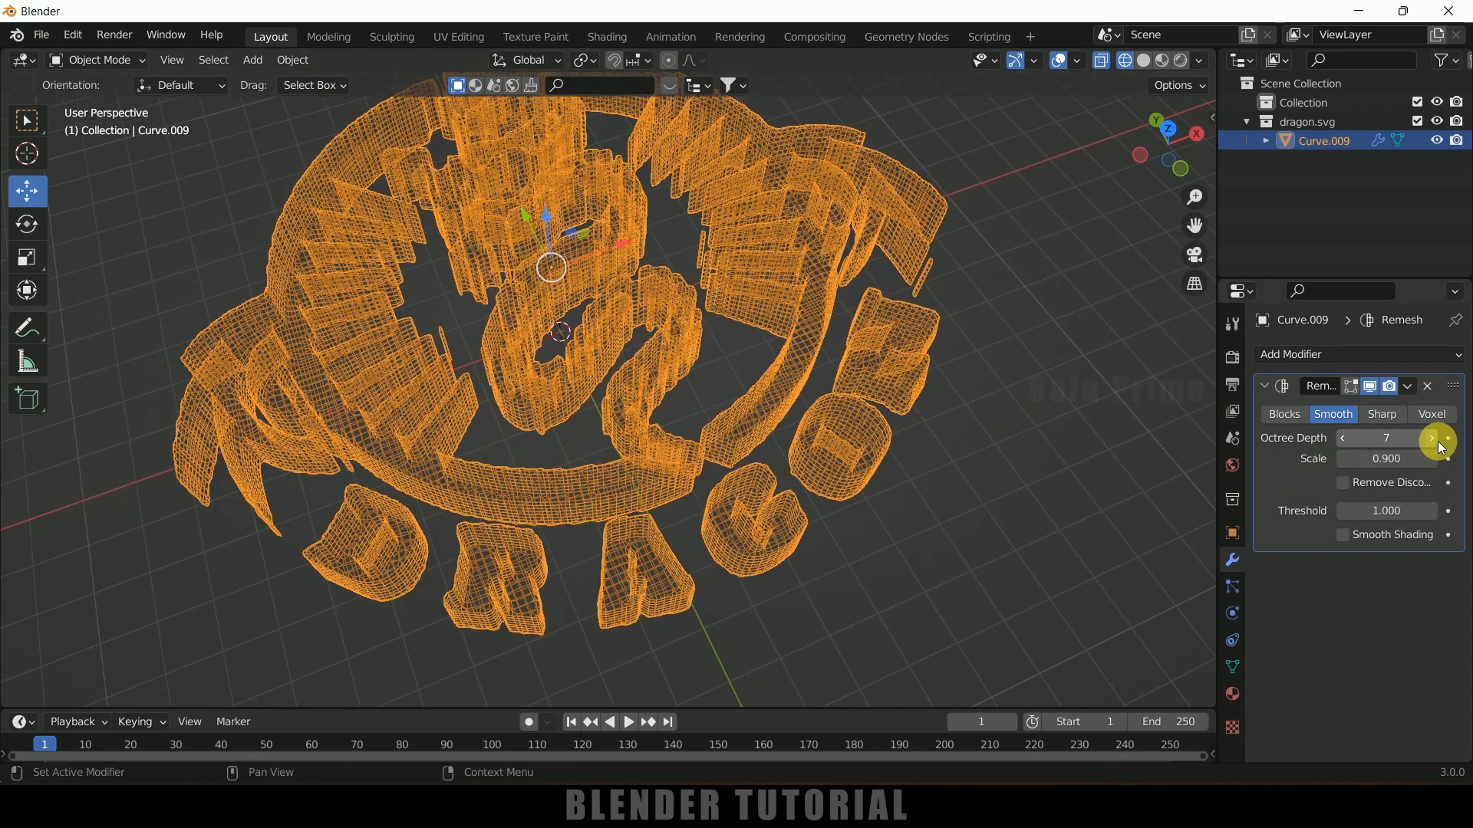
{"action": "left_click", "coordinate": [1436, 438]}
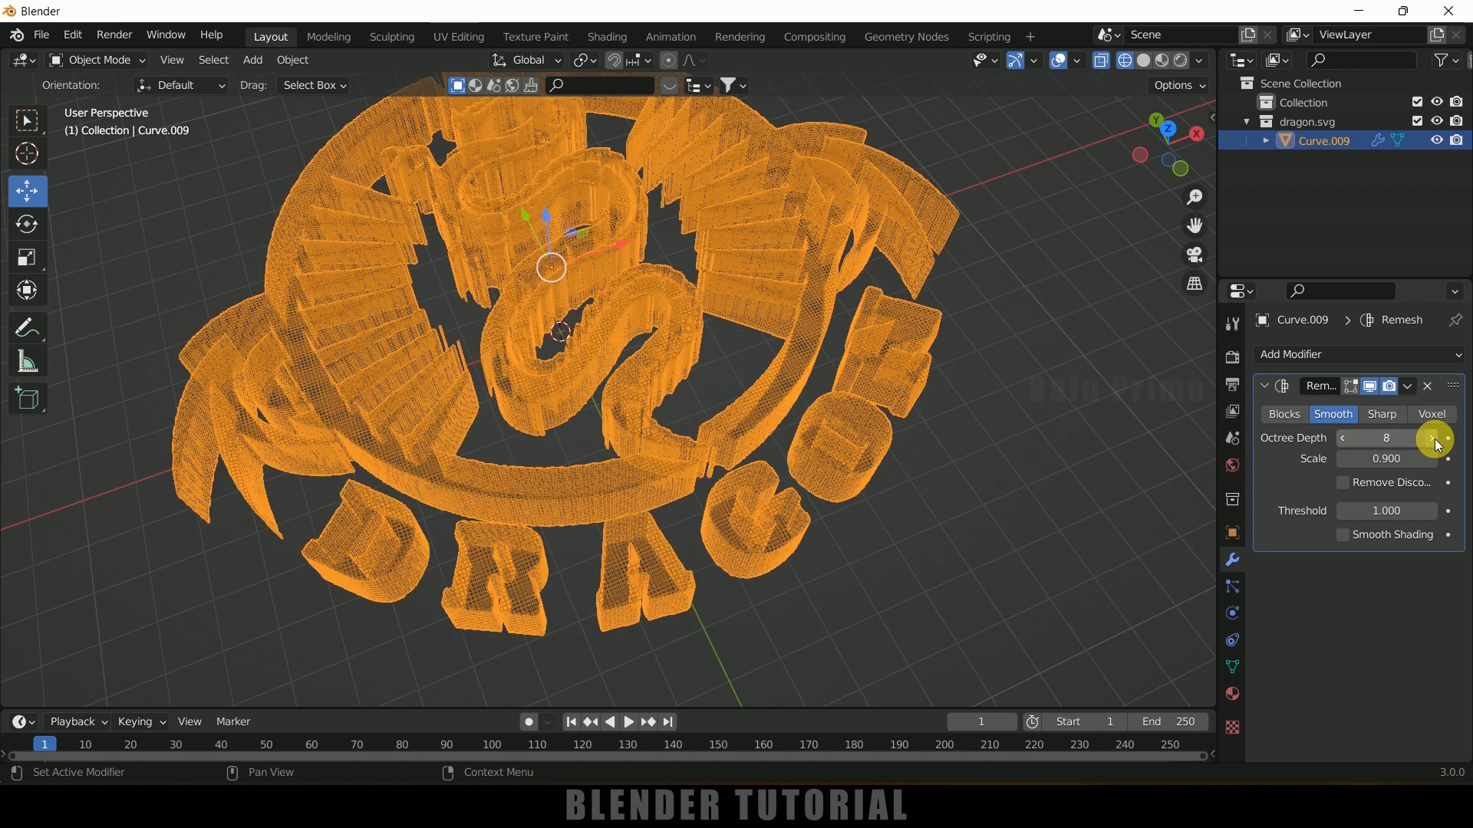
{"action": "mouse_move", "coordinate": [710, 379]}
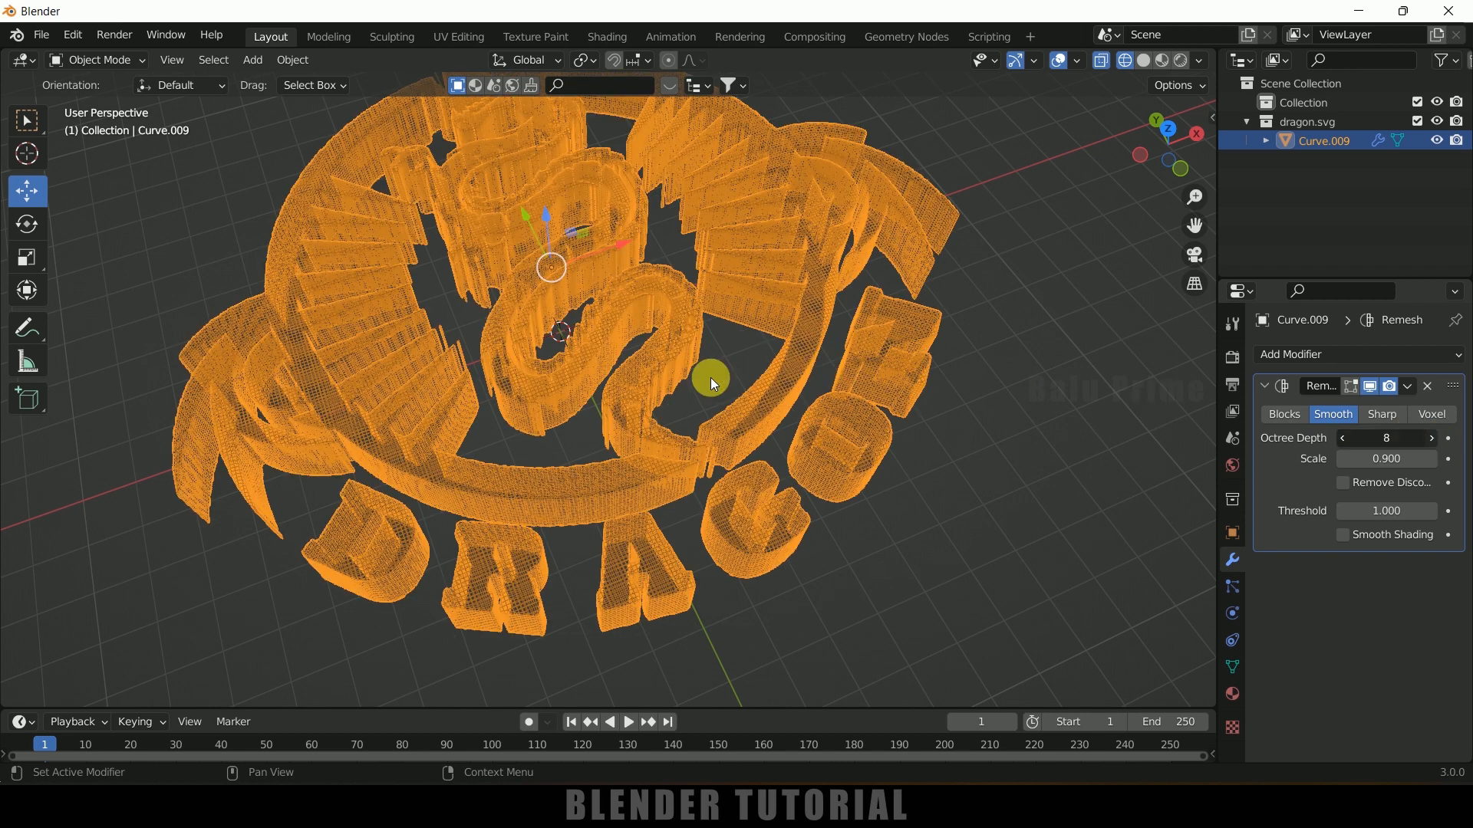
{"action": "left_click", "coordinate": [1430, 437]}
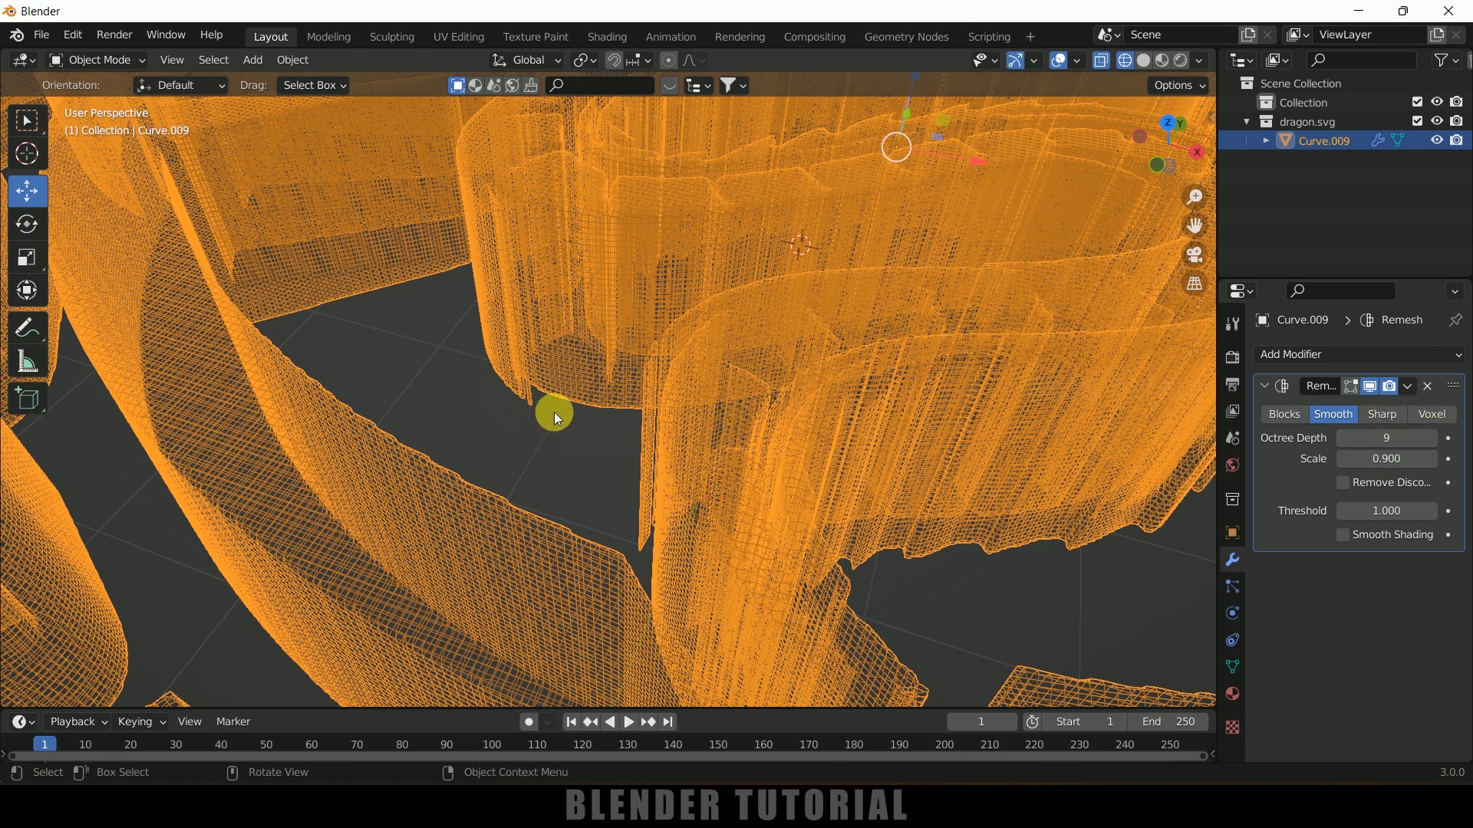
{"action": "mouse_move", "coordinate": [767, 454]}
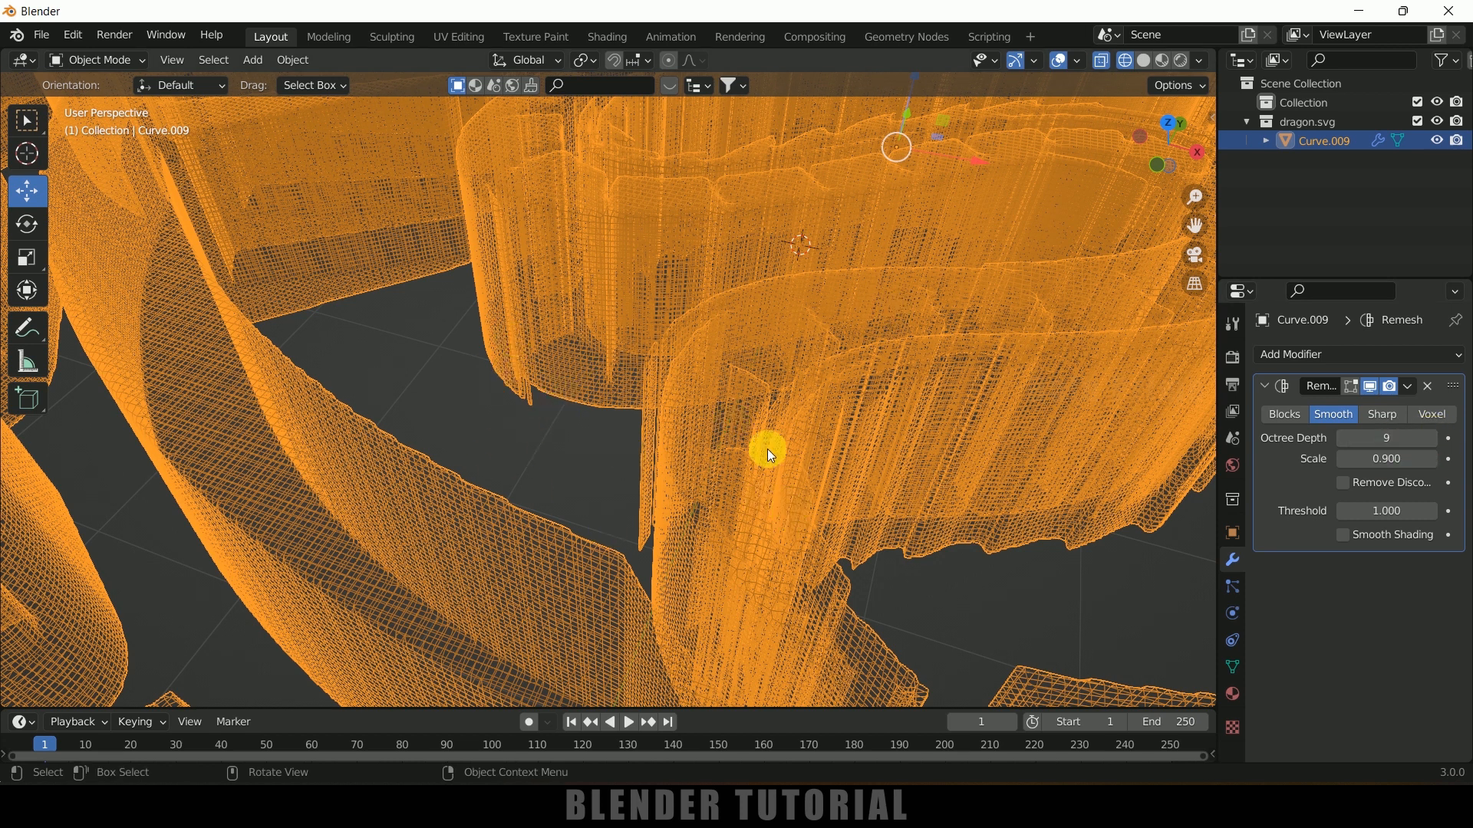
{"action": "mouse_move", "coordinate": [1313, 491]}
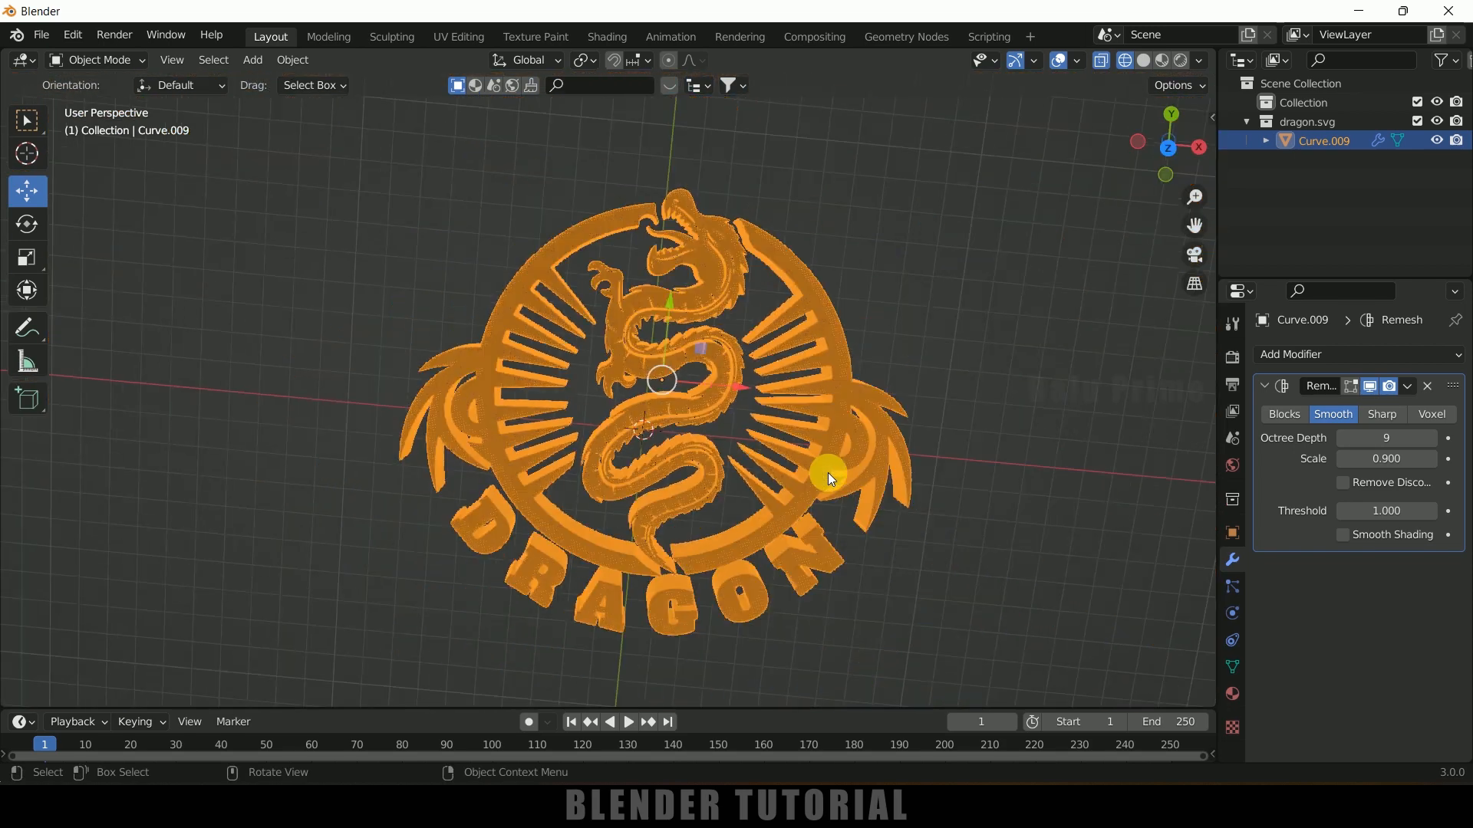
- Apply the Remesh modifier permanently and bring up the object menu for Shade Smooth
{"action": "left_click", "coordinate": [1407, 386]}
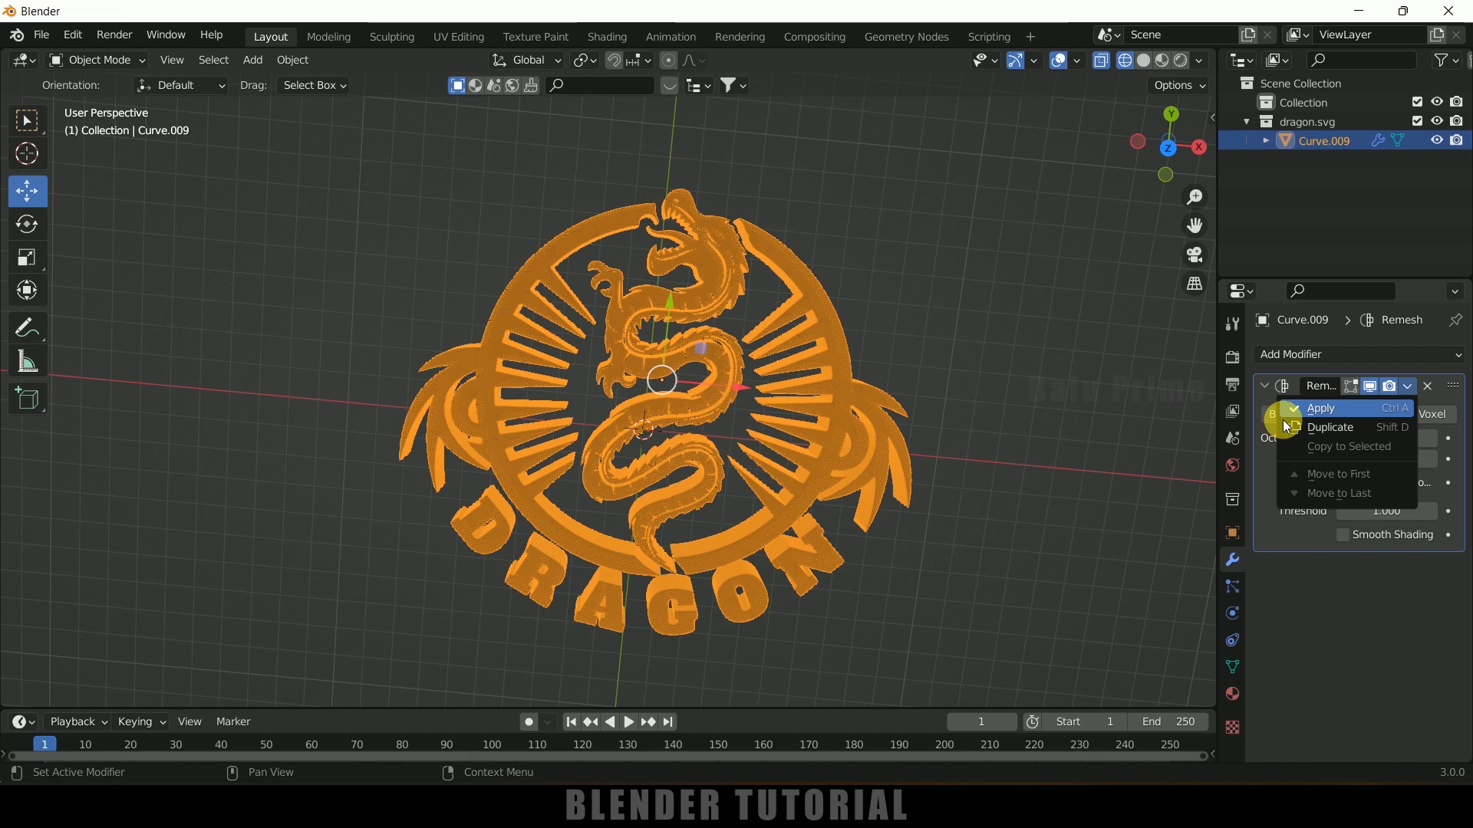
{"action": "left_click", "coordinate": [1320, 409]}
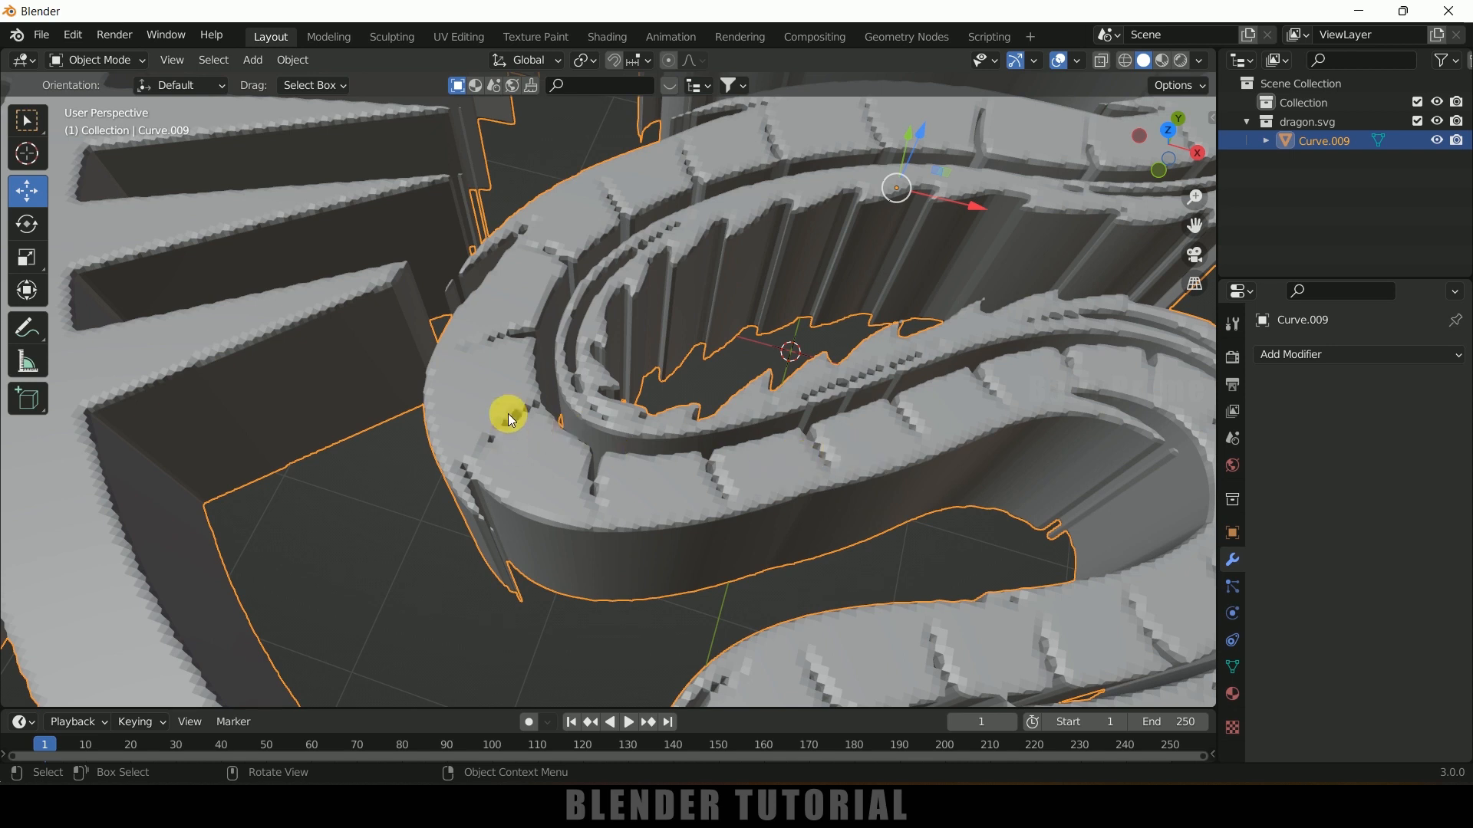
{"action": "right_click", "coordinate": [507, 417]}
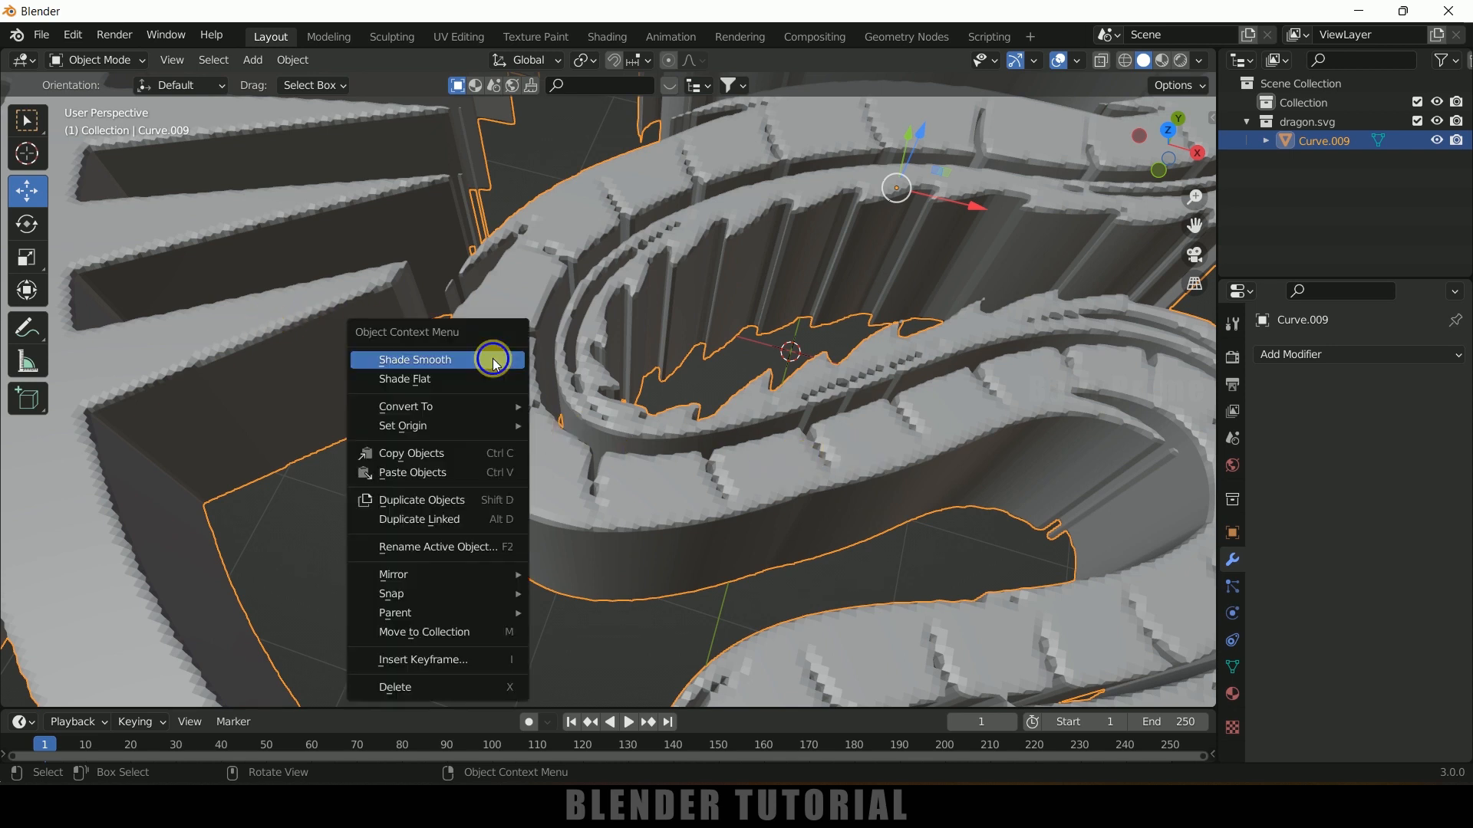